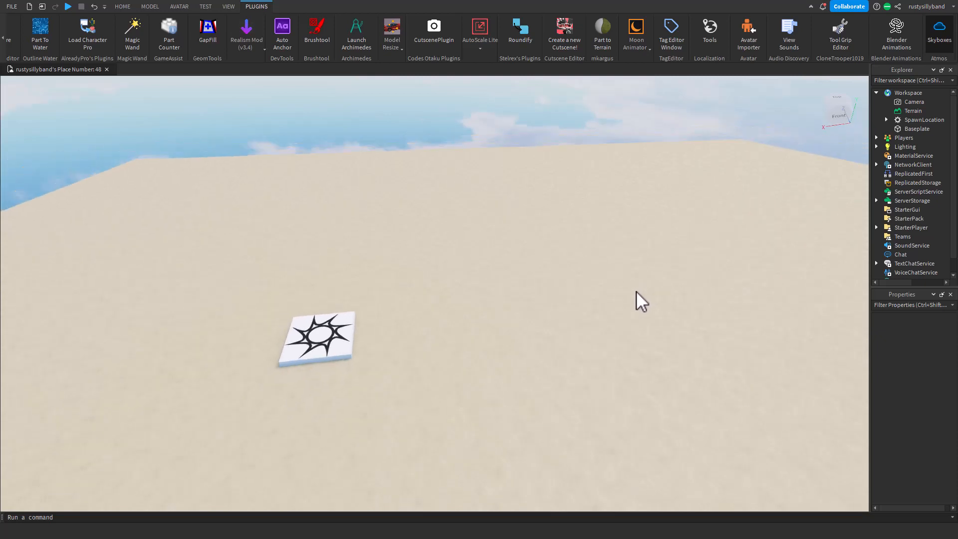
{"action": "mouse_move", "coordinate": [636, 34]}
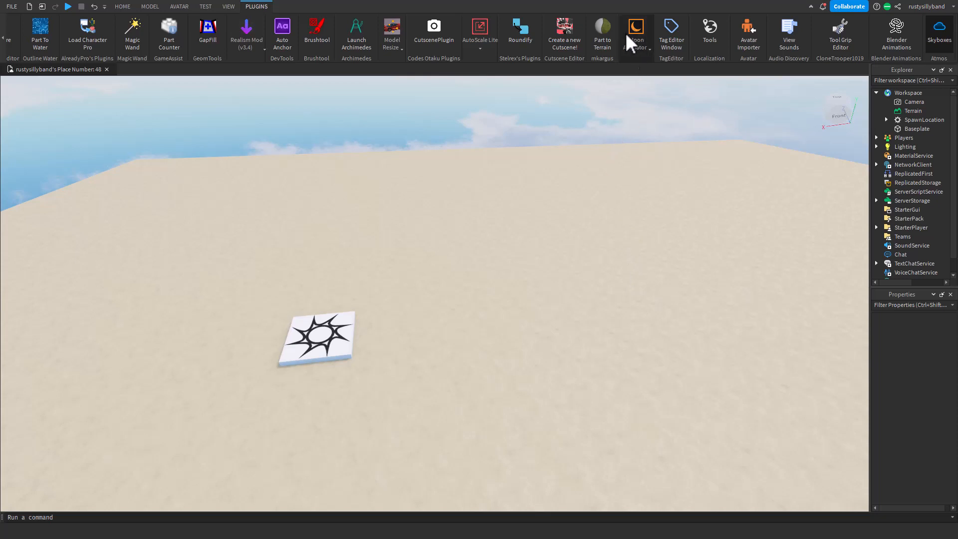
{"action": "mouse_move", "coordinate": [559, 254]}
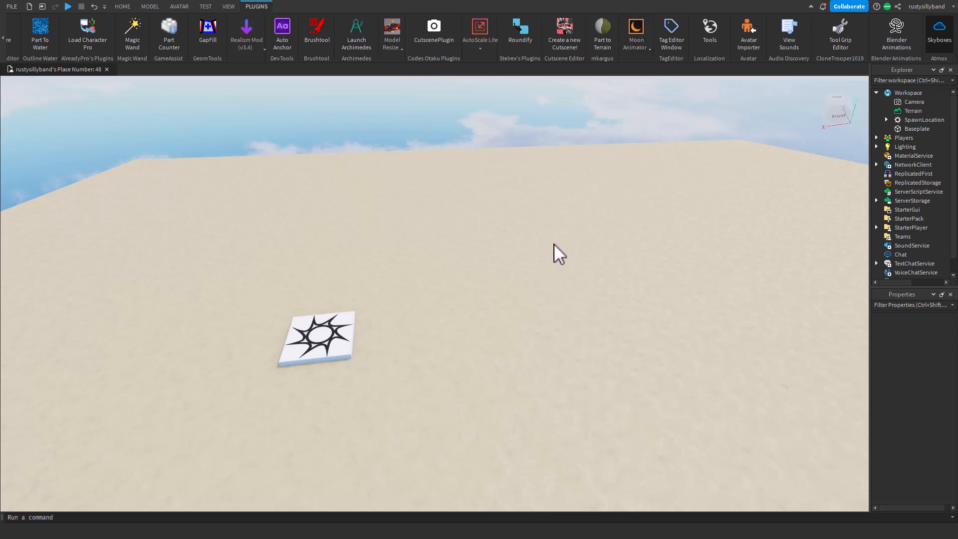
{"action": "mouse_move", "coordinate": [613, 280]}
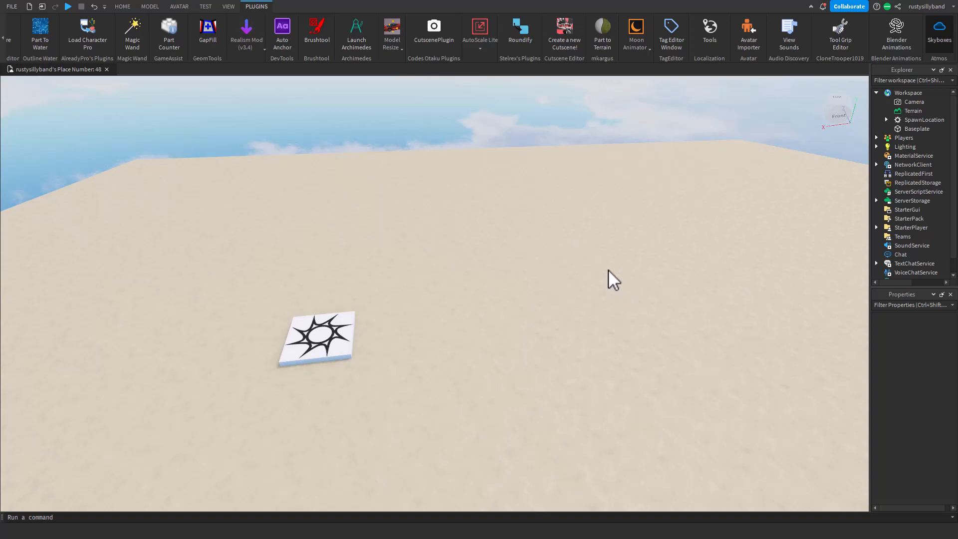
- Insert an R15 Dummy rig via Rig Builder and create a new animation clip for it
{"action": "left_click", "coordinate": [179, 6]}
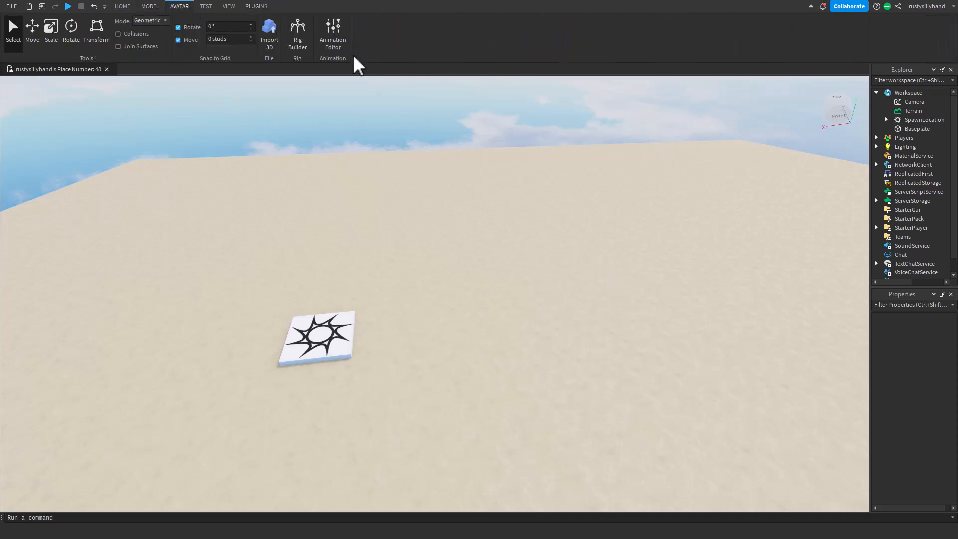
{"action": "mouse_move", "coordinate": [332, 35]}
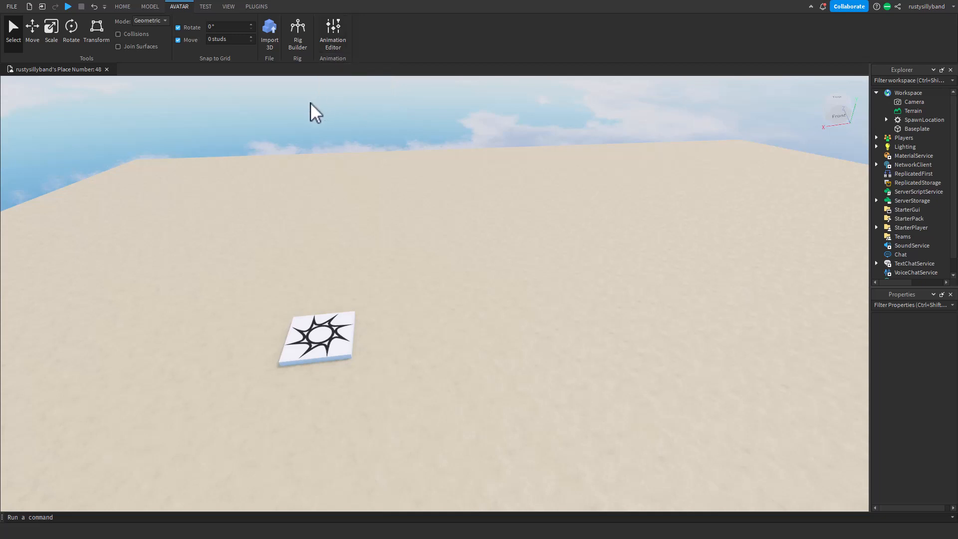
{"action": "mouse_move", "coordinate": [311, 98]}
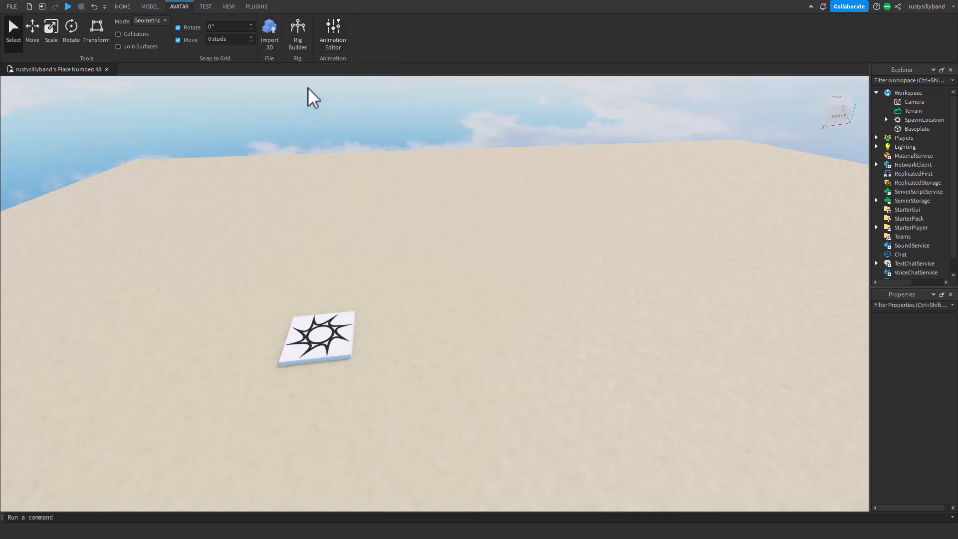
{"action": "mouse_move", "coordinate": [338, 116]}
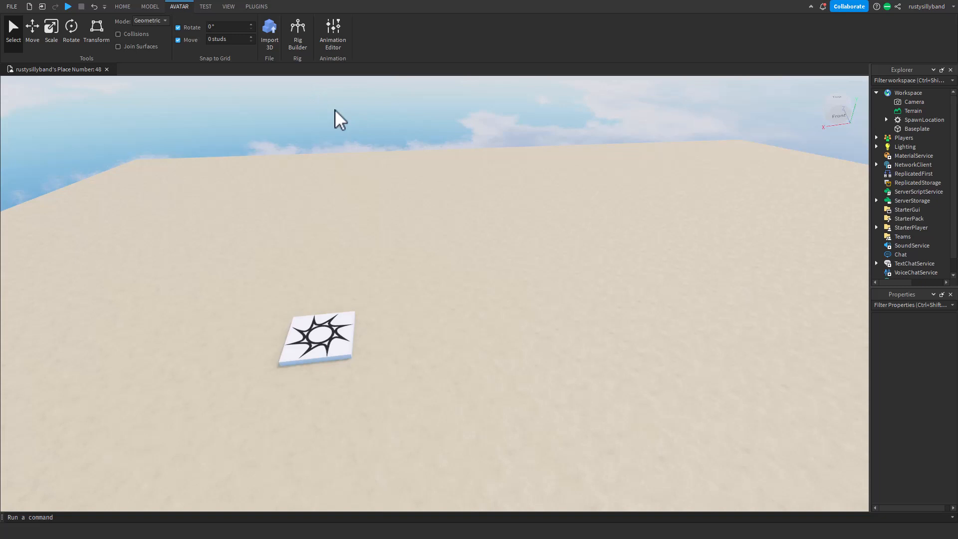
{"action": "left_click", "coordinate": [257, 6]}
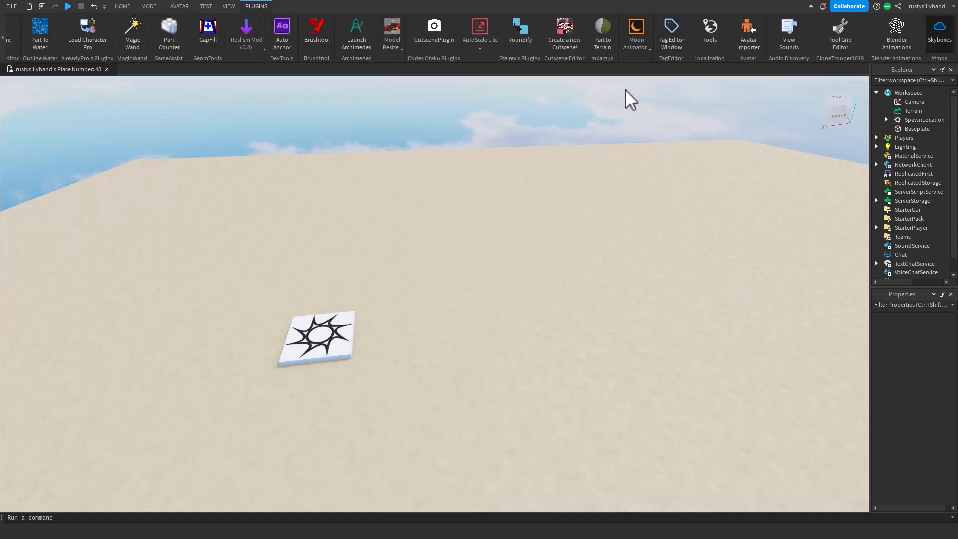
{"action": "mouse_move", "coordinate": [586, 126]}
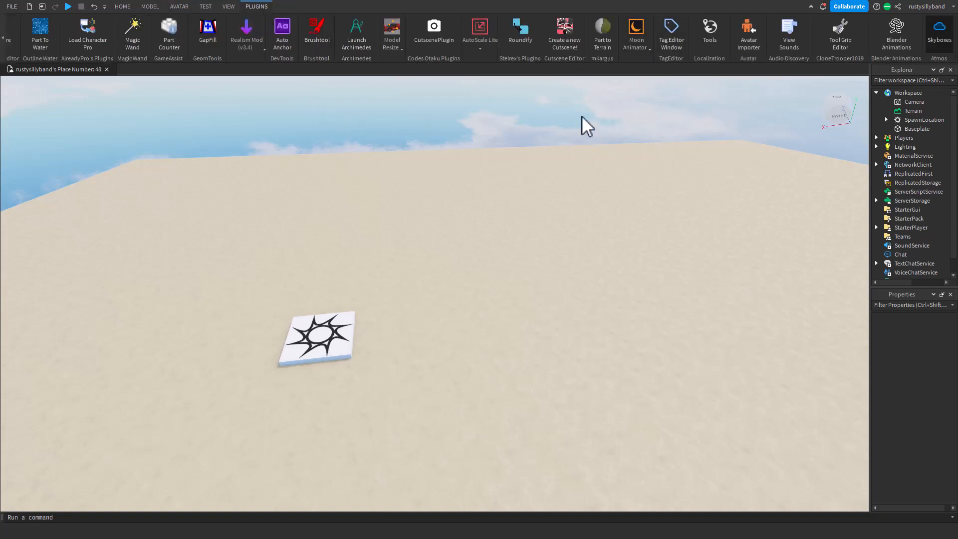
{"action": "mouse_move", "coordinate": [631, 105]}
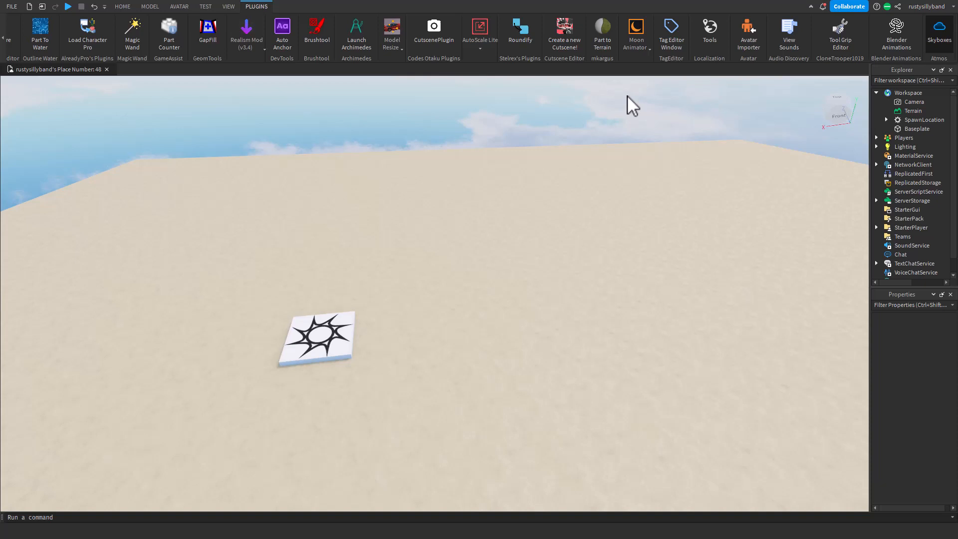
{"action": "mouse_move", "coordinate": [304, 172]}
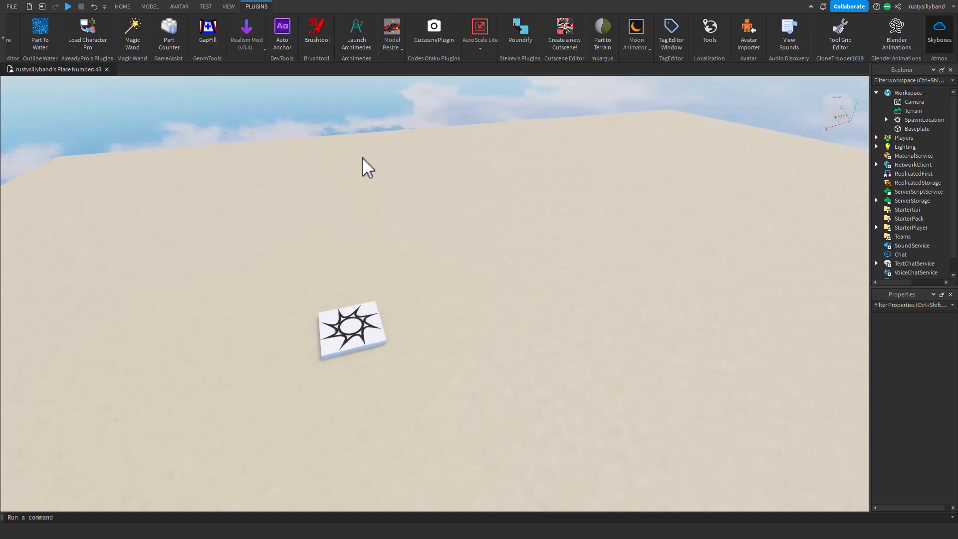
{"action": "left_click", "coordinate": [179, 6]}
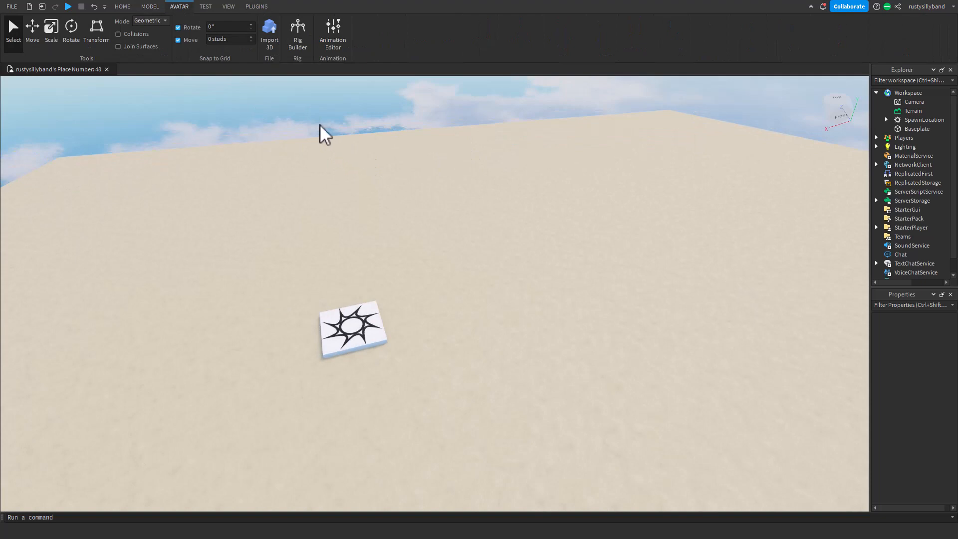
{"action": "left_click", "coordinate": [297, 31]}
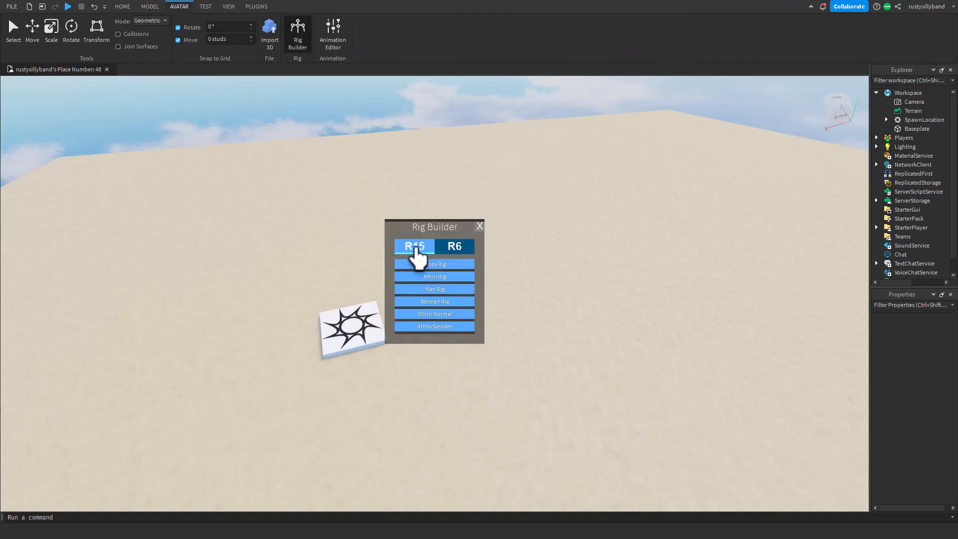
{"action": "left_click", "coordinate": [434, 264]}
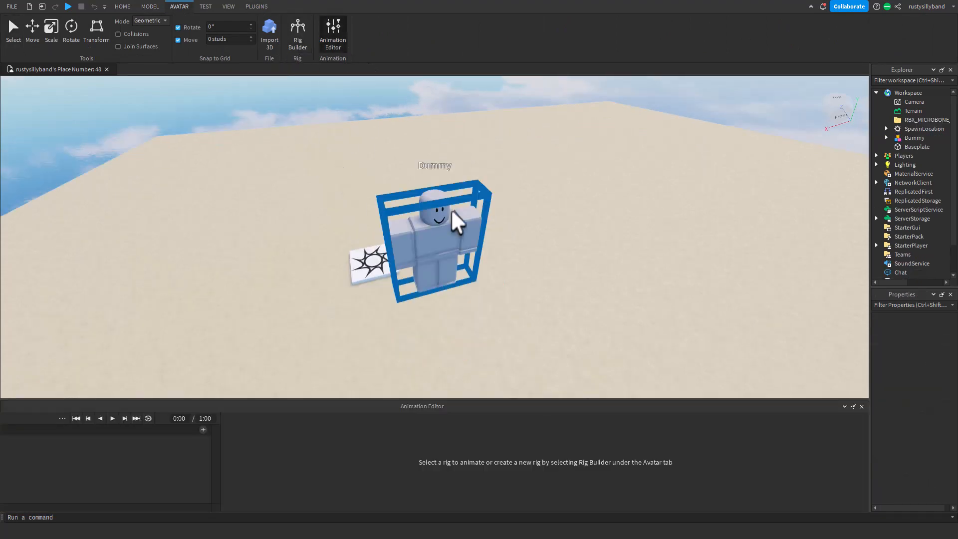
{"action": "left_click", "coordinate": [434, 239]}
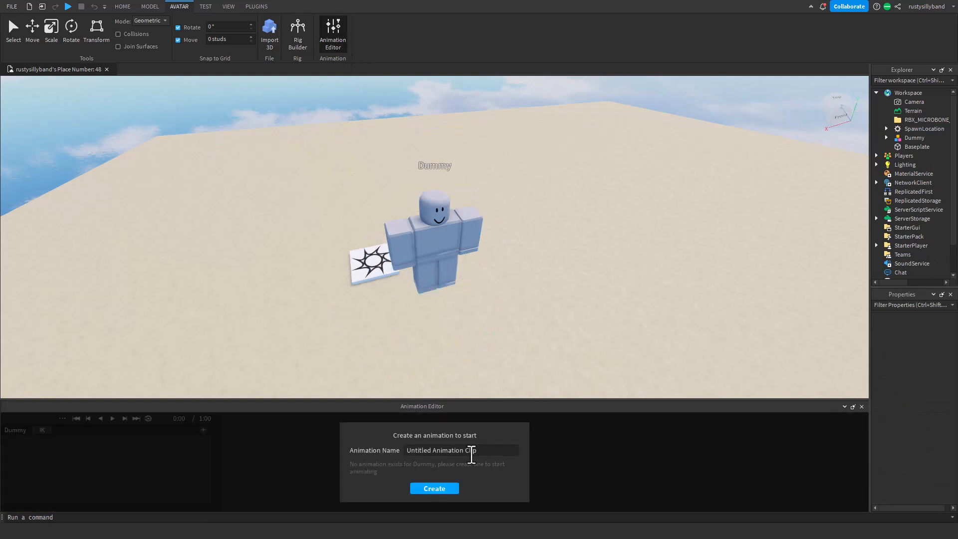
{"action": "left_click", "coordinate": [434, 488]}
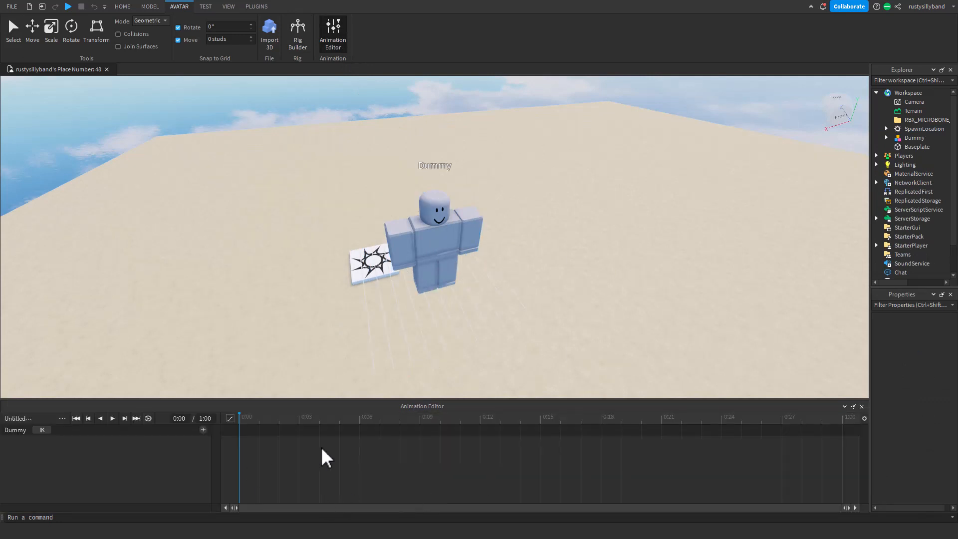
{"action": "mouse_move", "coordinate": [244, 438]}
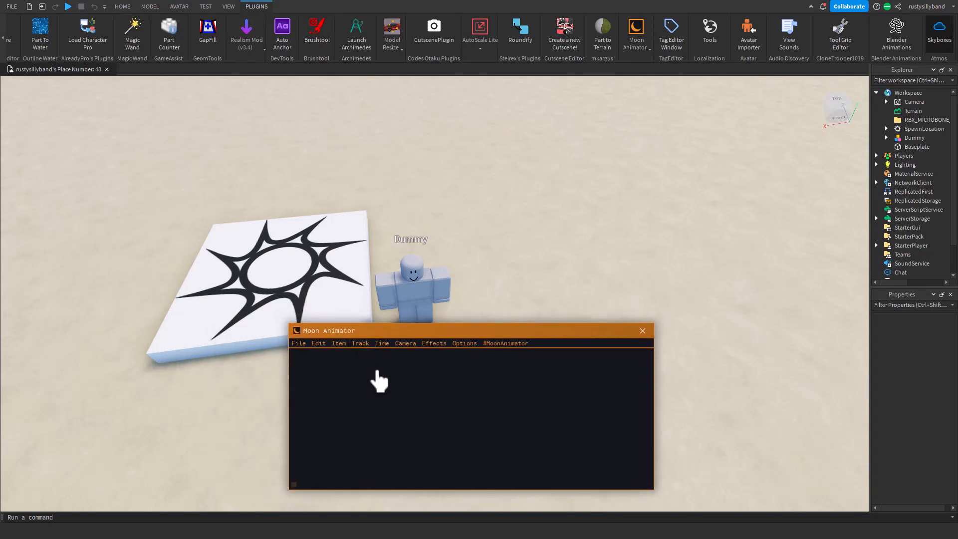
{"action": "mouse_move", "coordinate": [452, 282]}
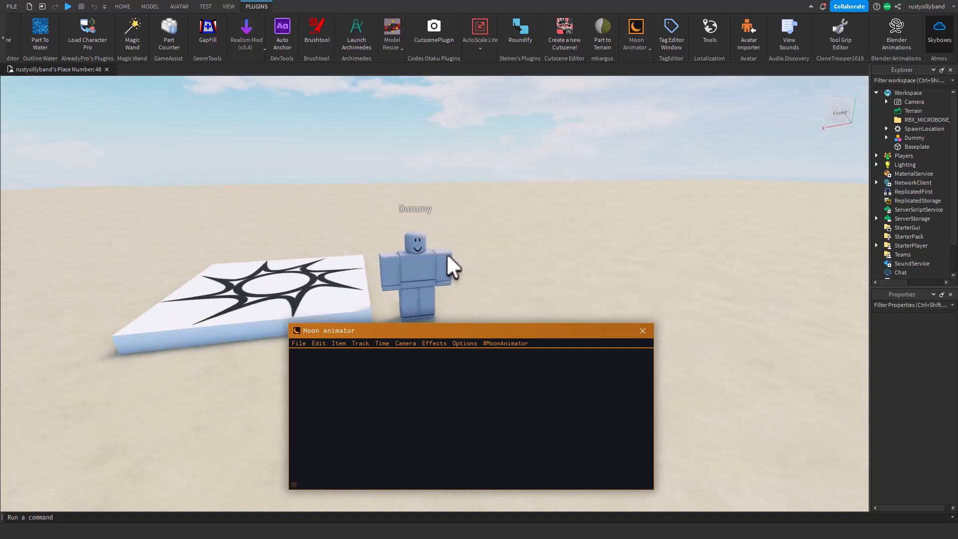
{"action": "mouse_move", "coordinate": [421, 406]}
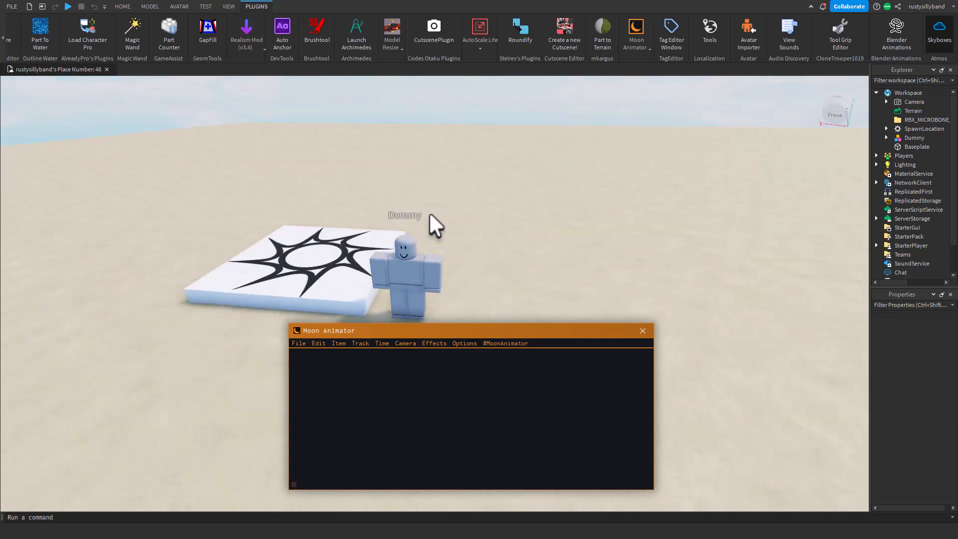
{"action": "mouse_move", "coordinate": [389, 395]}
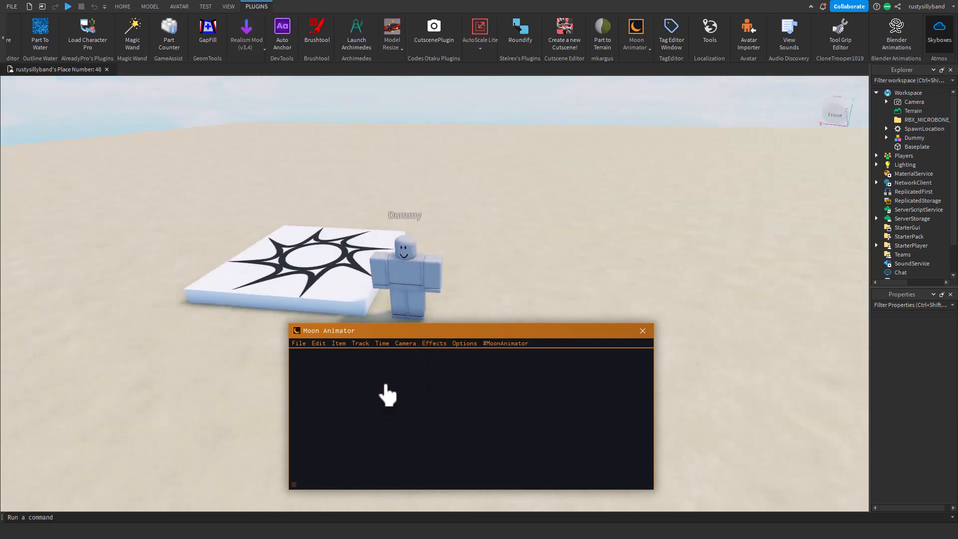
{"action": "mouse_move", "coordinate": [293, 386]}
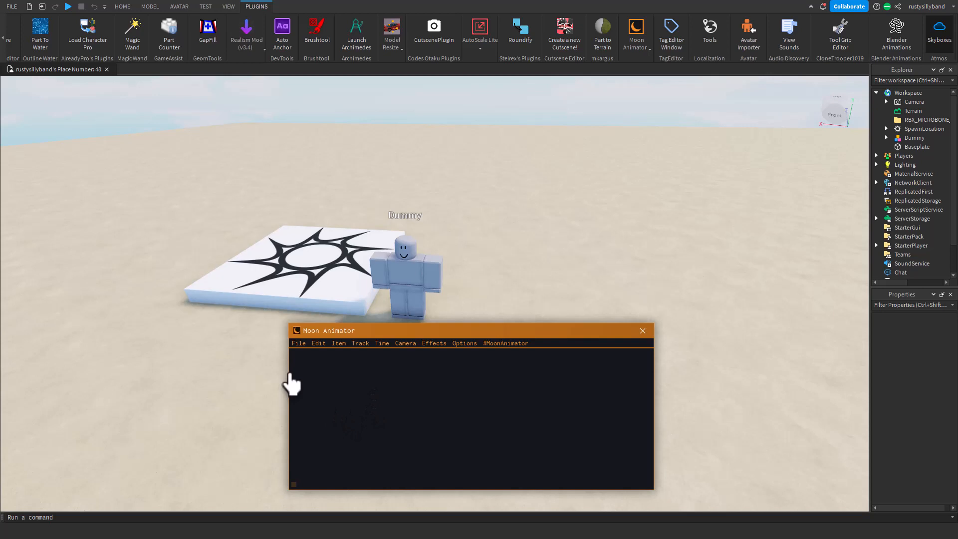
{"action": "mouse_move", "coordinate": [325, 405]}
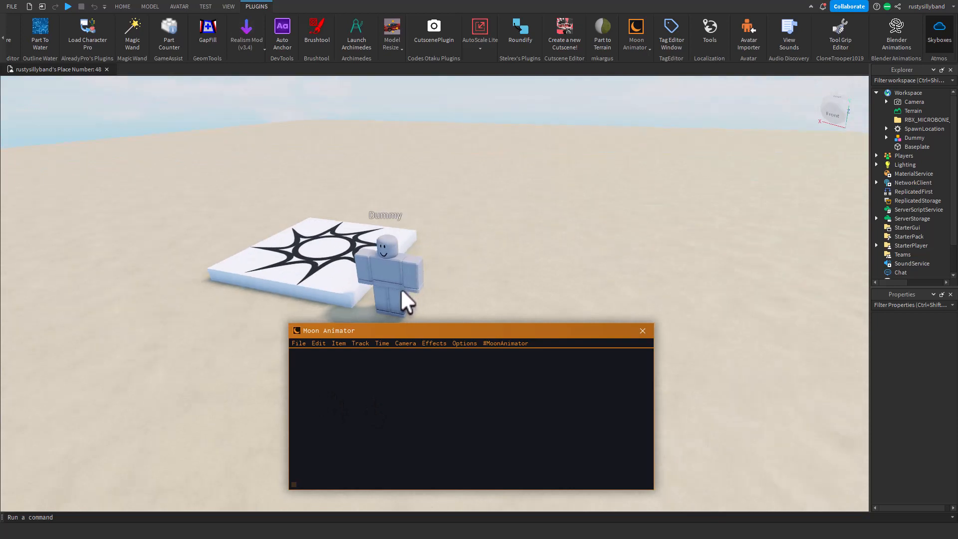
{"action": "mouse_move", "coordinate": [415, 290]}
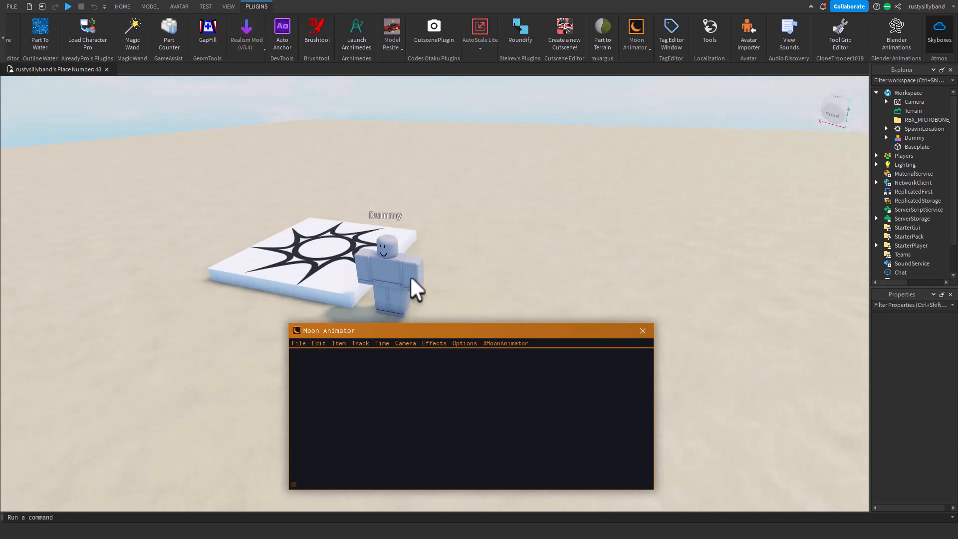
{"action": "mouse_move", "coordinate": [494, 236]}
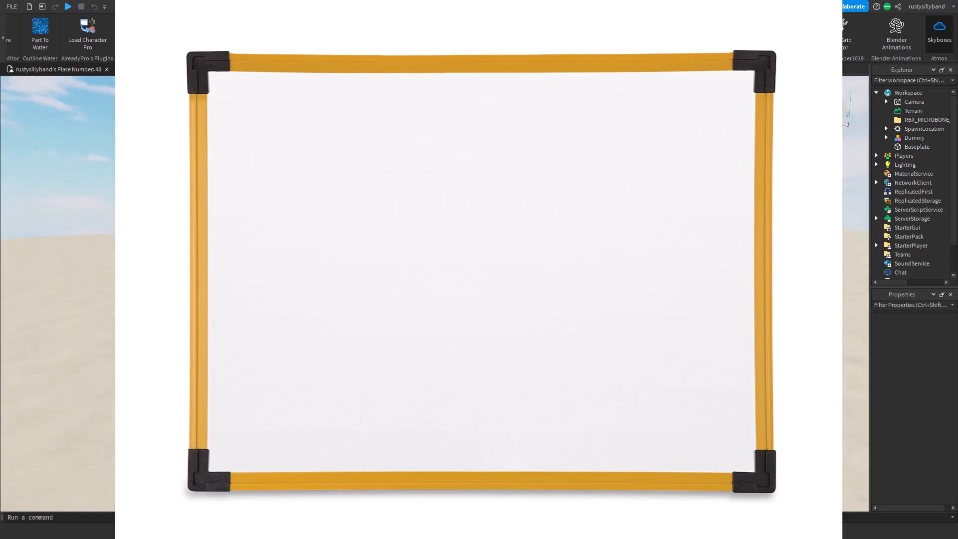
- Create a new Moon Animator file named 'tutorial' and confirm it
{"action": "left_click", "coordinate": [636, 34]}
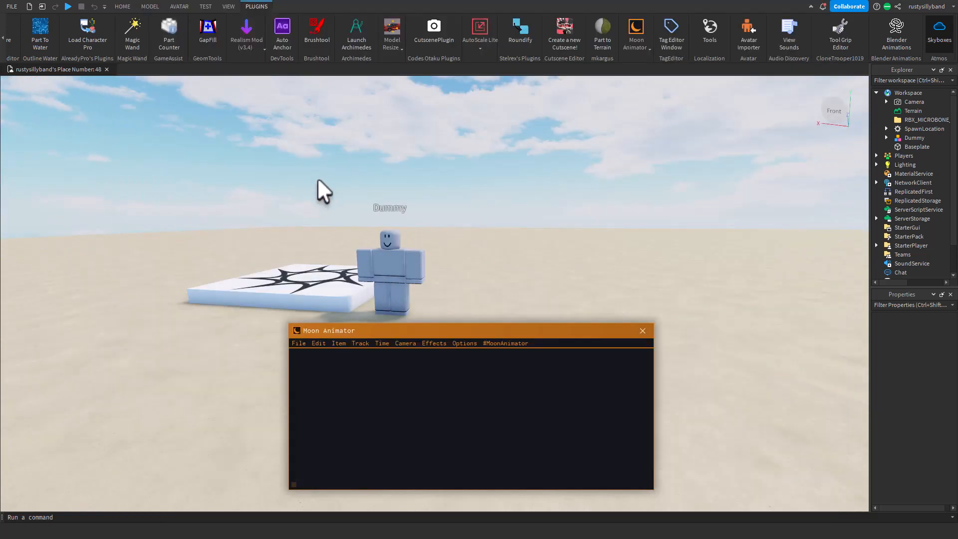
{"action": "mouse_move", "coordinate": [373, 292]}
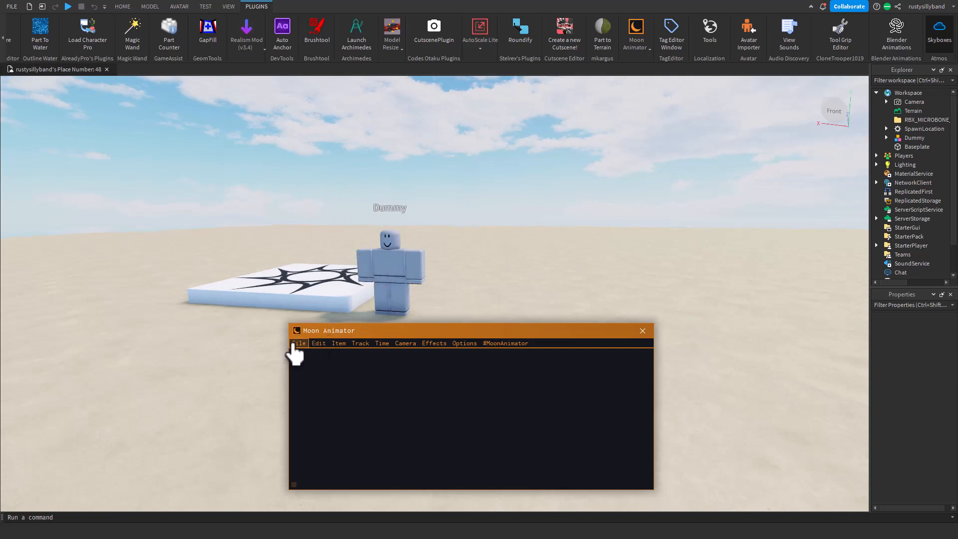
{"action": "left_click", "coordinate": [299, 343]}
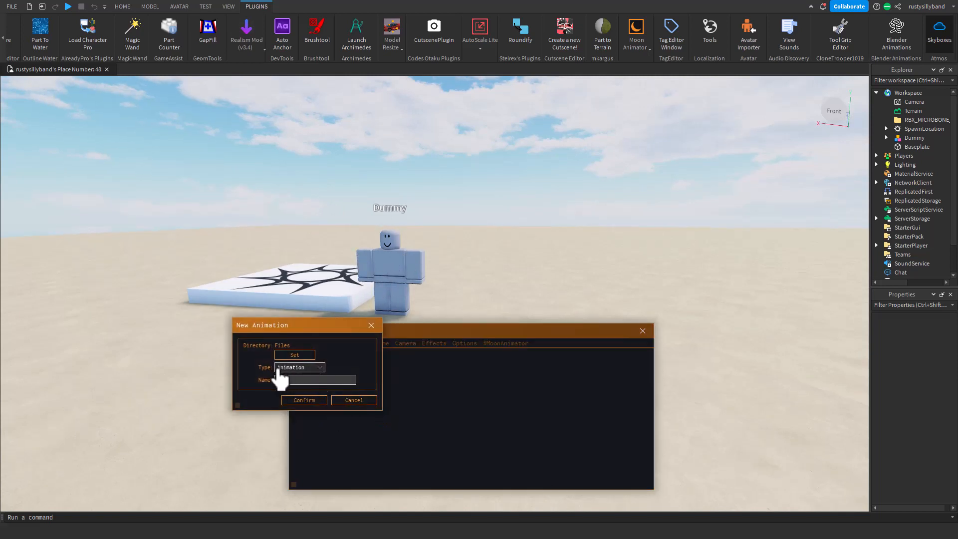
{"action": "left_click", "coordinate": [315, 379]}
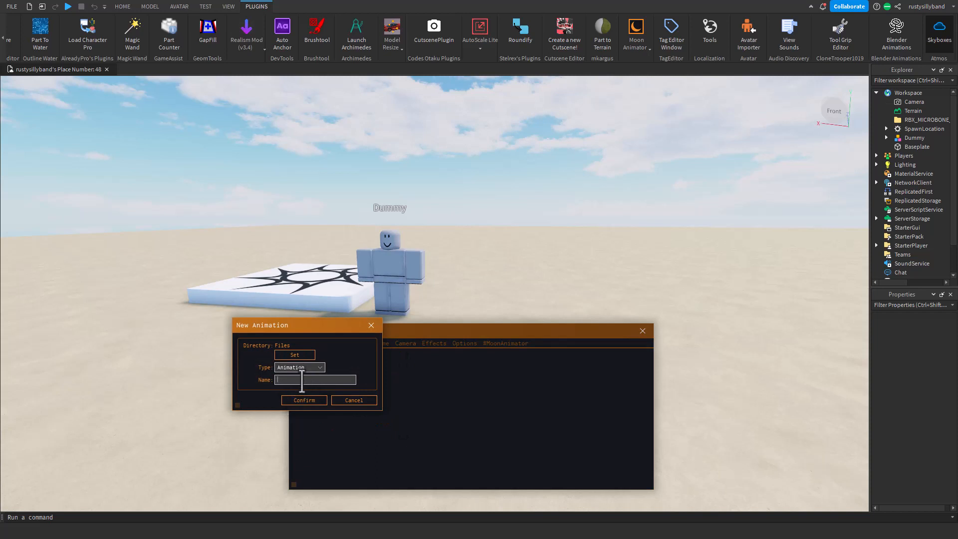
{"action": "type", "text": "tutorial"}
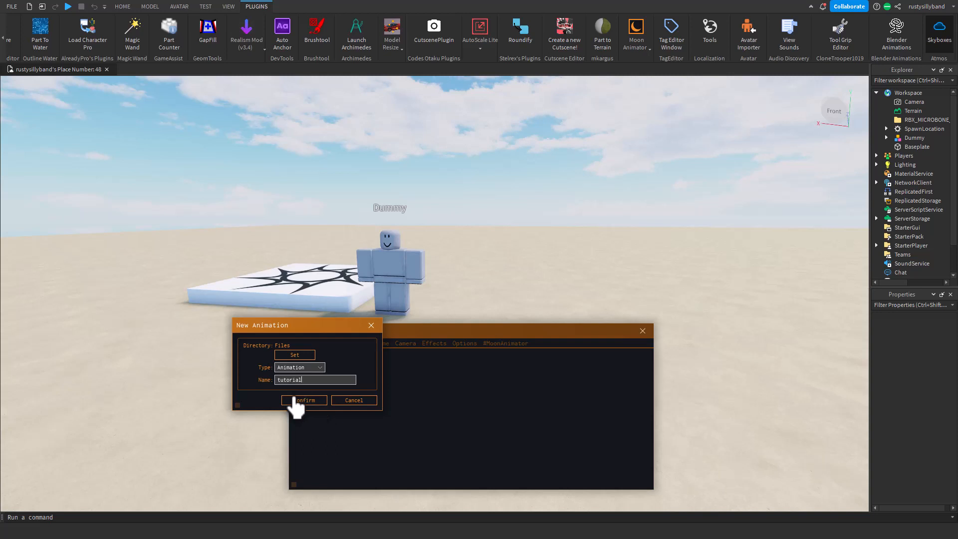
{"action": "left_click", "coordinate": [303, 400]}
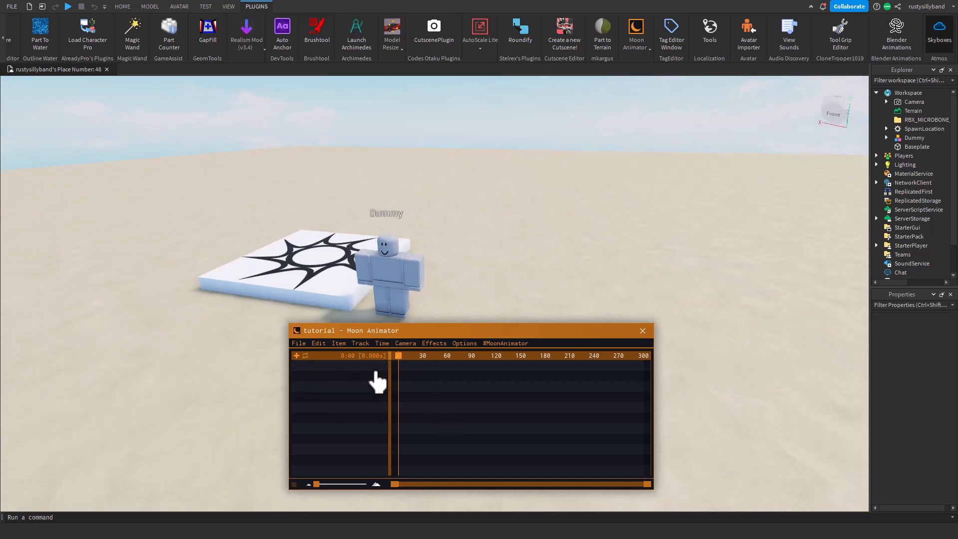
- Add the Dummy via Item > Add Item with Rig checked so its body-part tracks appear
{"action": "left_click", "coordinate": [339, 342]}
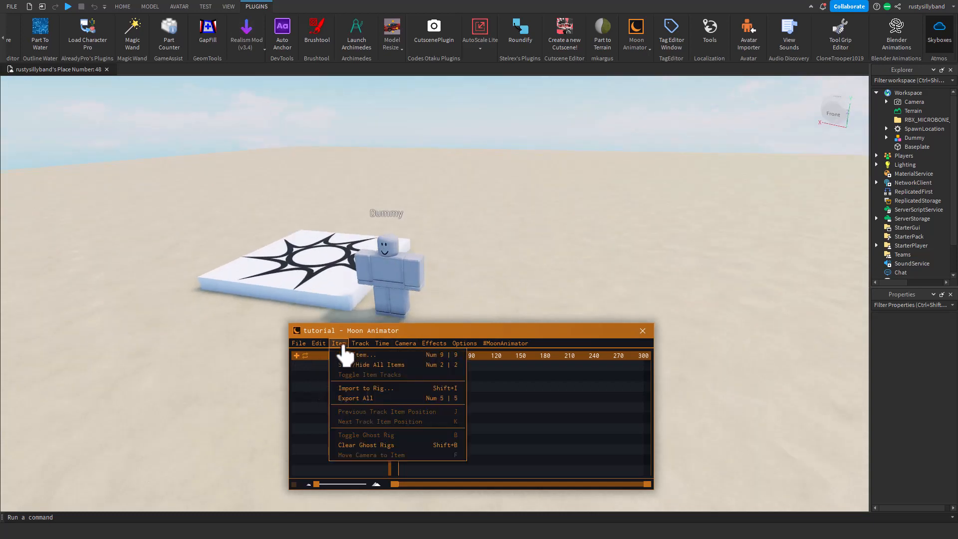
{"action": "left_click", "coordinate": [352, 354]}
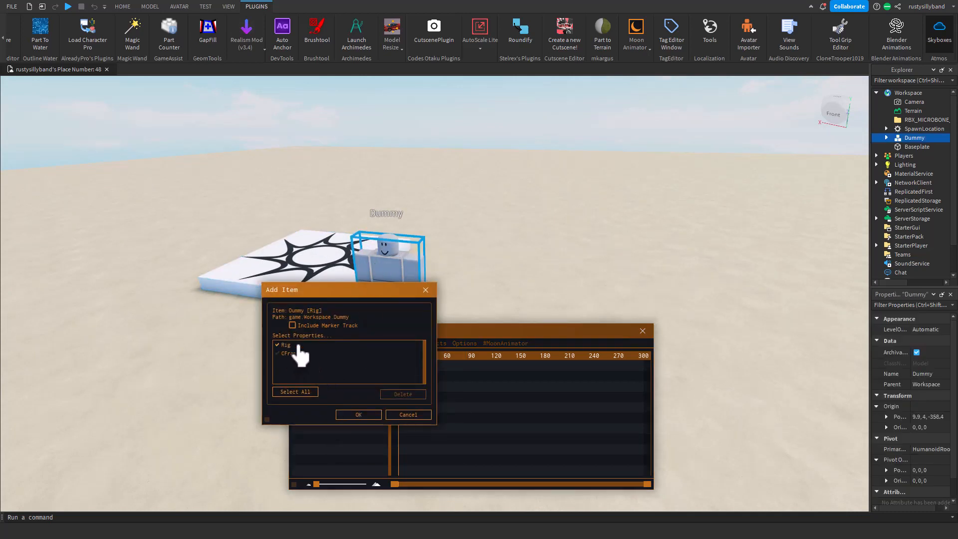
{"action": "left_click", "coordinate": [358, 414]}
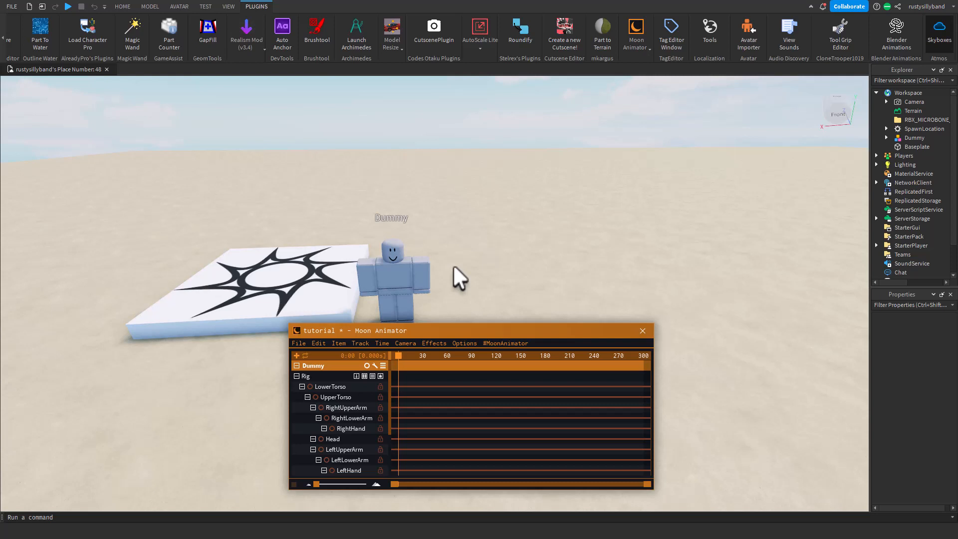
{"action": "mouse_move", "coordinate": [434, 282]}
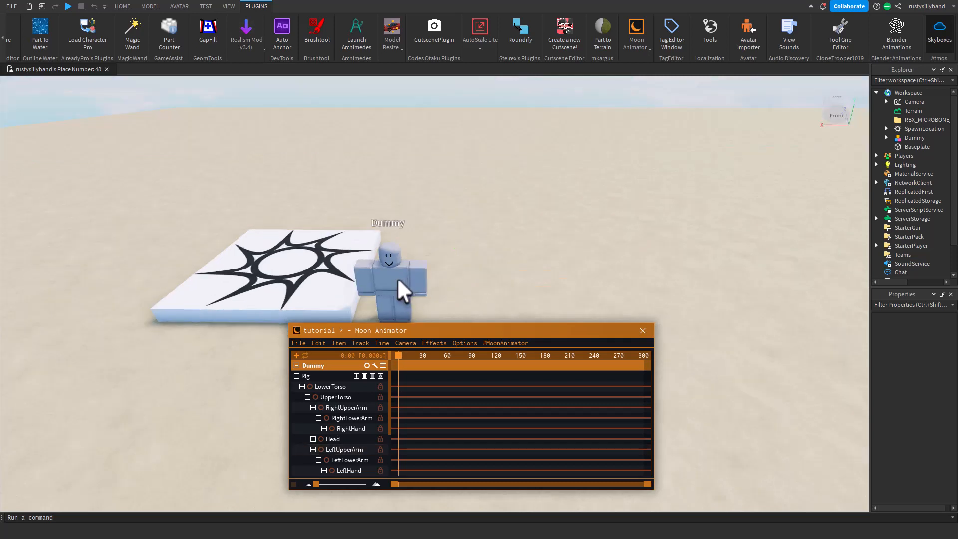
{"action": "mouse_move", "coordinate": [378, 317]}
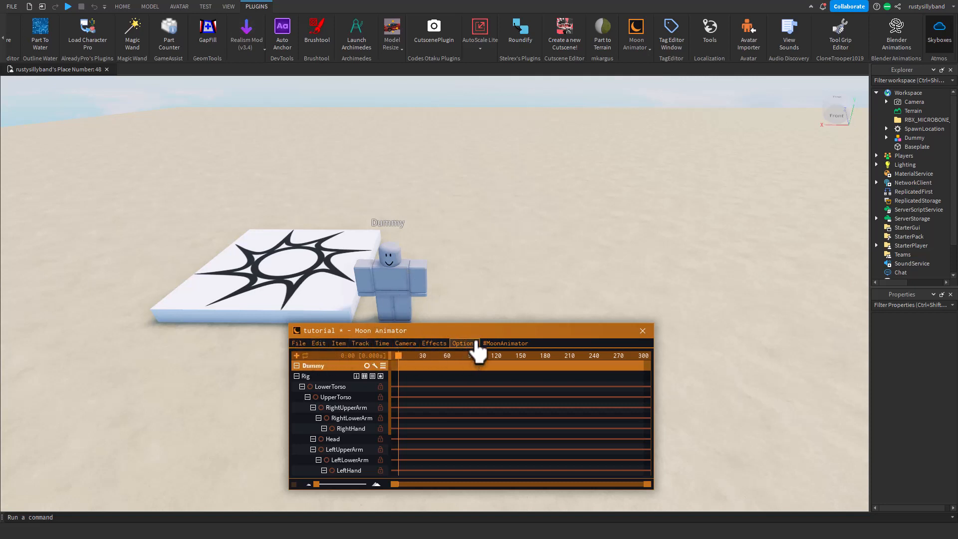
{"action": "mouse_move", "coordinate": [437, 348]}
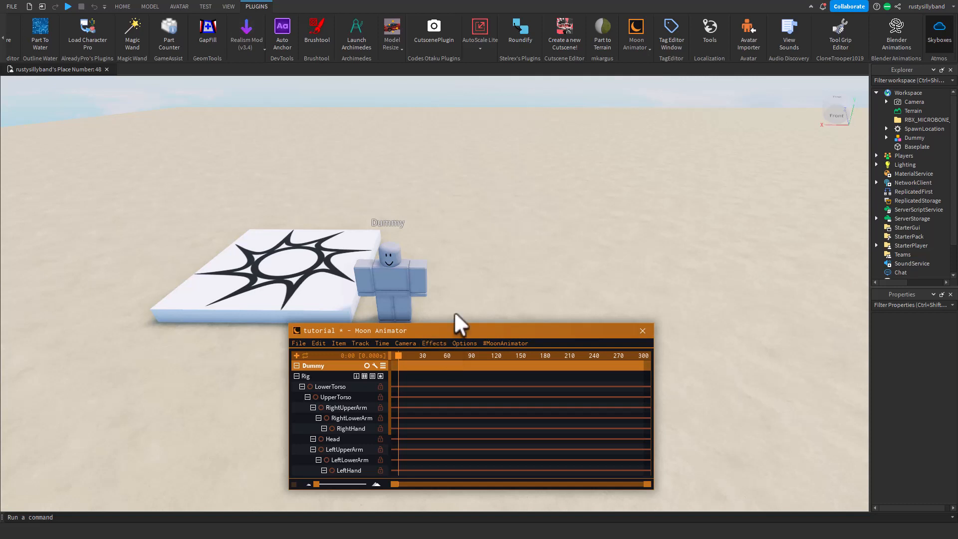
{"action": "mouse_move", "coordinate": [412, 334]}
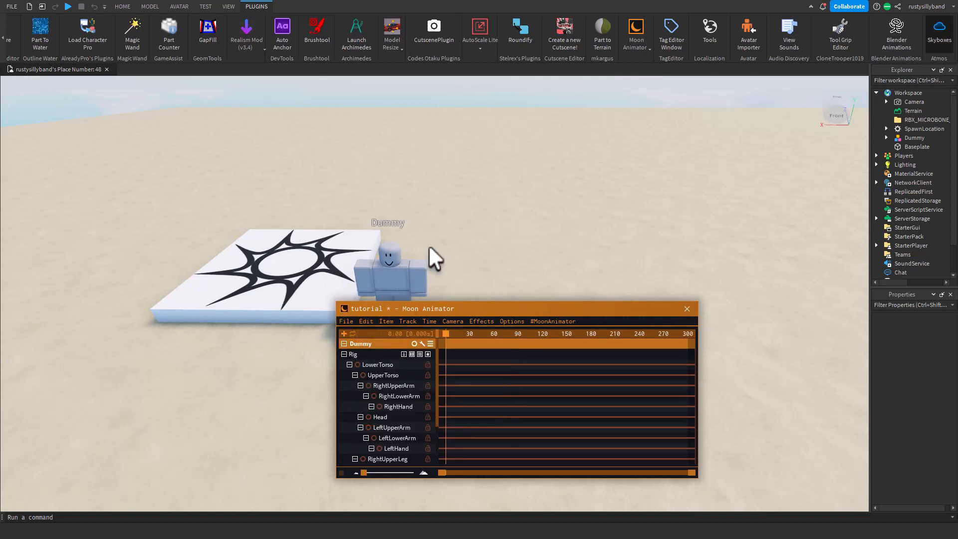
{"action": "mouse_move", "coordinate": [494, 245]}
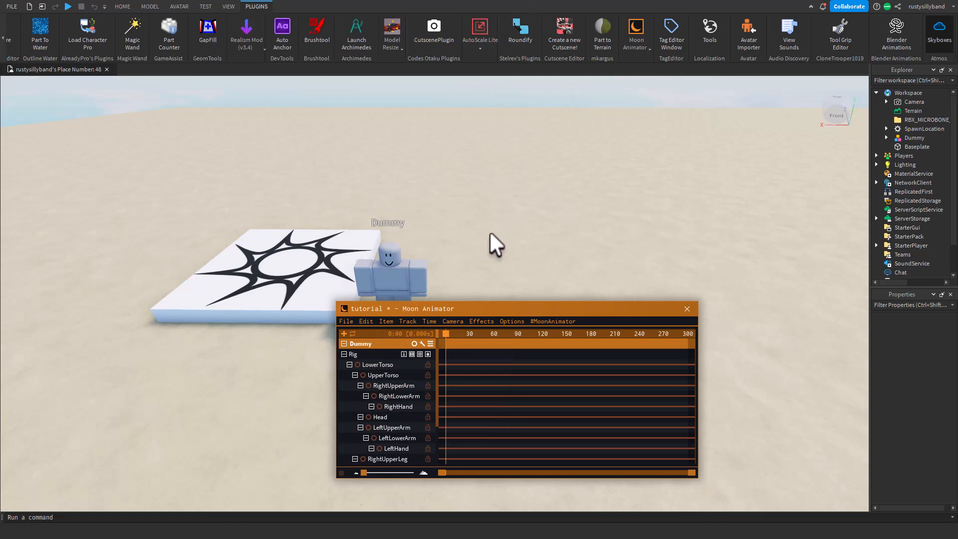
{"action": "mouse_move", "coordinate": [193, 15]}
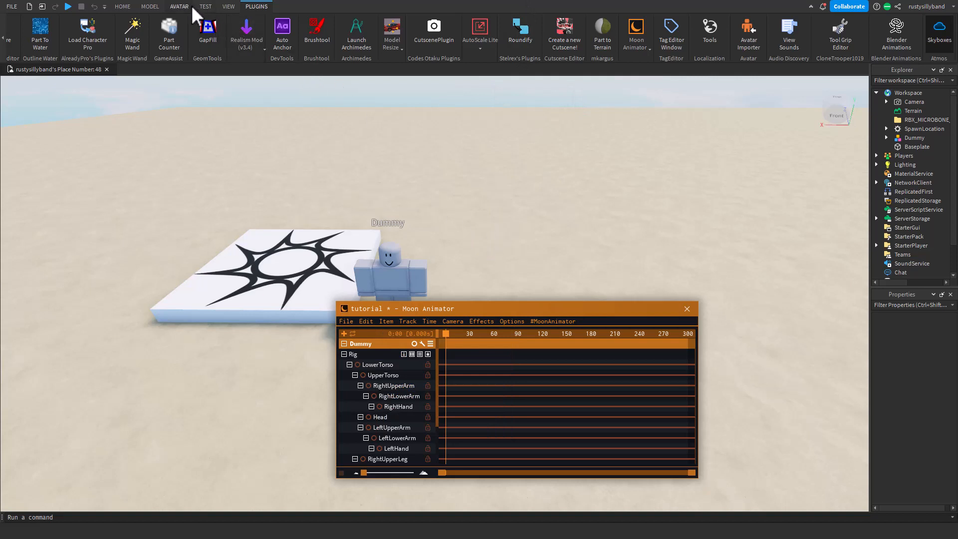
- Visit the Avatar tools and Animation Editor, then bring up Moon Animator's Effects menu
{"action": "left_click", "coordinate": [178, 6]}
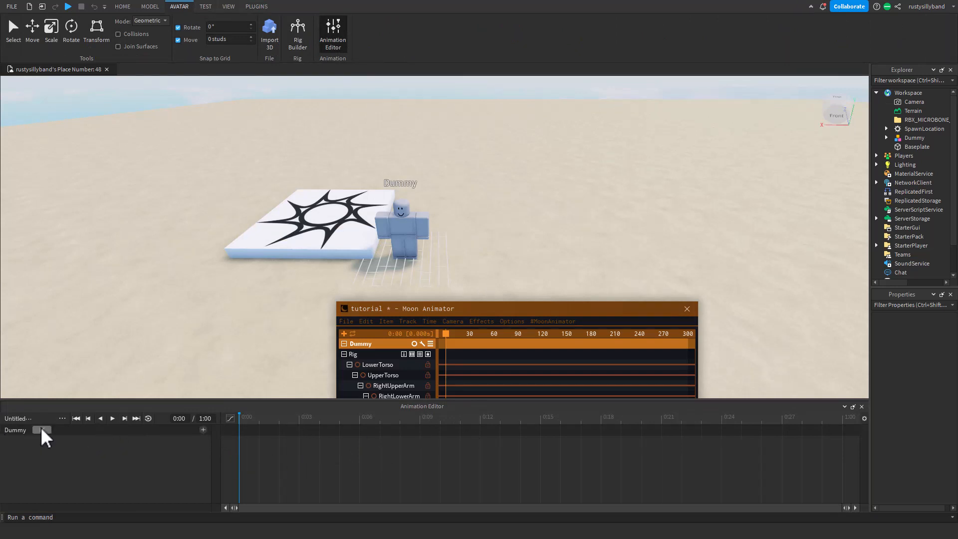
{"action": "left_click", "coordinate": [42, 429]}
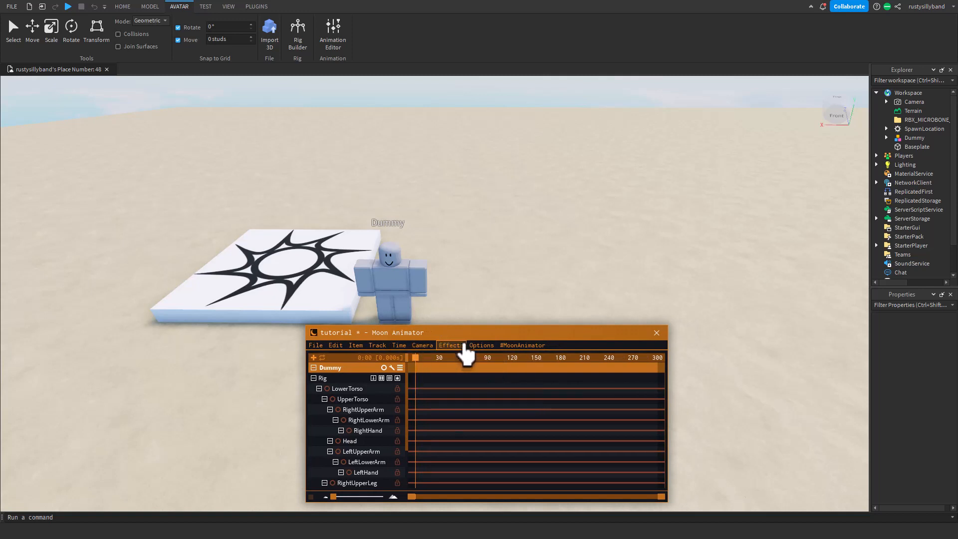
{"action": "left_click", "coordinate": [450, 345]}
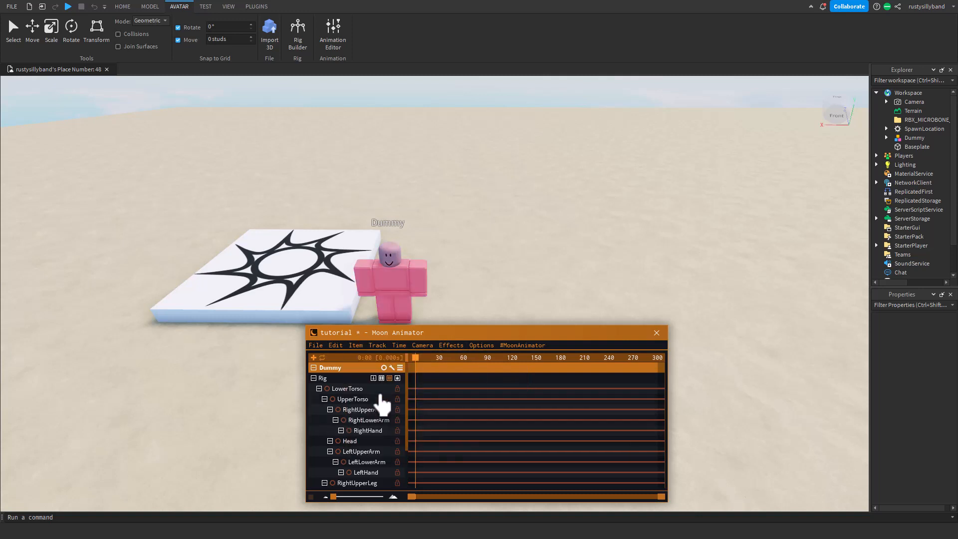
{"action": "mouse_move", "coordinate": [395, 259]}
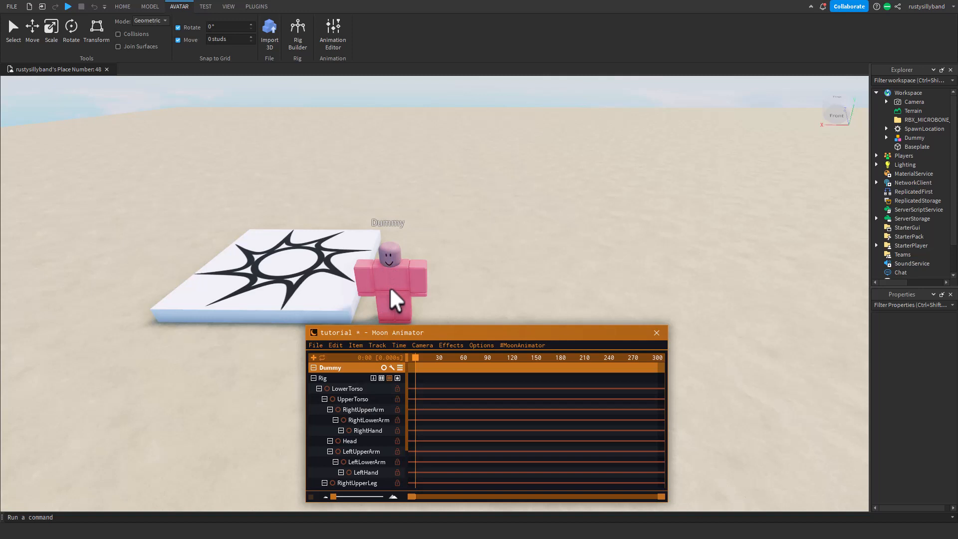
{"action": "mouse_move", "coordinate": [435, 309]}
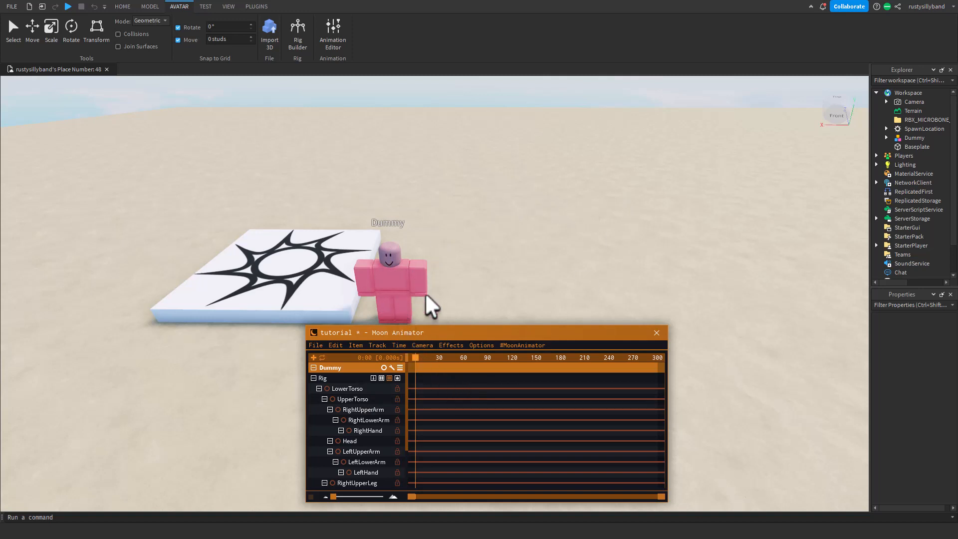
{"action": "left_click", "coordinate": [355, 344]}
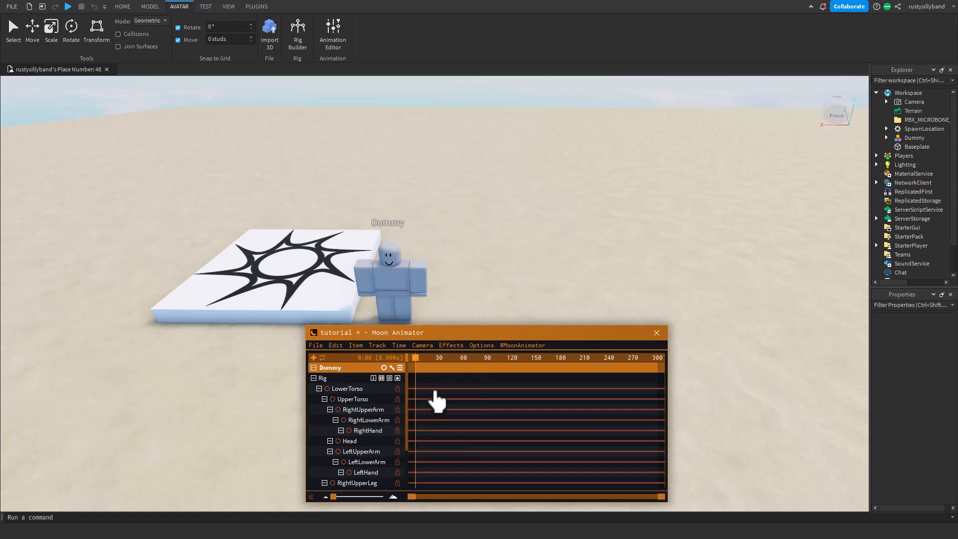
{"action": "mouse_move", "coordinate": [424, 383]}
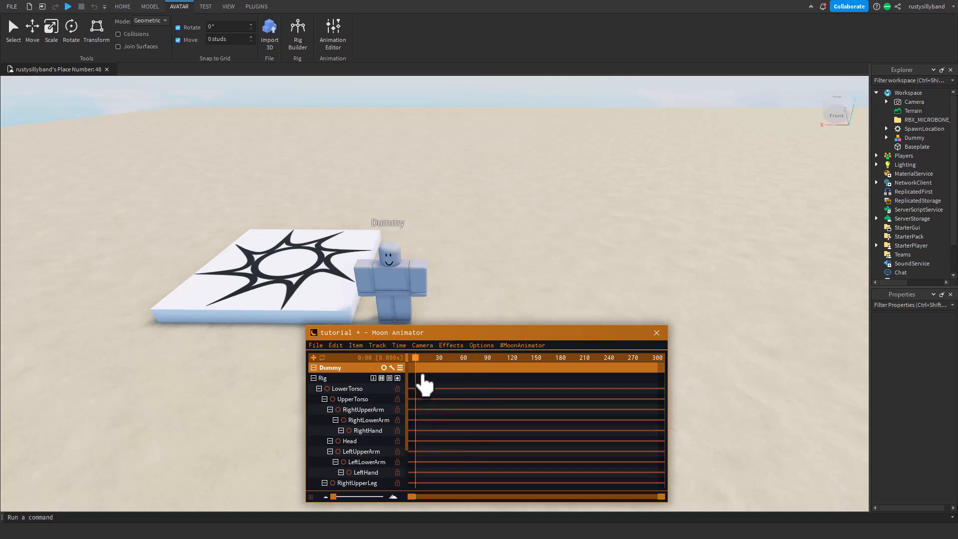
{"action": "mouse_move", "coordinate": [372, 406]}
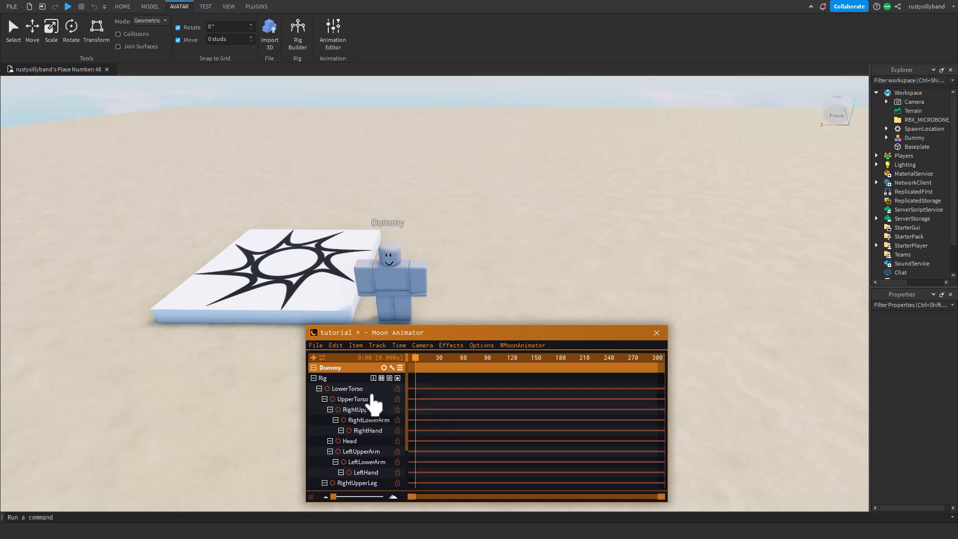
{"action": "mouse_move", "coordinate": [449, 384]}
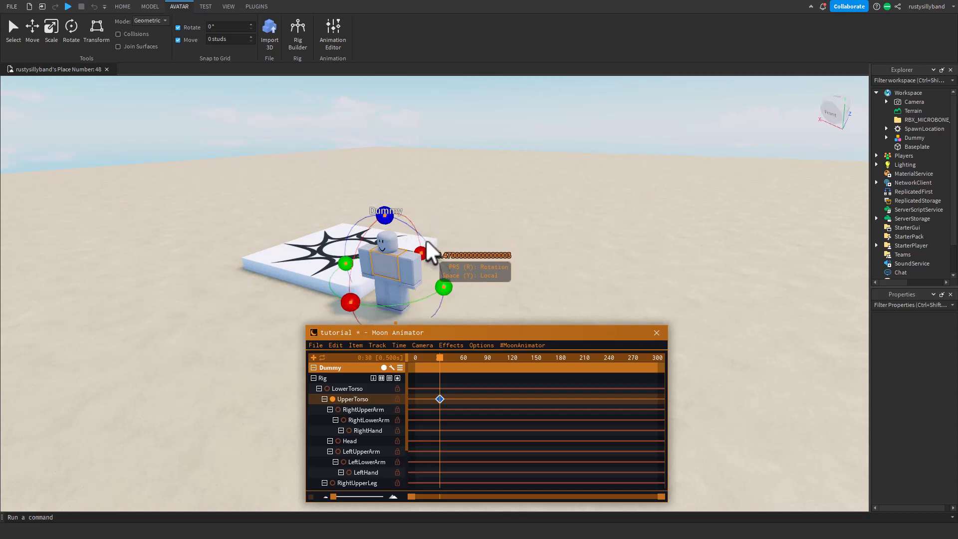
- Rotate the Dummy's UpperTorso to set pose keyframes around frames 30 and 60
{"action": "left_click", "coordinate": [461, 357]}
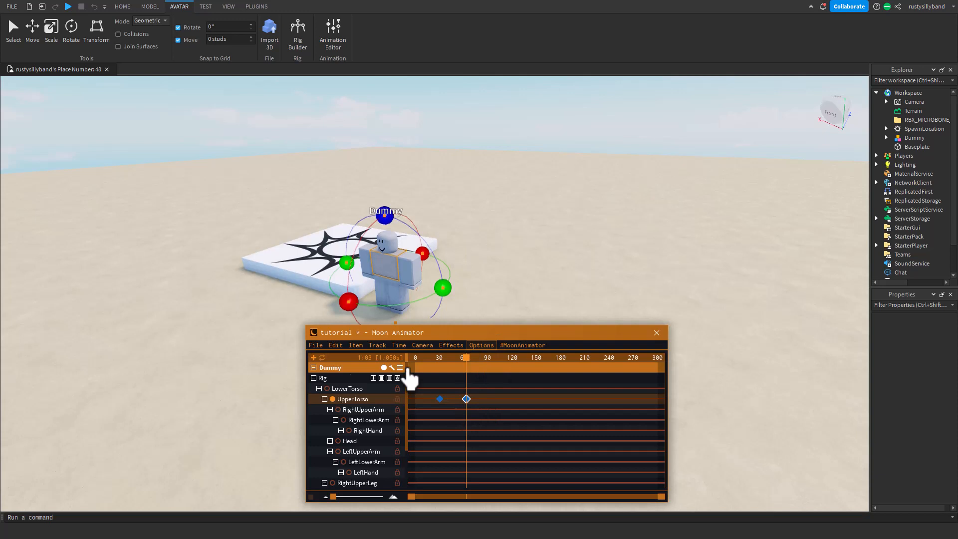
- Toggle the ghost rig and rotate the UpperTorso into a new pose at a later frame
{"action": "left_click", "coordinate": [355, 345]}
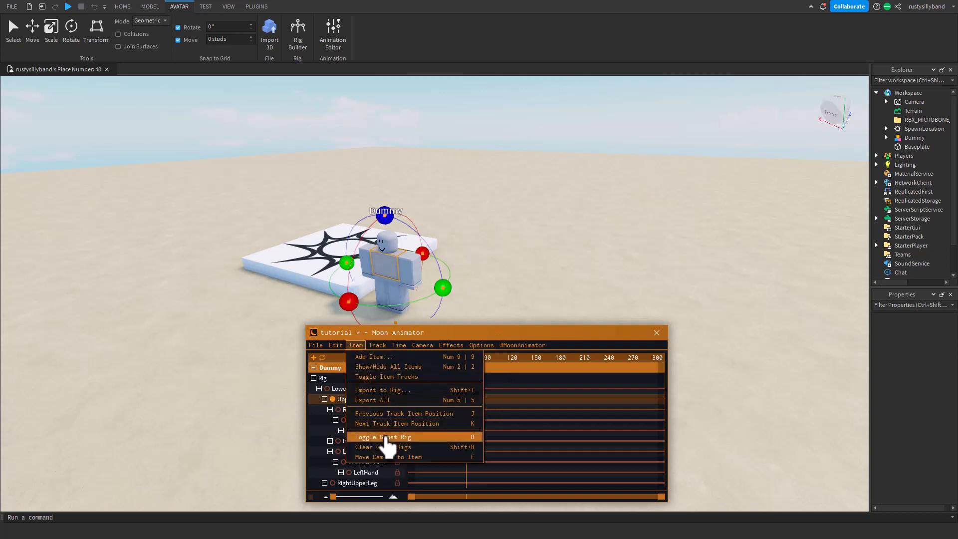
{"action": "left_click", "coordinate": [382, 436]}
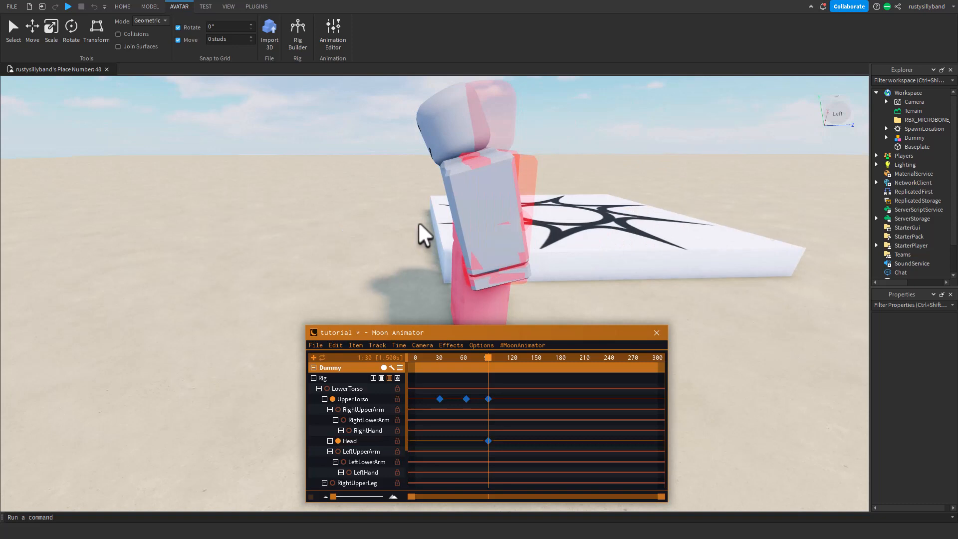
{"action": "left_click", "coordinate": [477, 357]}
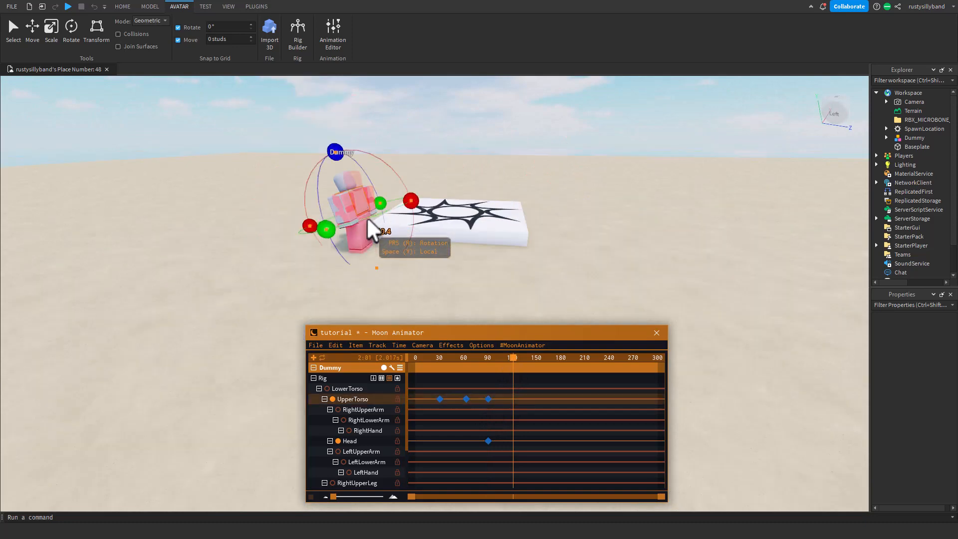
{"action": "left_click_drag", "start_coordinate": [324, 230], "coordinate": [377, 214]}
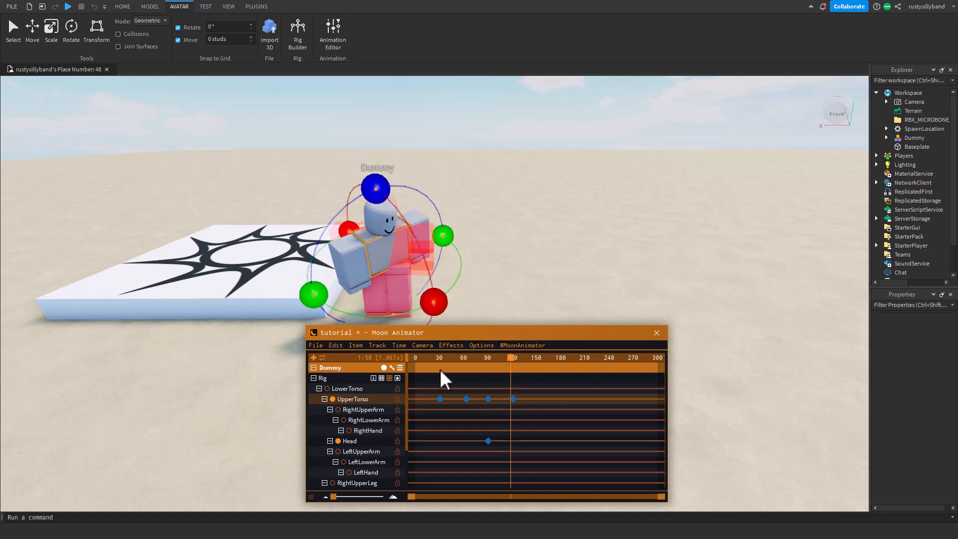
{"action": "mouse_move", "coordinate": [450, 400]}
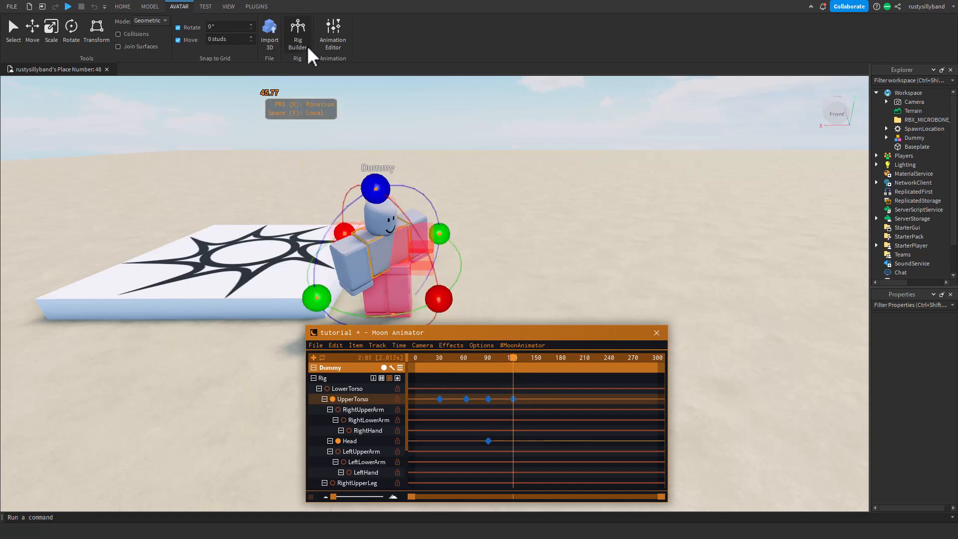
{"action": "mouse_move", "coordinate": [483, 380]}
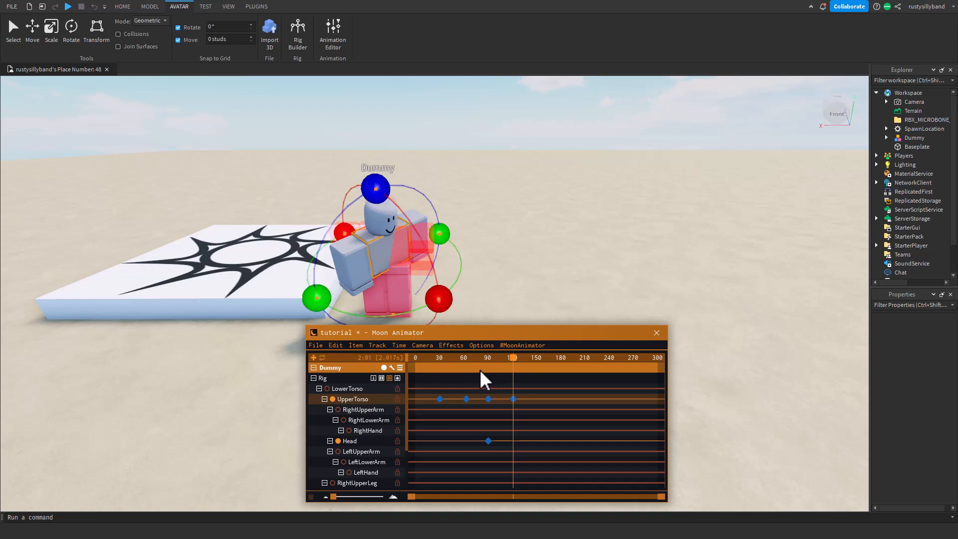
- Glance at the Camera menu, then scrub the playhead to an earlier frame to preview the pose
{"action": "left_click", "coordinate": [421, 345]}
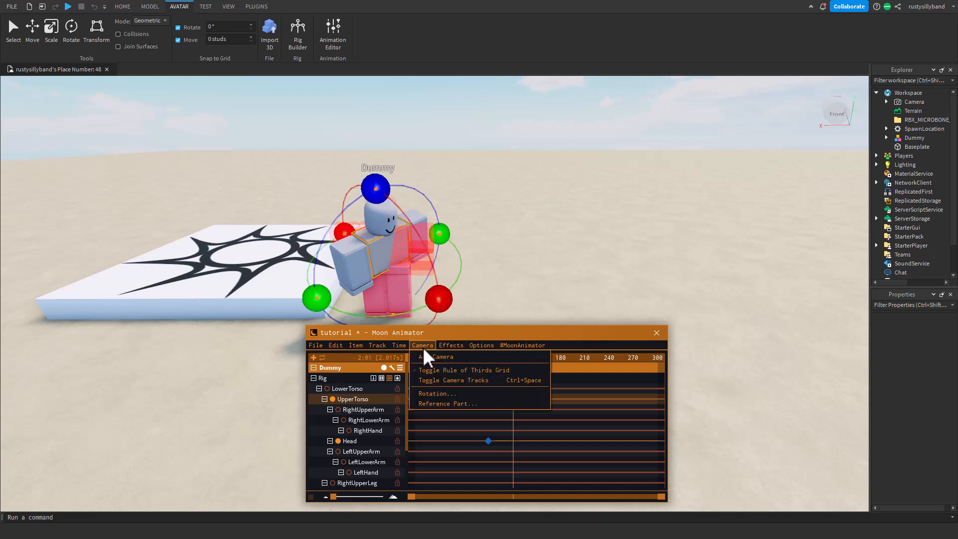
{"action": "left_click", "coordinate": [451, 346]}
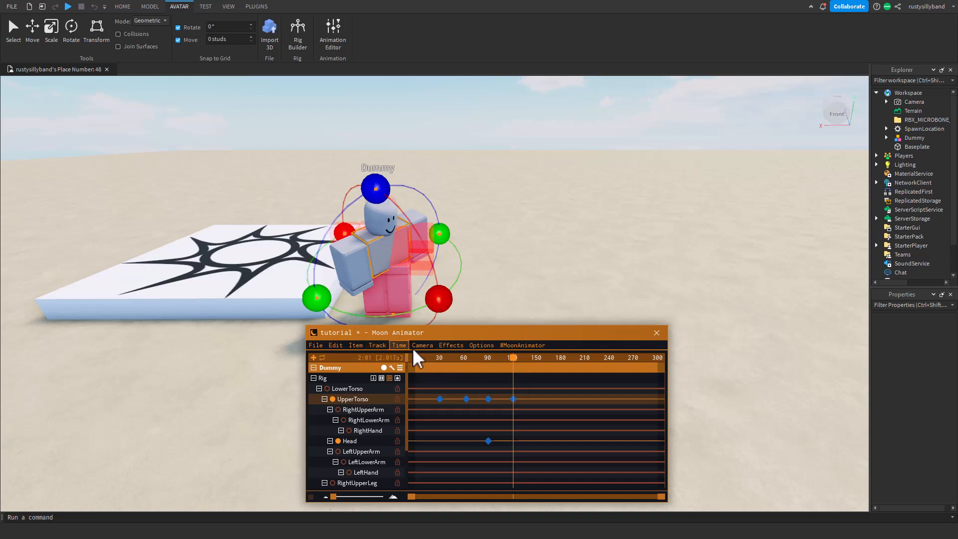
{"action": "mouse_move", "coordinate": [357, 408]}
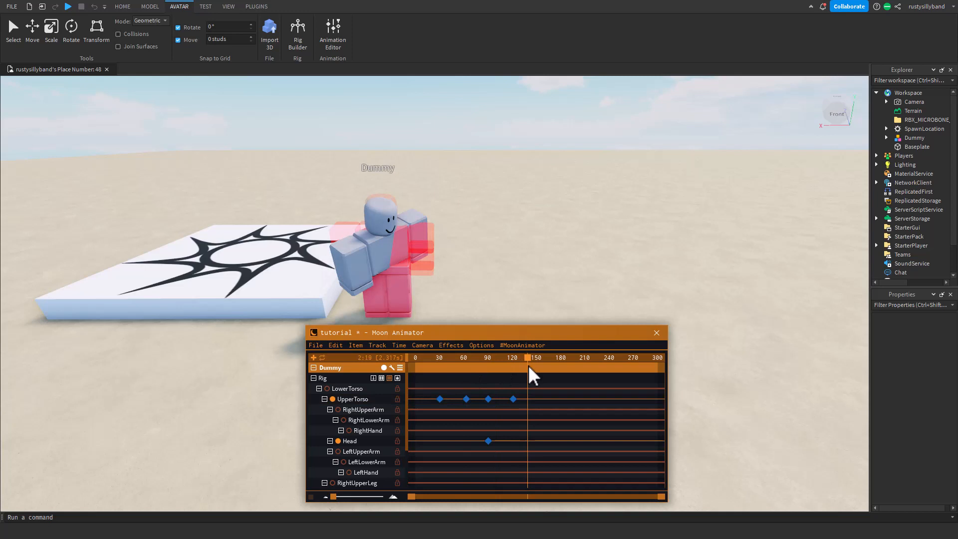
{"action": "left_click", "coordinate": [455, 358]}
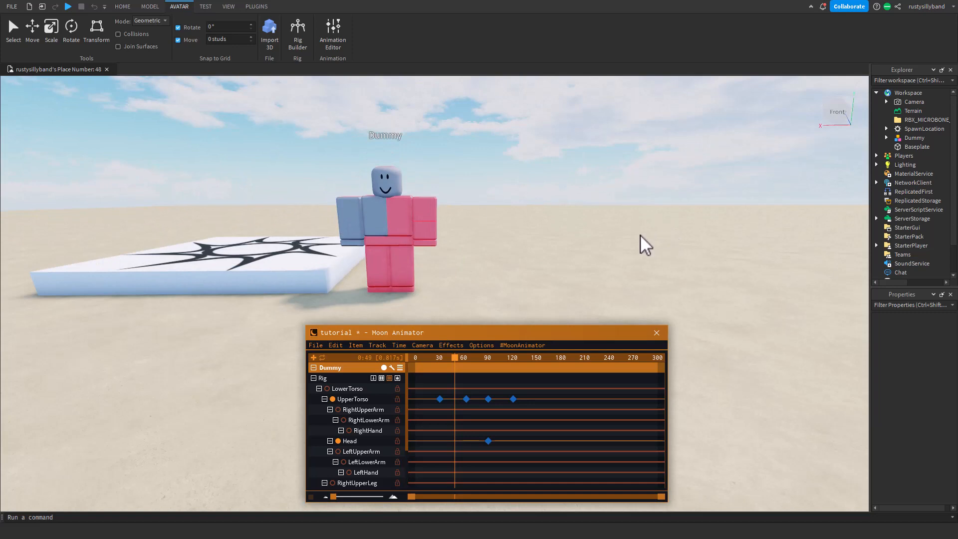
{"action": "mouse_move", "coordinate": [486, 264]}
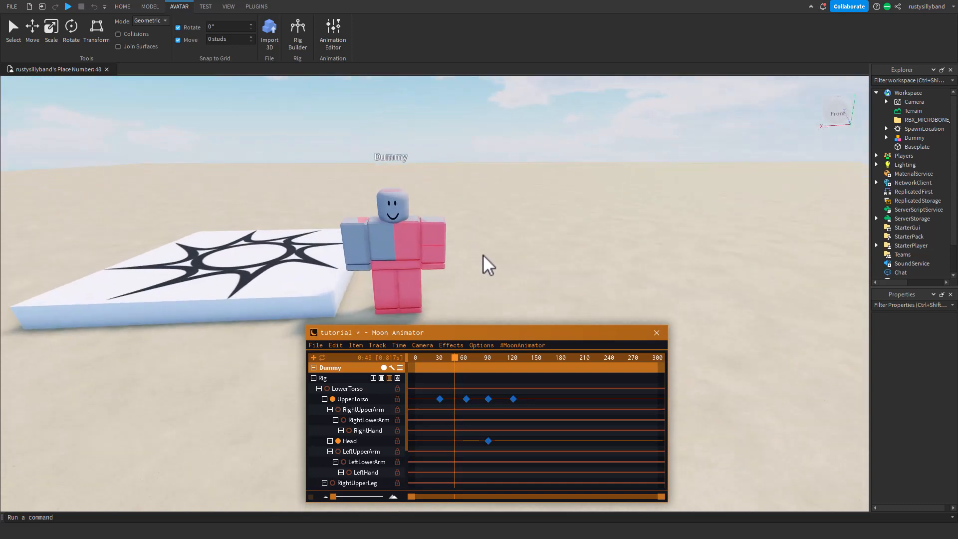
{"action": "mouse_move", "coordinate": [450, 288]}
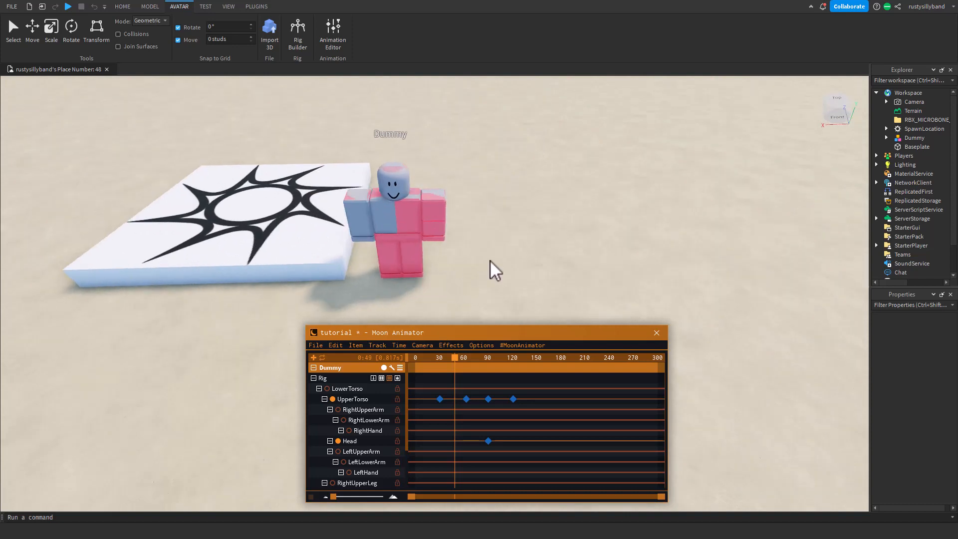
{"action": "mouse_move", "coordinate": [568, 256]}
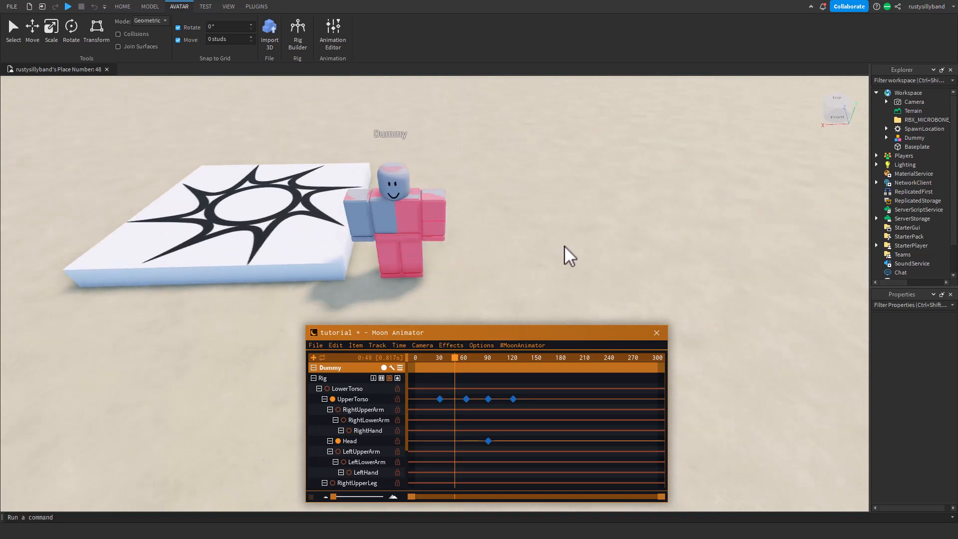
{"action": "mouse_move", "coordinate": [486, 365]}
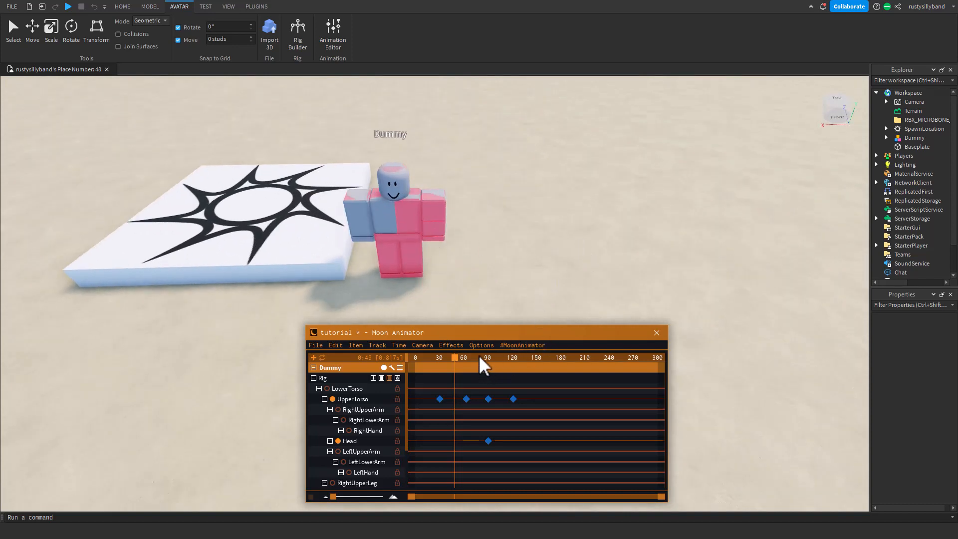
- Scrub past frame 60, browse Options > Theme > Default Themes and preview Digital
{"action": "left_click", "coordinate": [469, 357]}
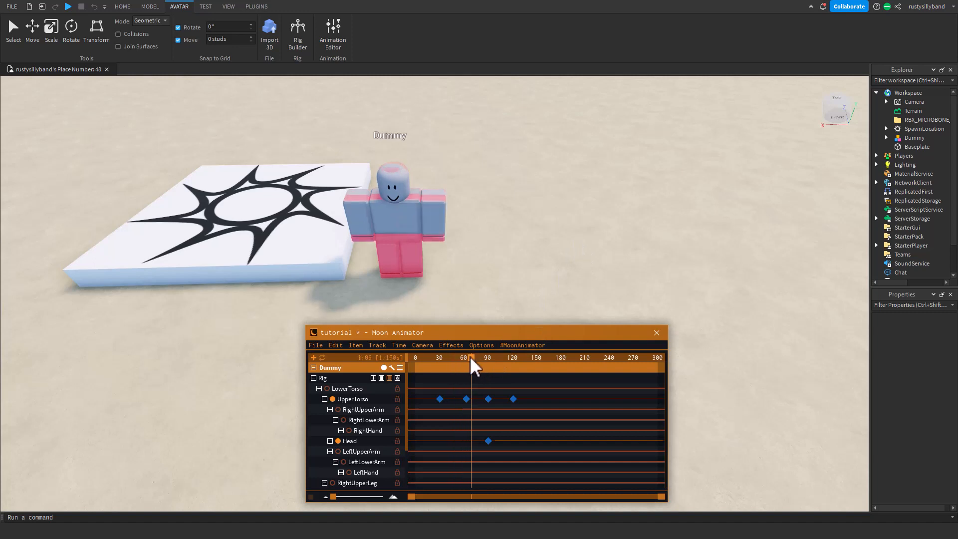
{"action": "left_click", "coordinate": [481, 344]}
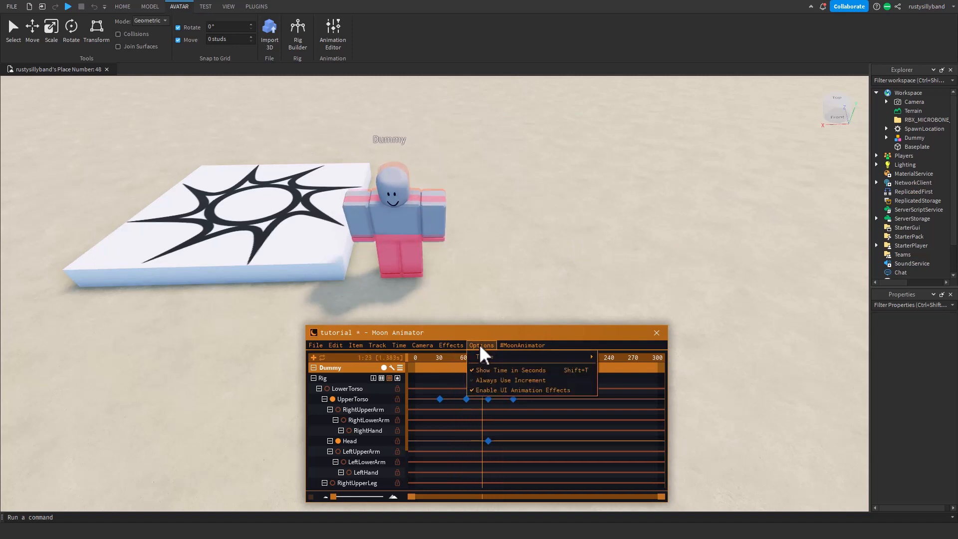
{"action": "left_click", "coordinate": [450, 346]}
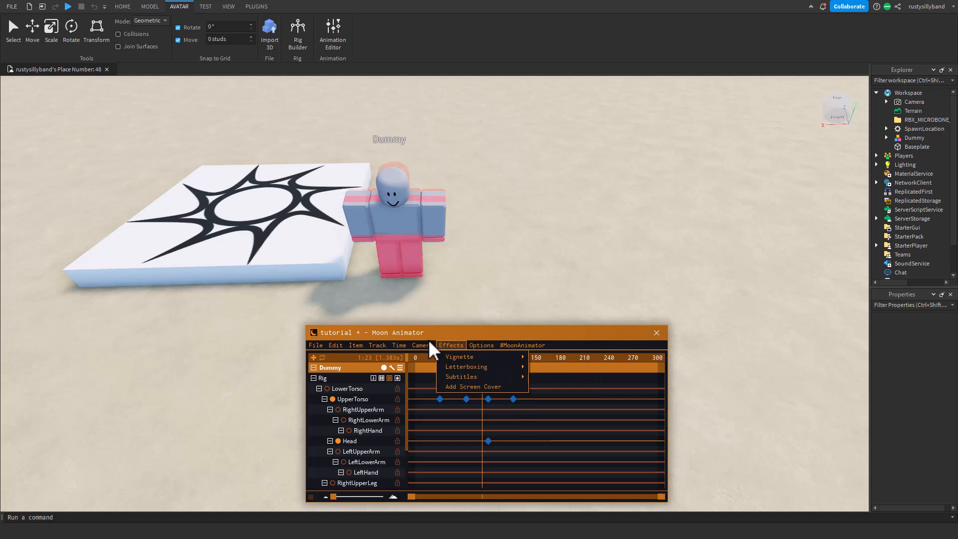
{"action": "left_click", "coordinate": [481, 344]}
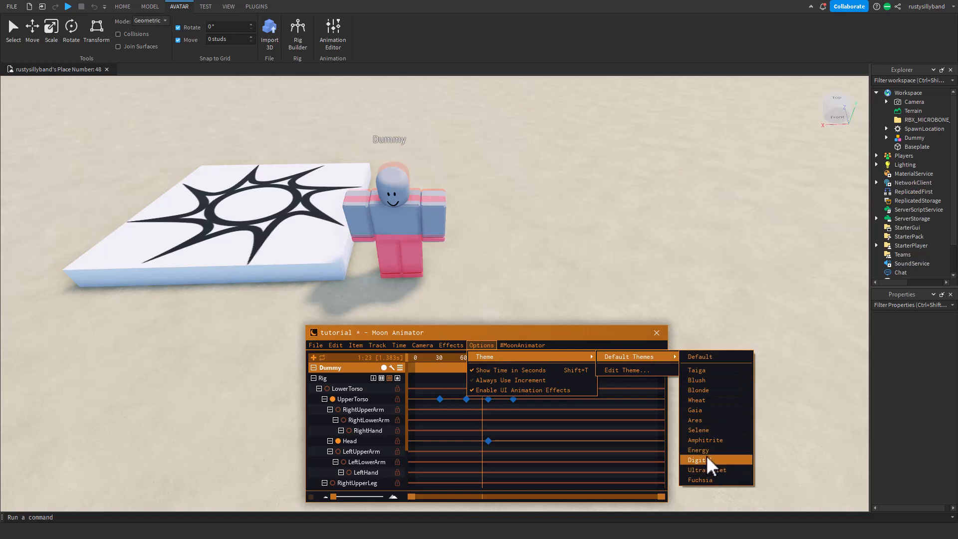
{"action": "left_click", "coordinate": [697, 459]}
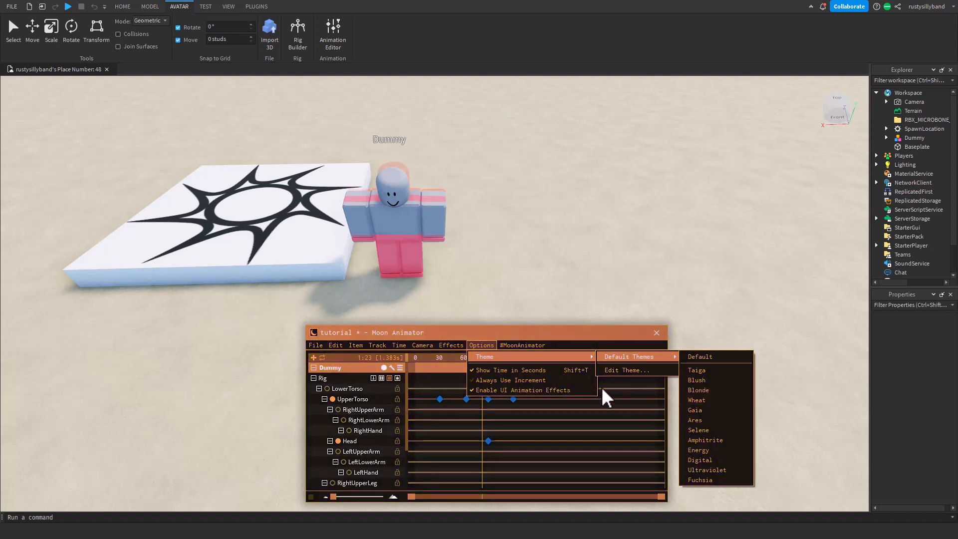
{"action": "mouse_move", "coordinate": [701, 459]}
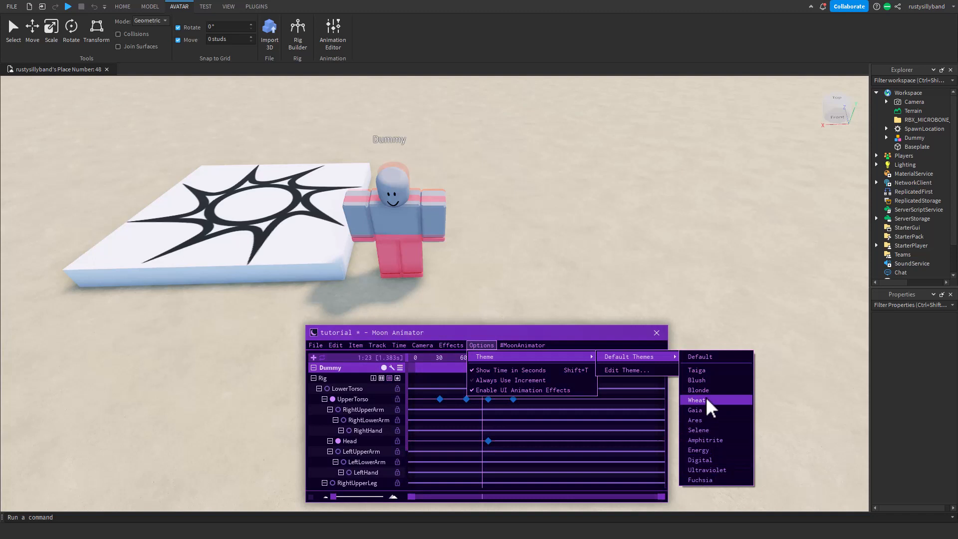
{"action": "mouse_move", "coordinate": [725, 370]}
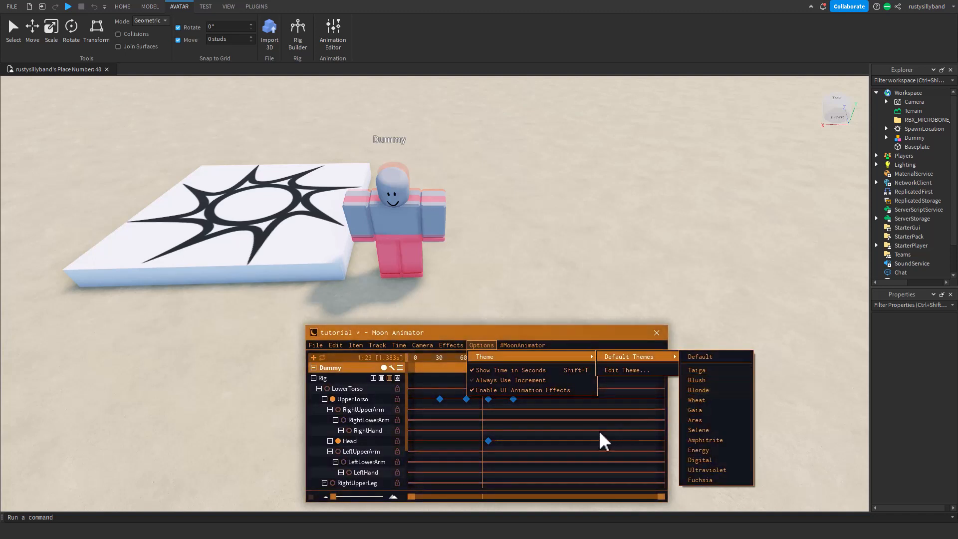
- Toggle letterboxing on the scene view from Effects, then reopen Effects for Subtitles
{"action": "left_click", "coordinate": [451, 344]}
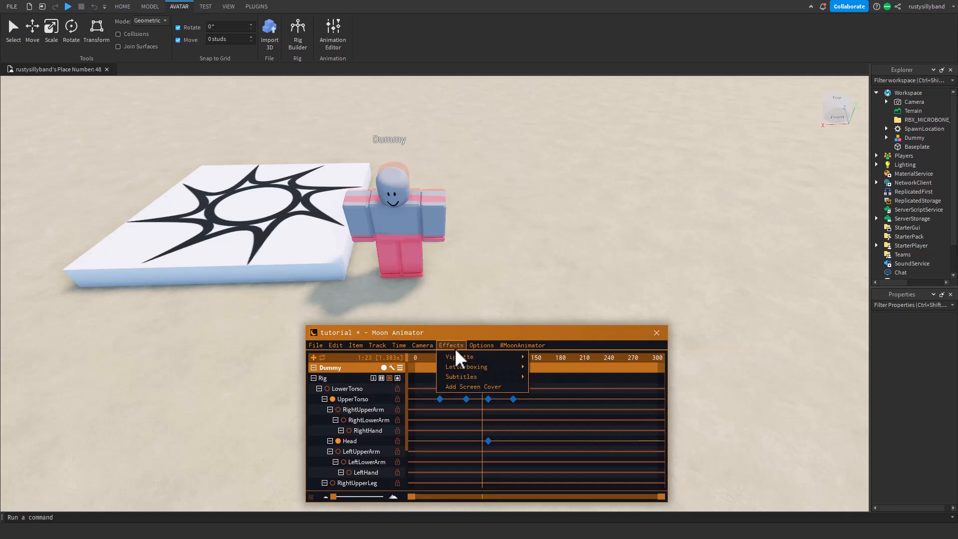
{"action": "mouse_move", "coordinate": [484, 363]}
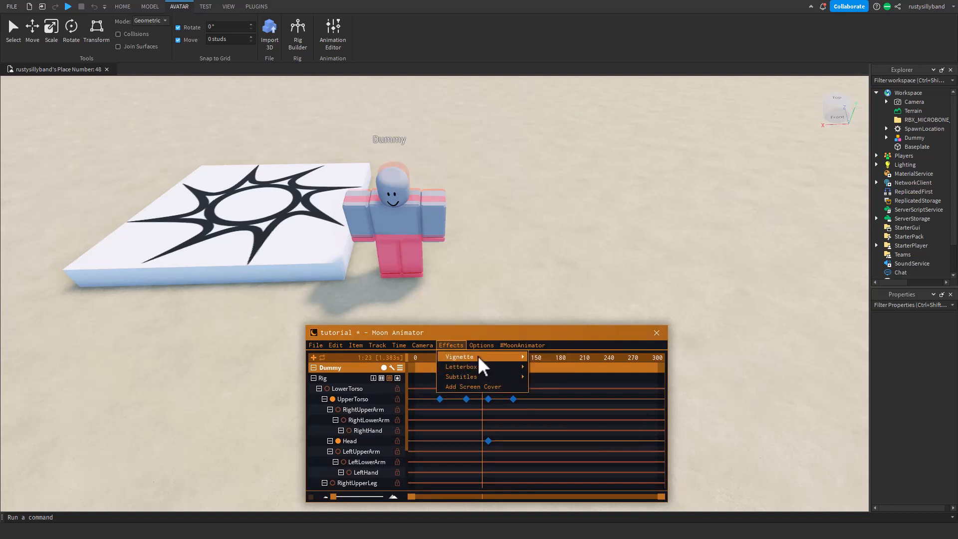
{"action": "mouse_move", "coordinate": [524, 369]}
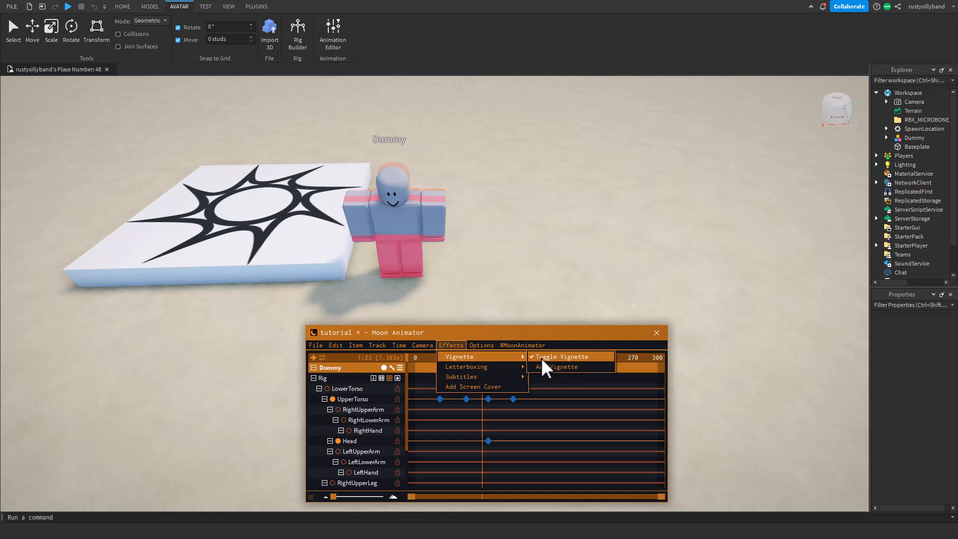
{"action": "mouse_move", "coordinate": [466, 367]}
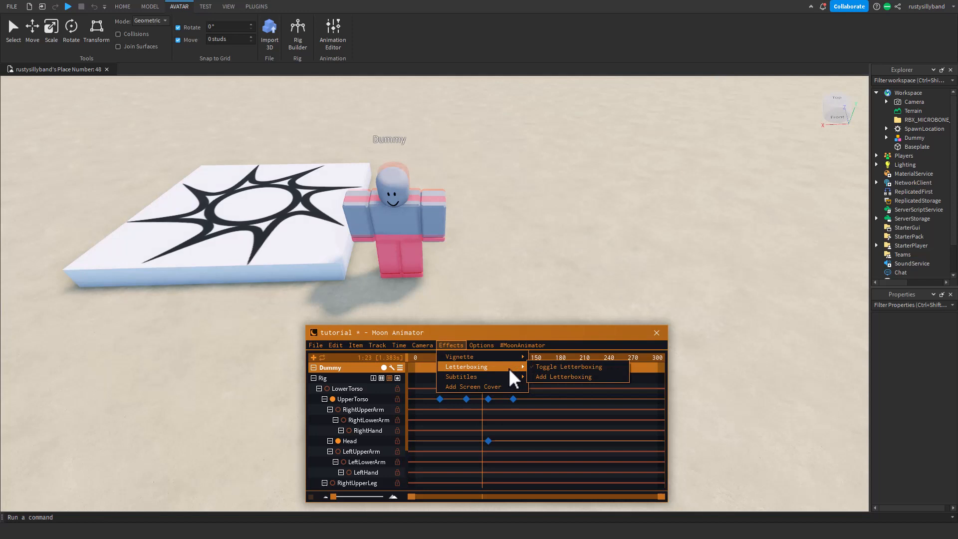
{"action": "left_click", "coordinate": [566, 366]}
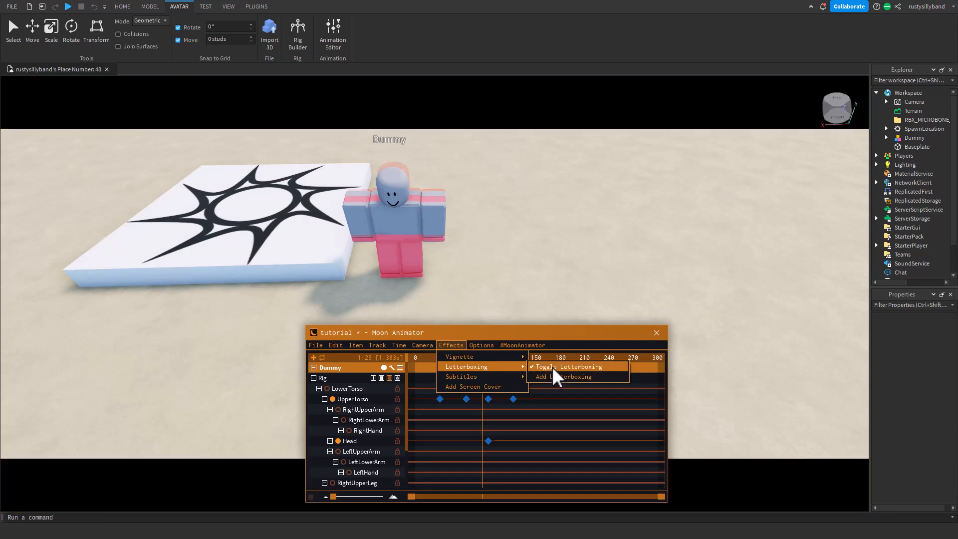
{"action": "left_click", "coordinate": [522, 344]}
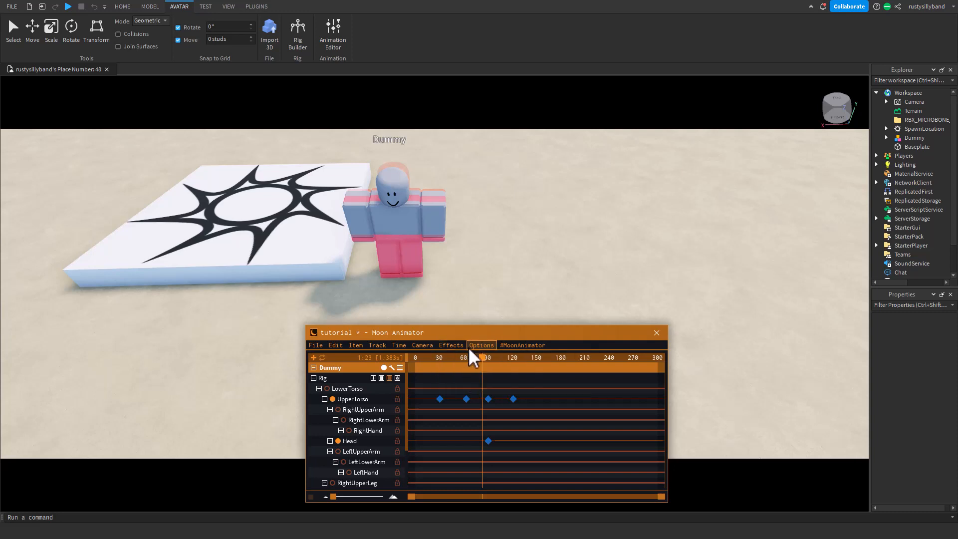
{"action": "left_click", "coordinate": [450, 345]}
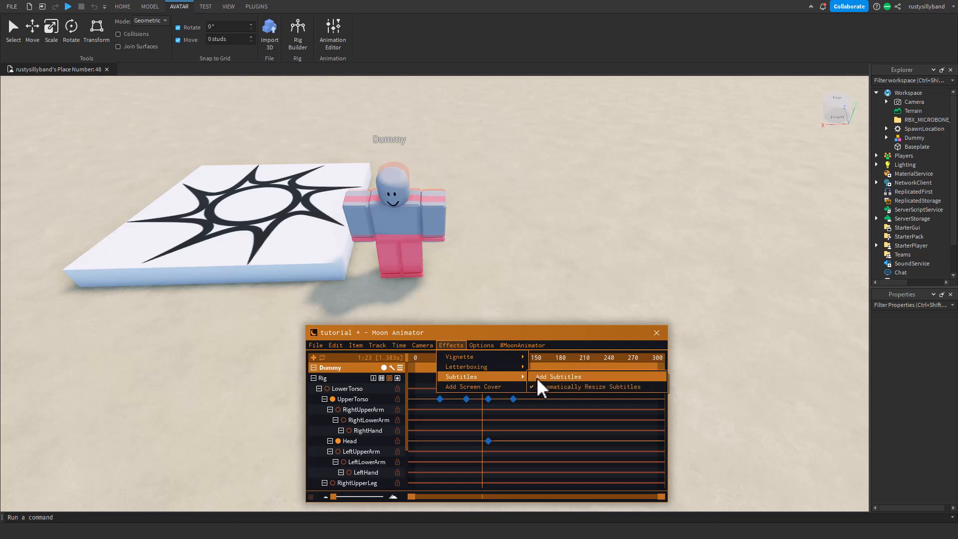
- Add a Subtitles item with a Text track above the Dummy in the timeline
{"action": "left_click", "coordinate": [557, 376]}
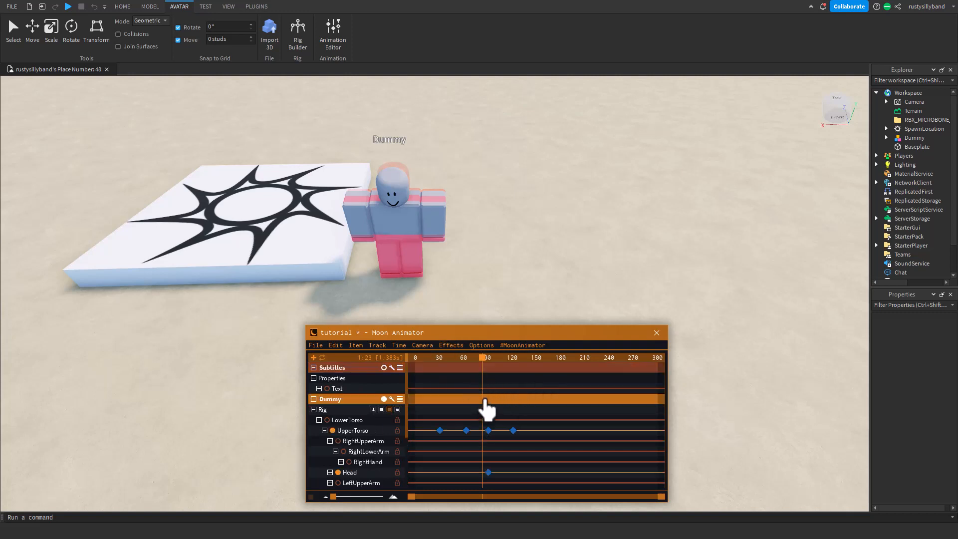
{"action": "left_click", "coordinate": [451, 345]}
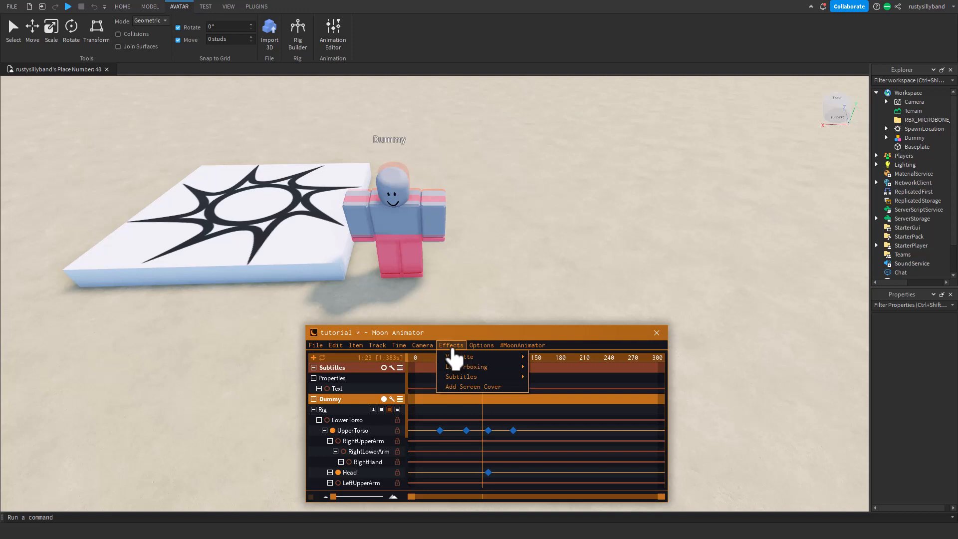
{"action": "left_click", "coordinate": [422, 344]}
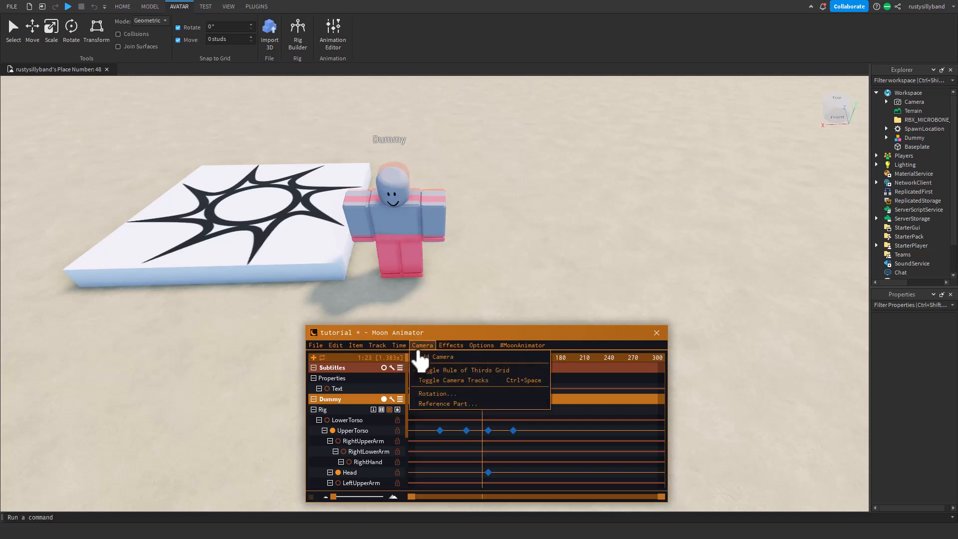
{"action": "mouse_move", "coordinate": [438, 394]}
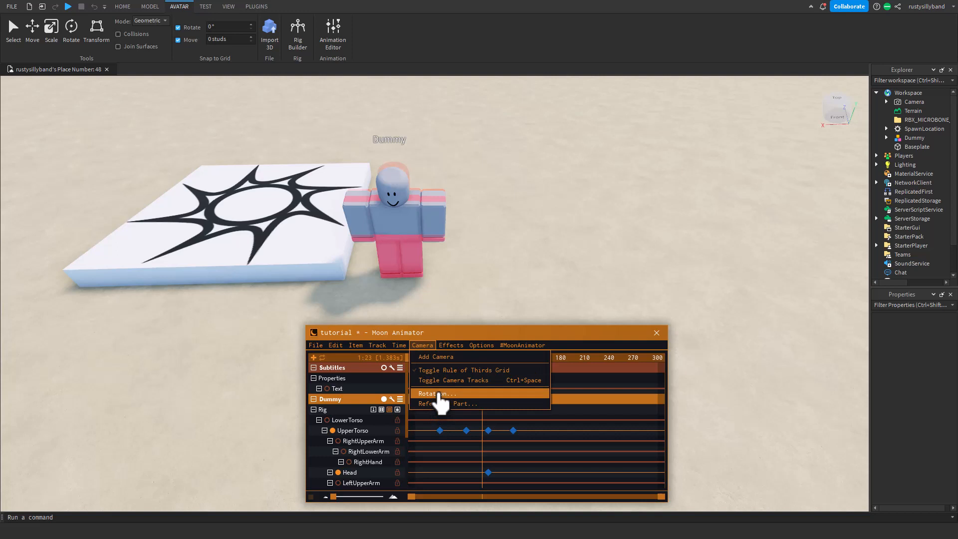
- Browse the Time, Camera and Track menus while stepping the timeline forward
{"action": "left_click", "coordinate": [398, 345]}
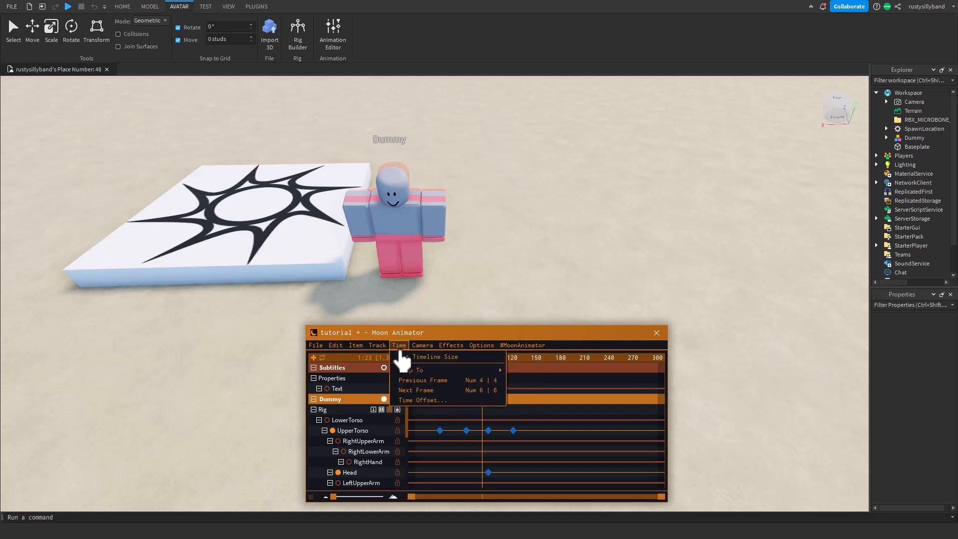
{"action": "left_click", "coordinate": [423, 345]}
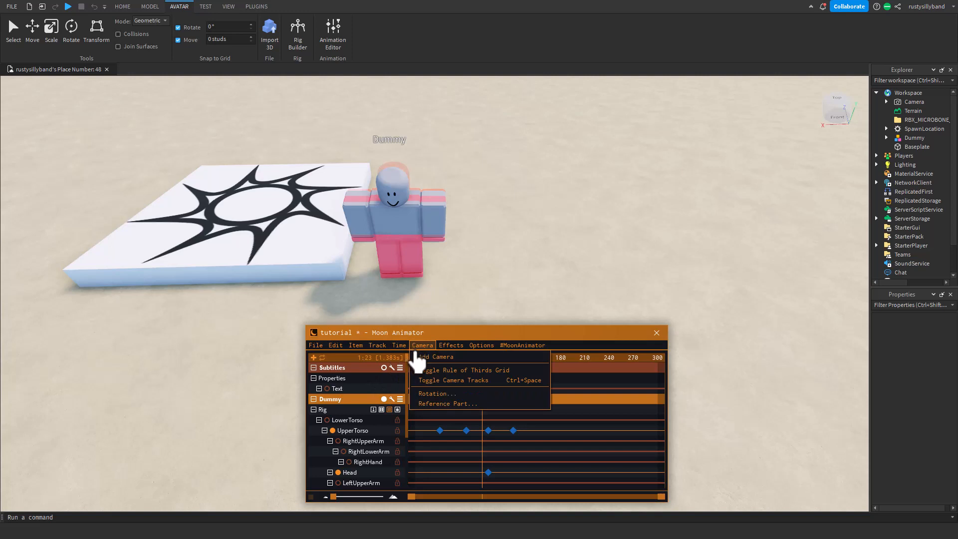
{"action": "left_click", "coordinate": [398, 345]}
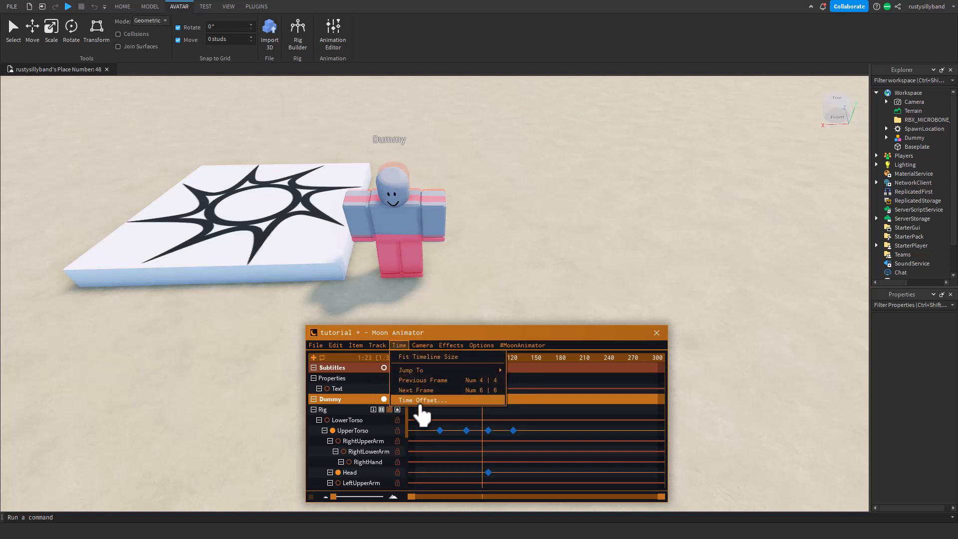
{"action": "mouse_move", "coordinate": [419, 390]}
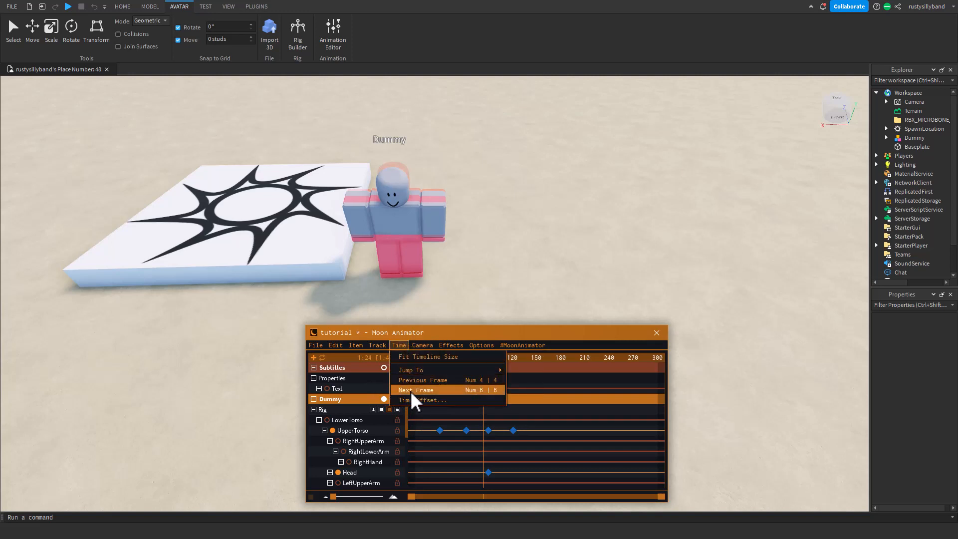
{"action": "mouse_move", "coordinate": [457, 404]}
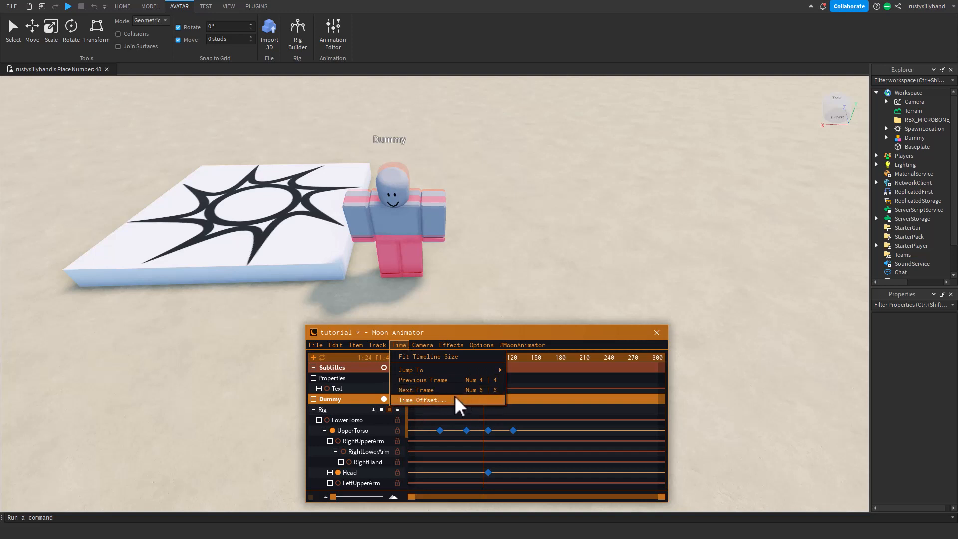
{"action": "mouse_move", "coordinate": [458, 390]}
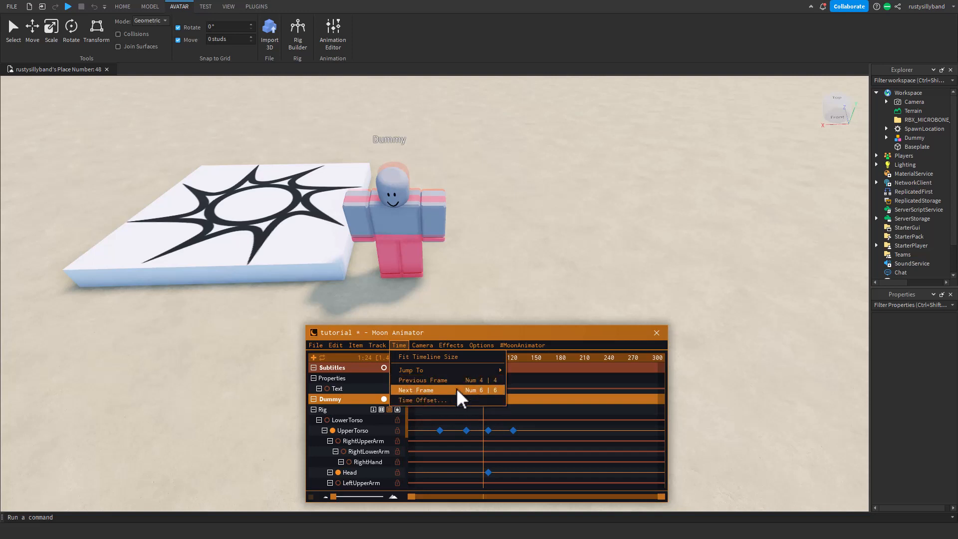
{"action": "mouse_move", "coordinate": [467, 405]}
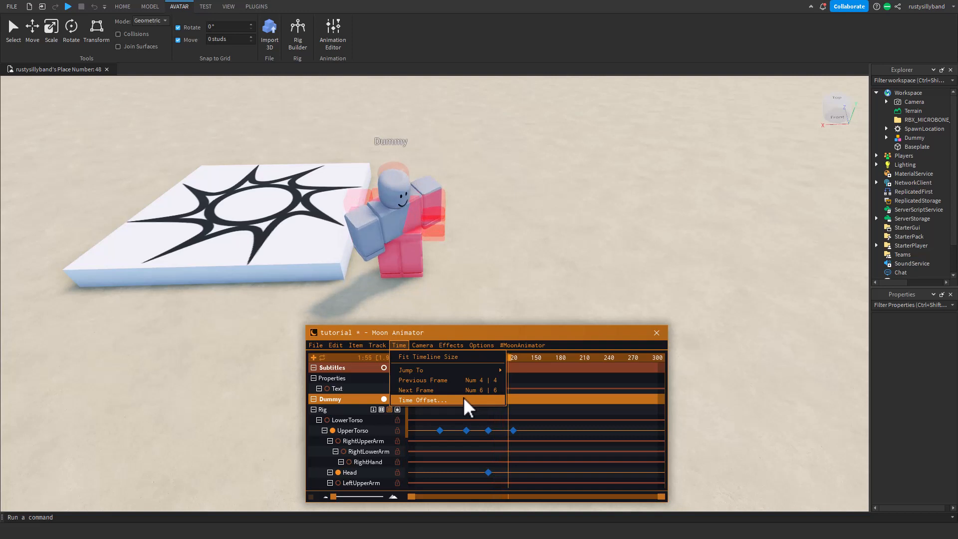
{"action": "left_click", "coordinate": [378, 346]}
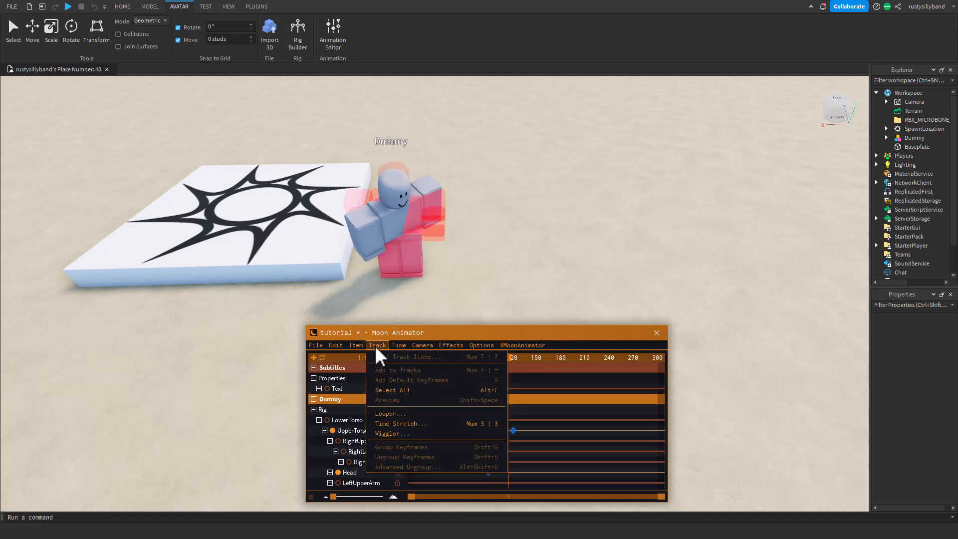
{"action": "mouse_move", "coordinate": [397, 434]}
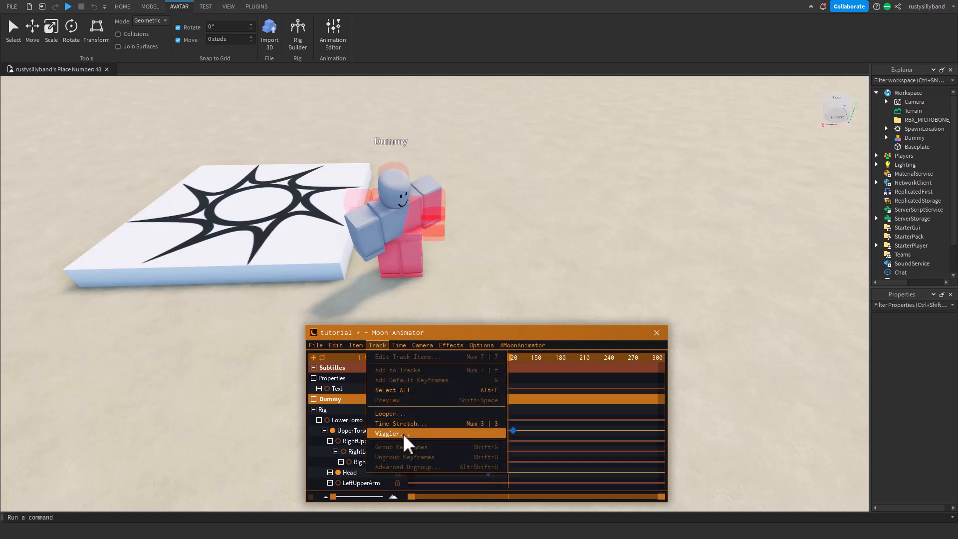
{"action": "mouse_move", "coordinate": [401, 418]}
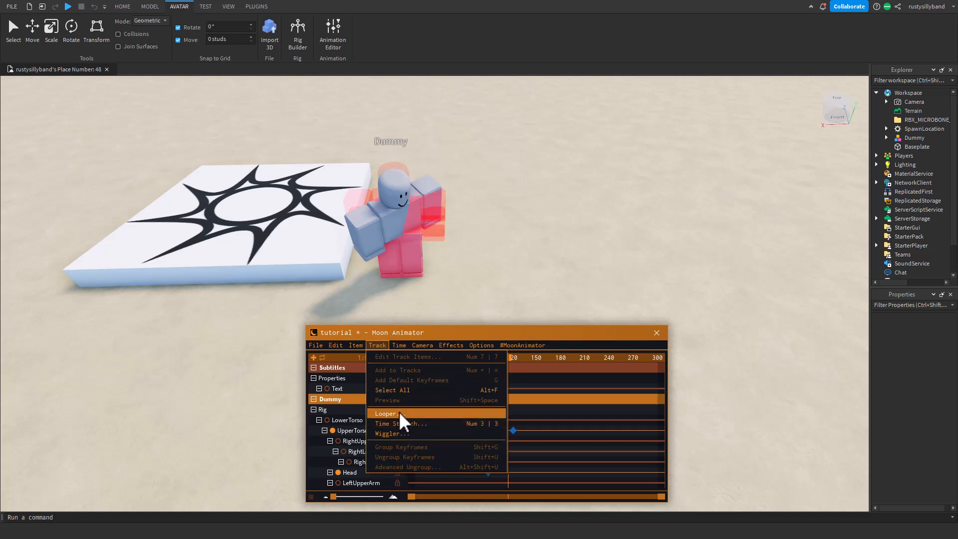
{"action": "mouse_move", "coordinate": [412, 425]}
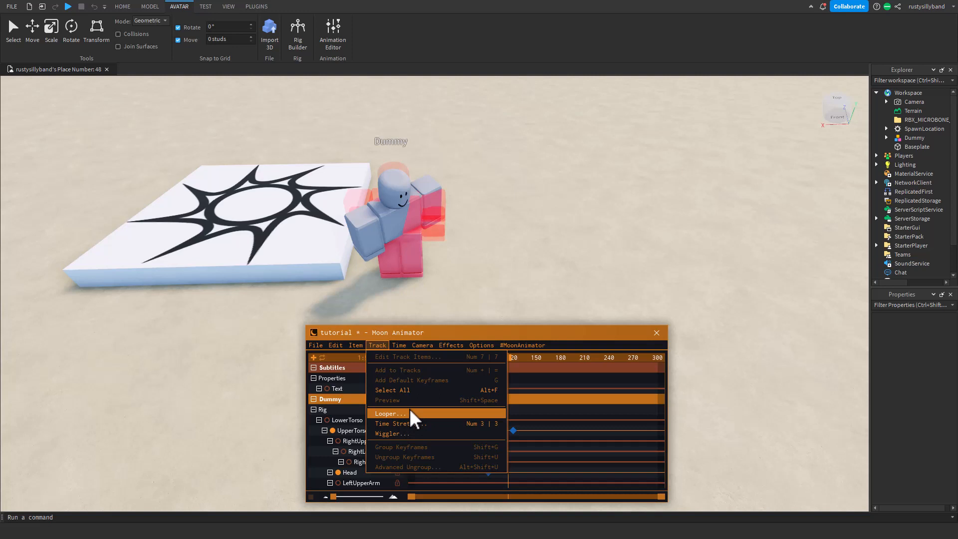
- Browse the Edit and Item menus and choose Item > Import to Rig for the Dummy
{"action": "left_click", "coordinate": [335, 345]}
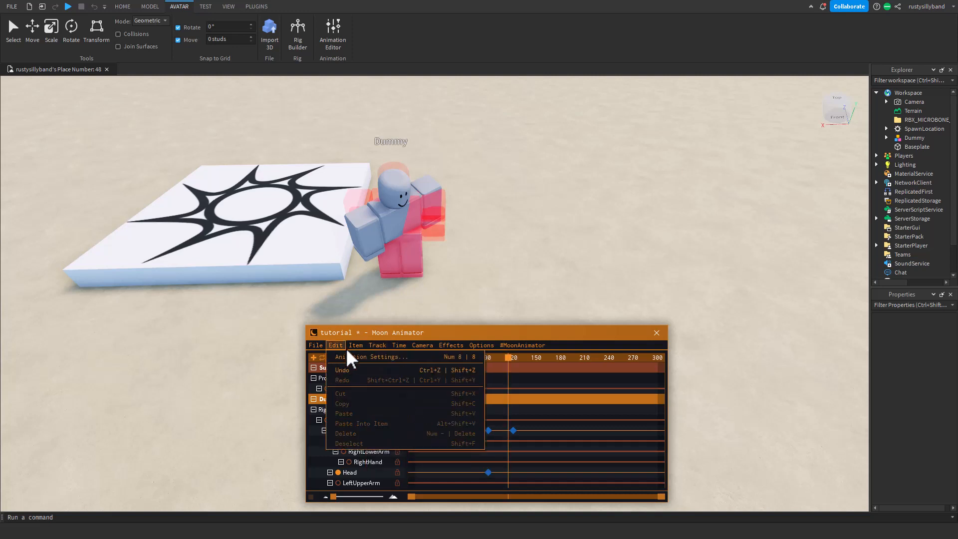
{"action": "left_click", "coordinate": [356, 344]}
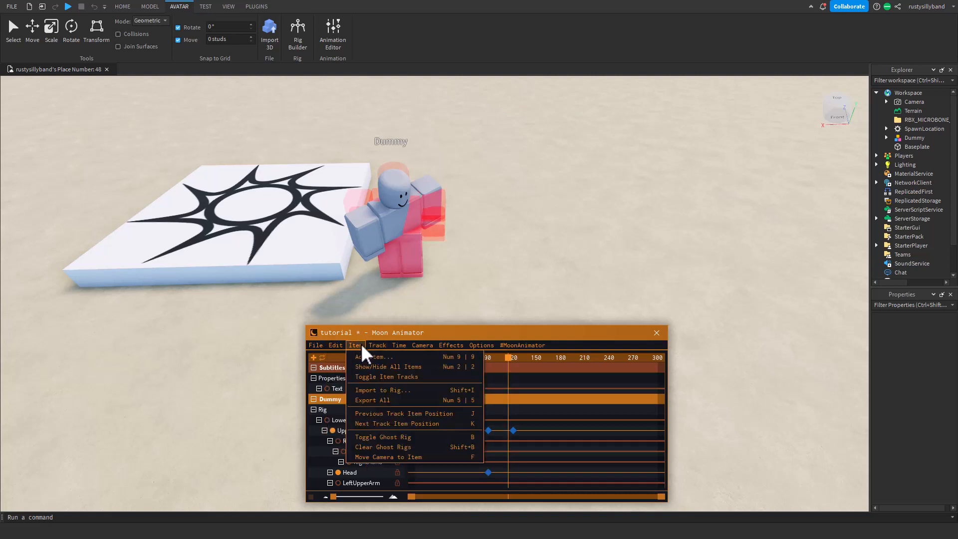
{"action": "mouse_move", "coordinate": [391, 390]}
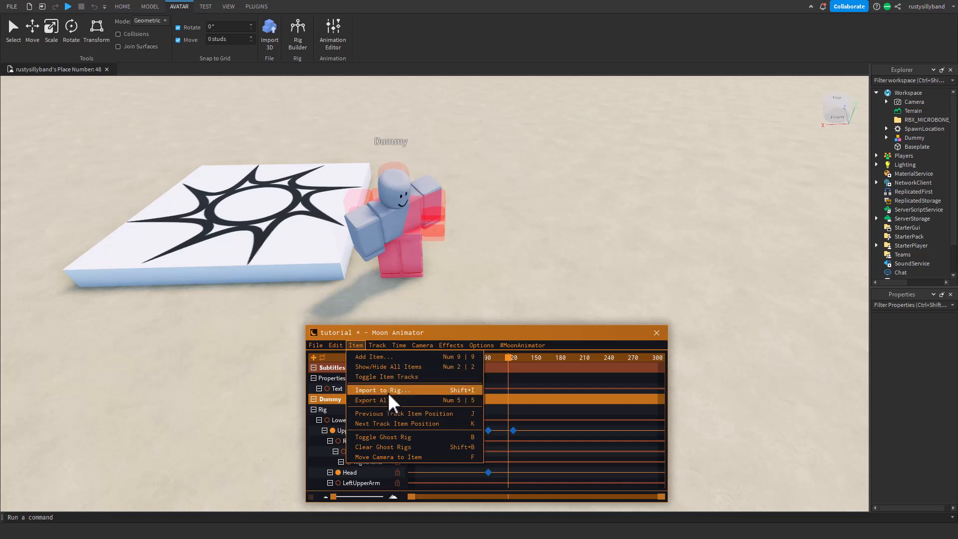
{"action": "left_click", "coordinate": [382, 391]}
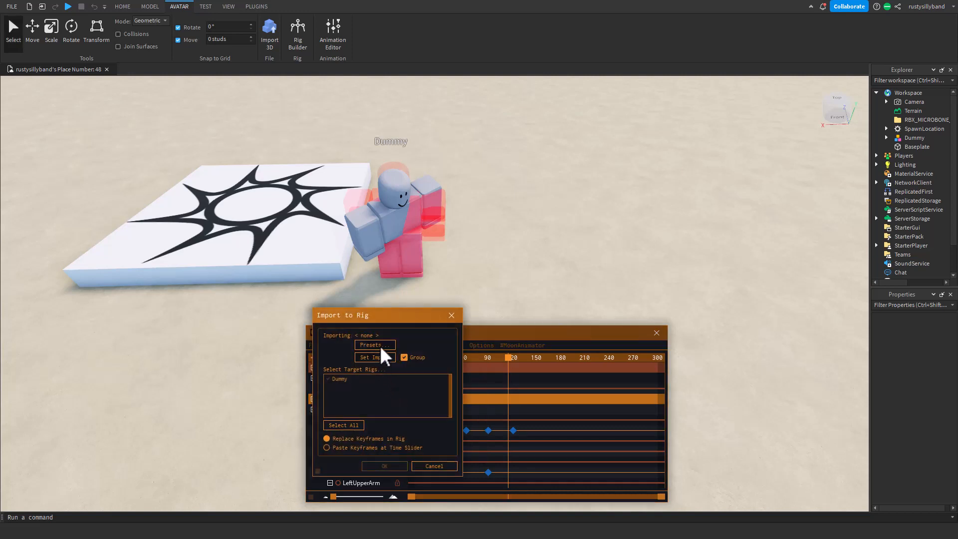
- Browse the Presets categories Walk, Climb, Idle, Jump and Emotes, then cancel the dialogs
{"action": "left_click", "coordinate": [373, 345]}
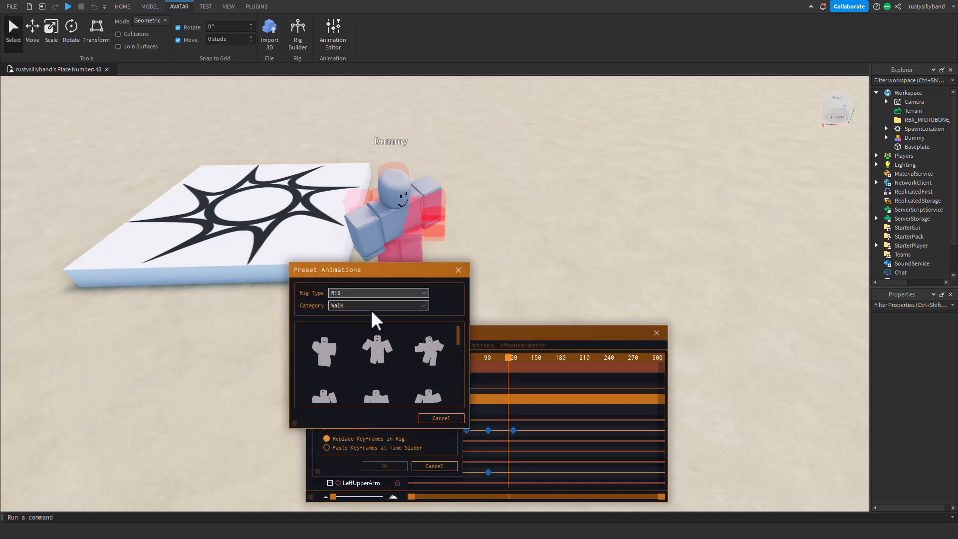
{"action": "mouse_move", "coordinate": [379, 361]}
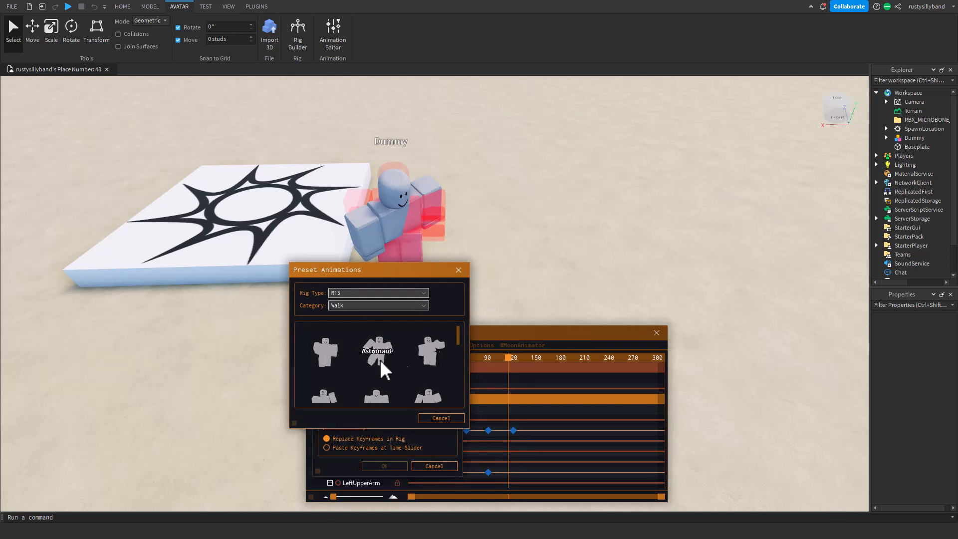
{"action": "mouse_move", "coordinate": [402, 320]}
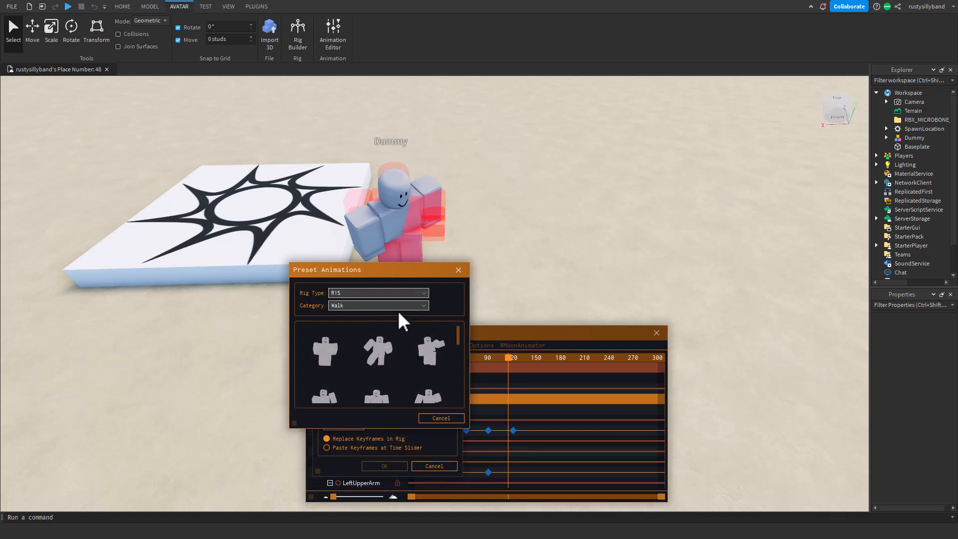
{"action": "left_click", "coordinate": [378, 305]}
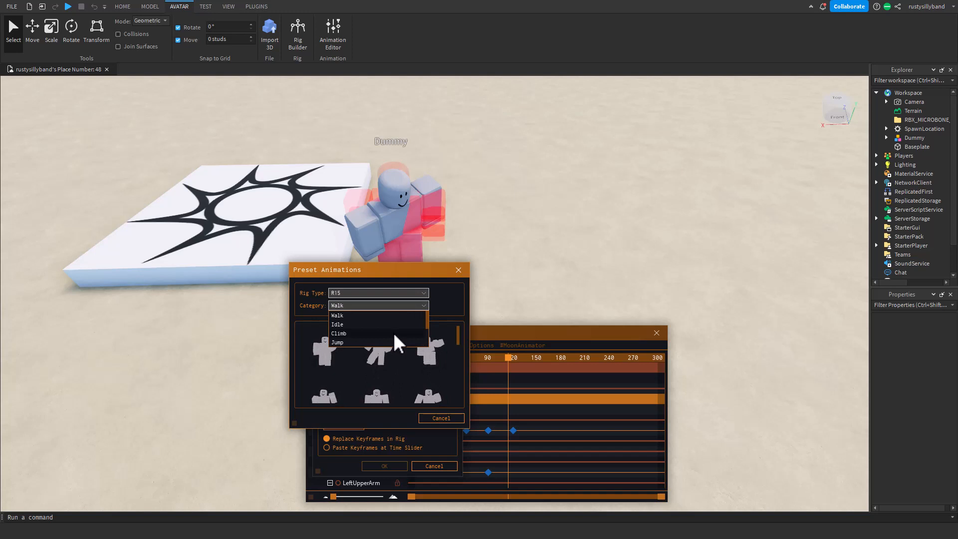
{"action": "left_click", "coordinate": [339, 333]}
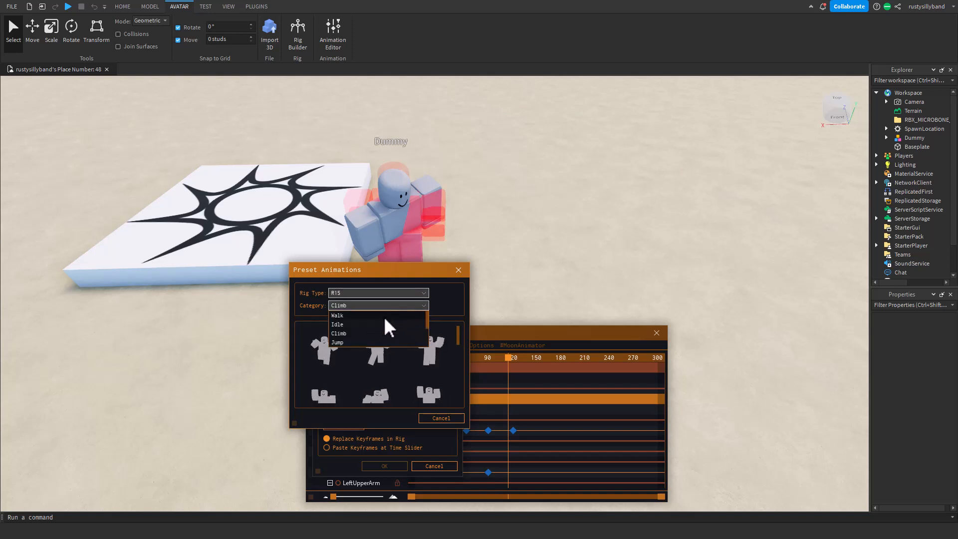
{"action": "left_click", "coordinate": [336, 323]}
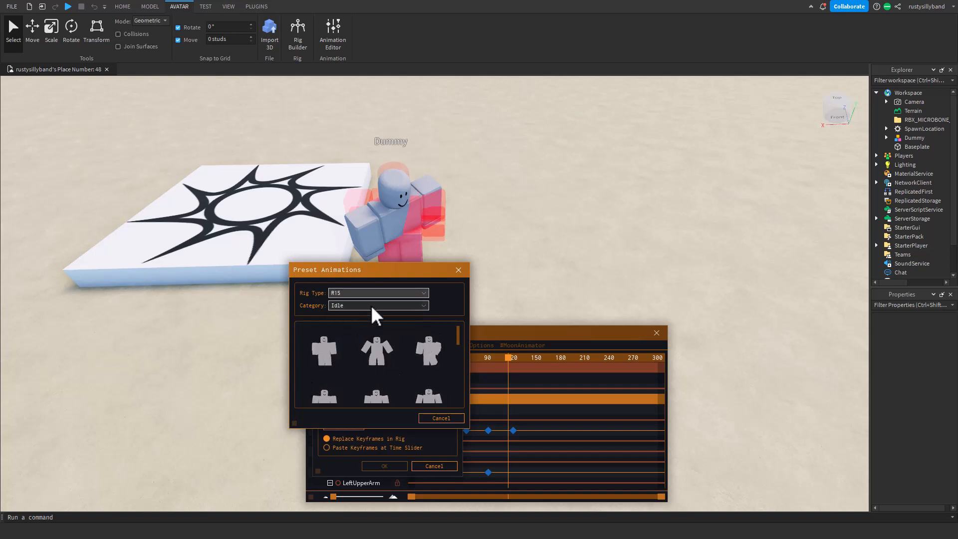
{"action": "left_click", "coordinate": [377, 305]}
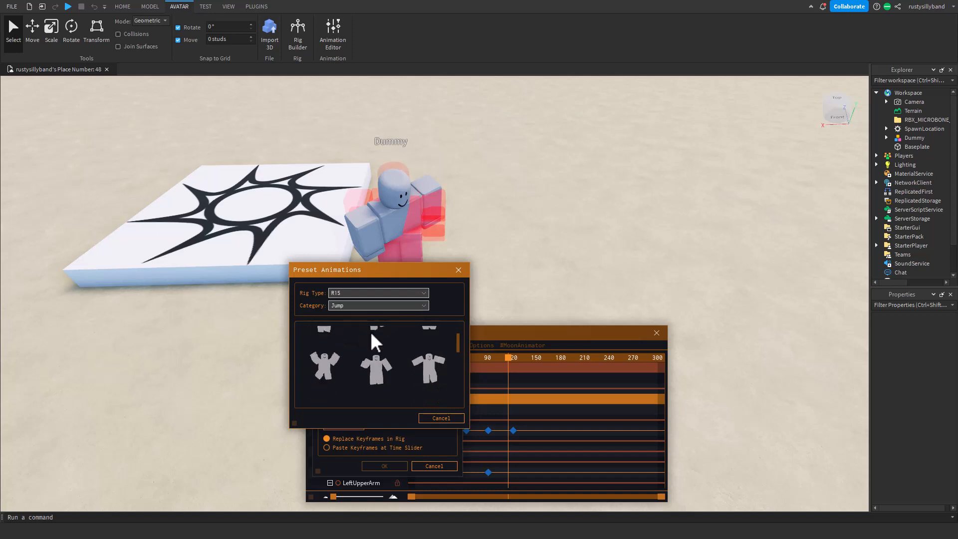
{"action": "left_click", "coordinate": [377, 305]}
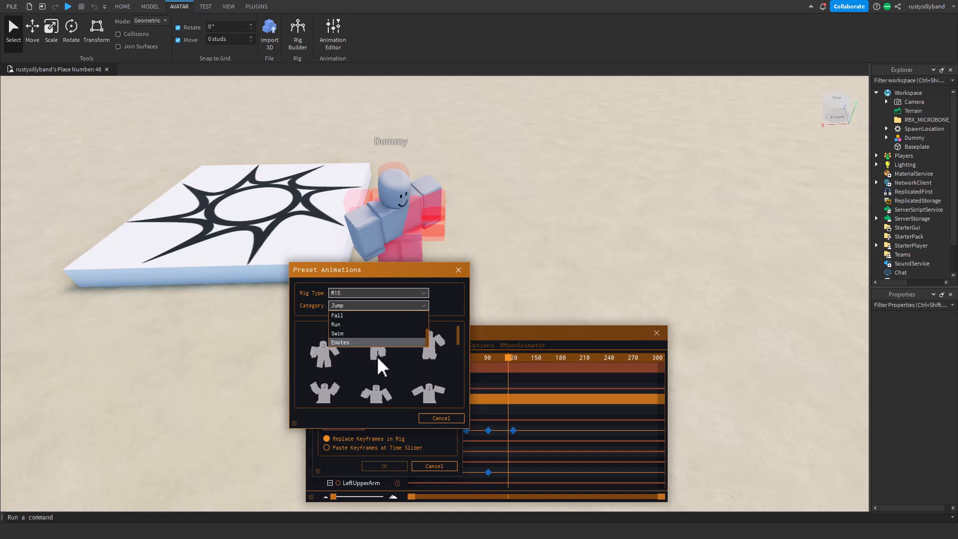
{"action": "left_click", "coordinate": [340, 342]}
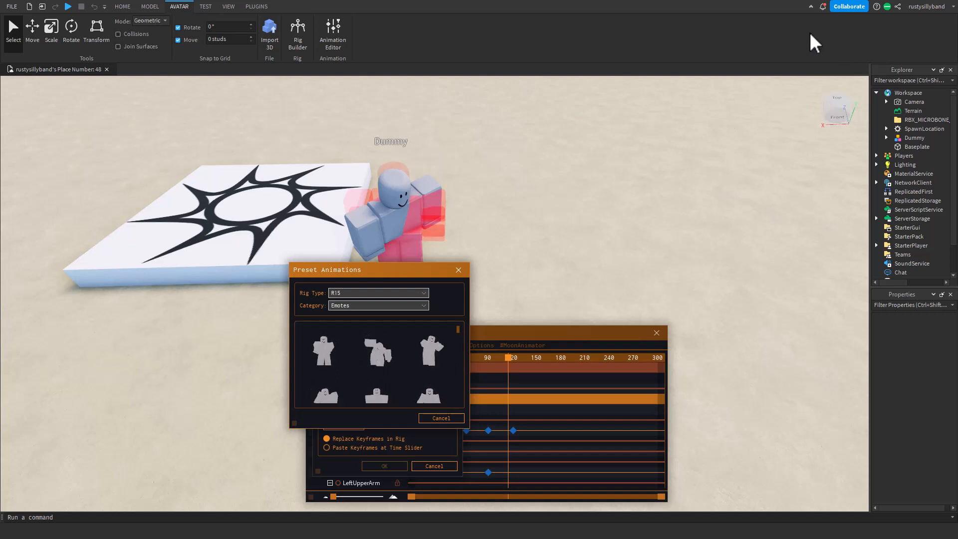
{"action": "mouse_move", "coordinate": [326, 354]}
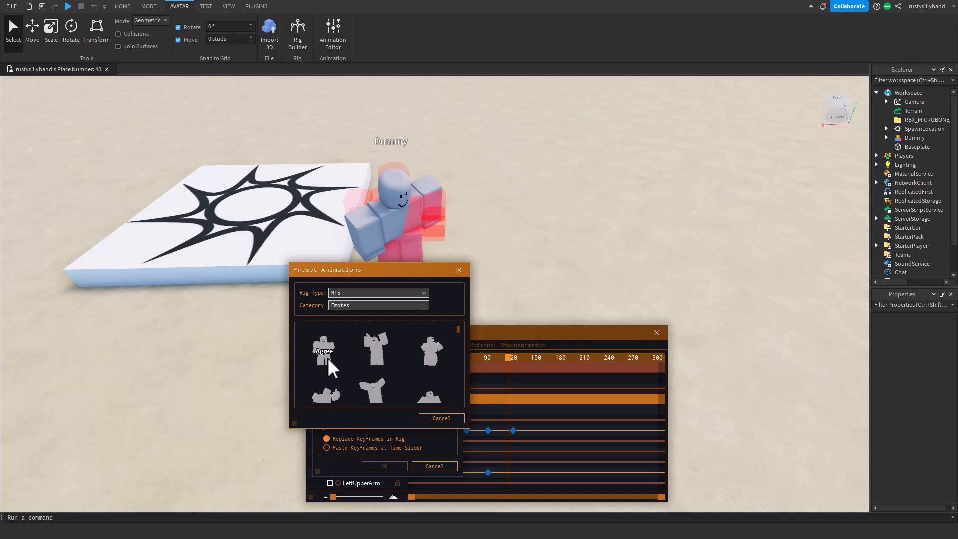
{"action": "mouse_move", "coordinate": [352, 371]}
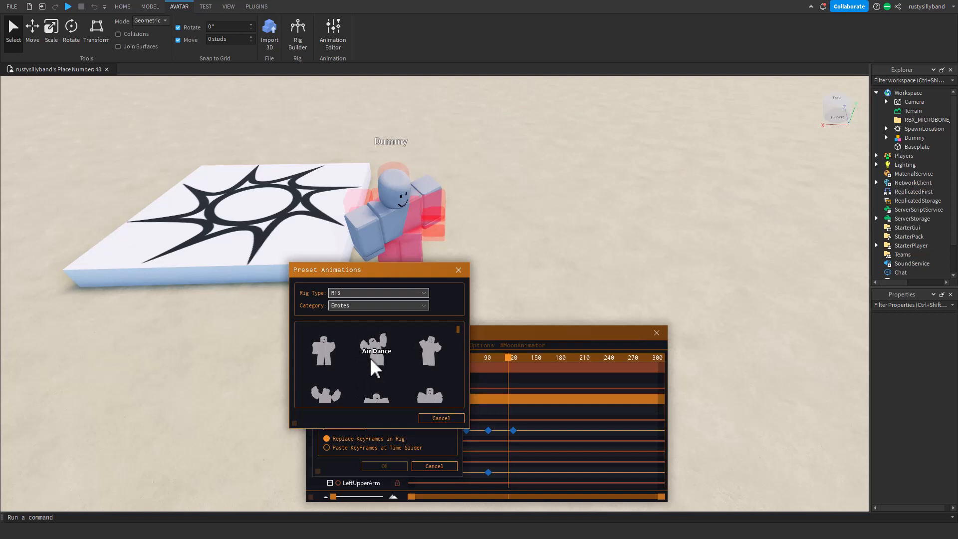
{"action": "left_click", "coordinate": [377, 305]}
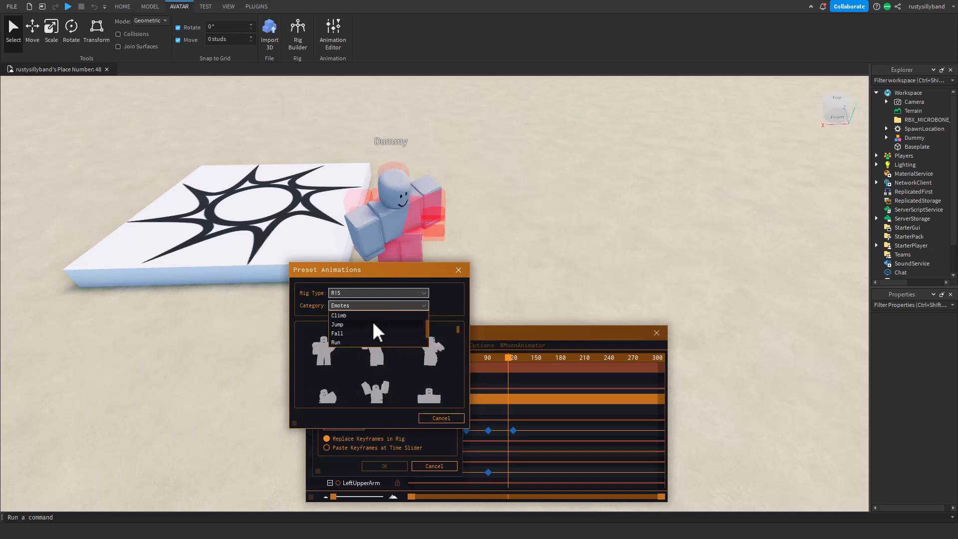
{"action": "left_click", "coordinate": [440, 419]}
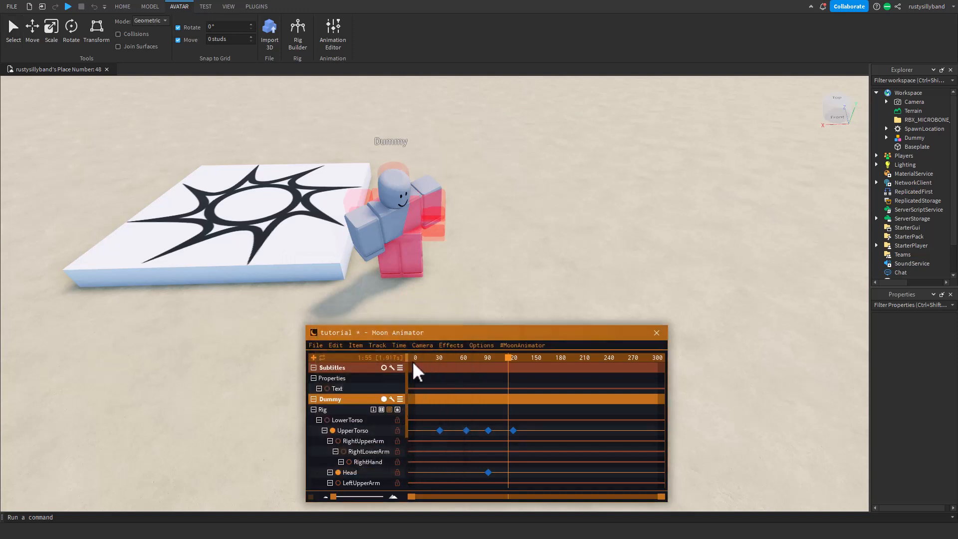
- Turn off the ghost rig preview from the Item menu and review its commands
{"action": "left_click", "coordinate": [356, 344]}
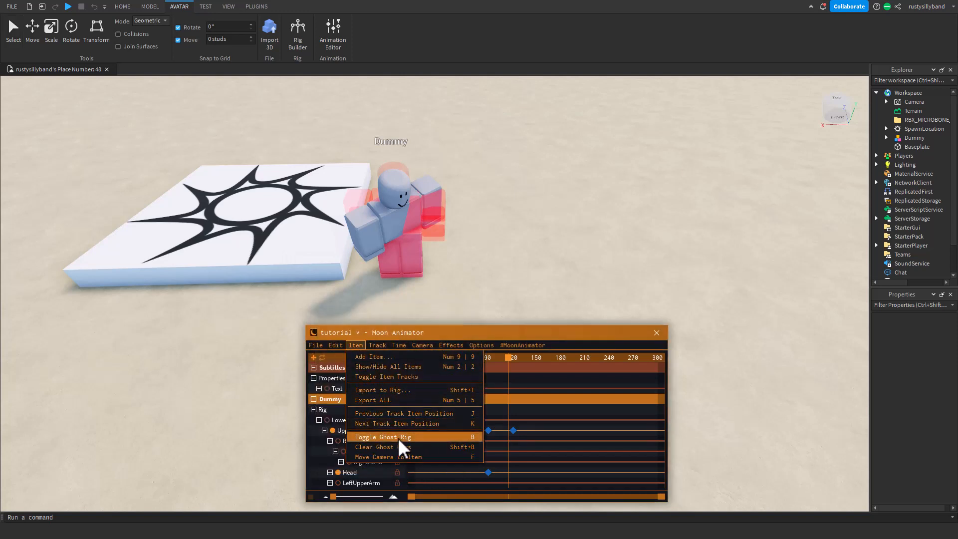
{"action": "left_click", "coordinate": [382, 437]}
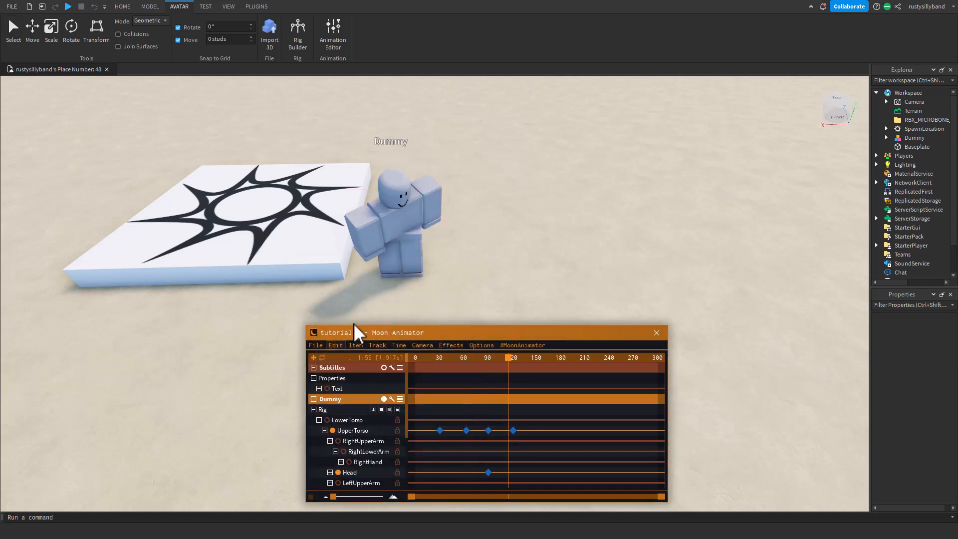
{"action": "left_click", "coordinate": [355, 345]}
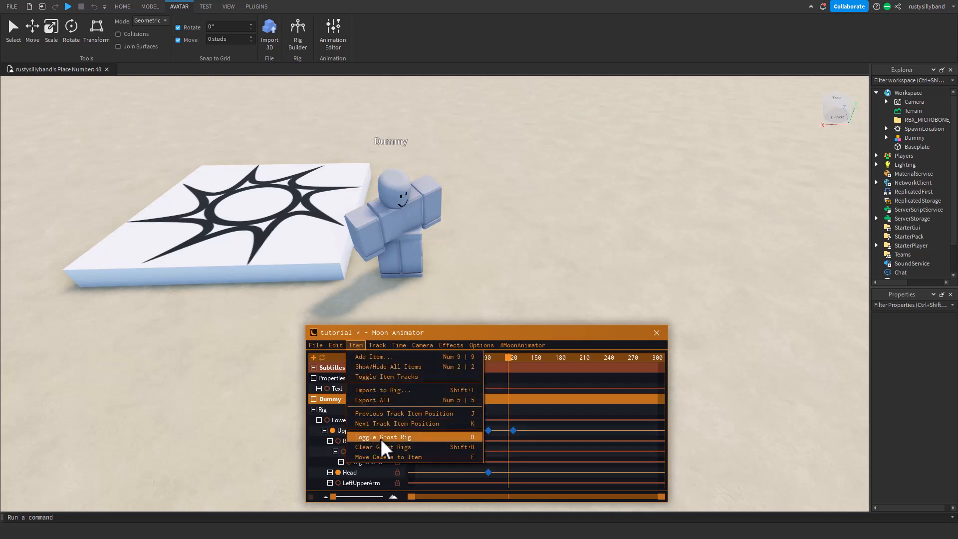
{"action": "mouse_move", "coordinate": [400, 456]}
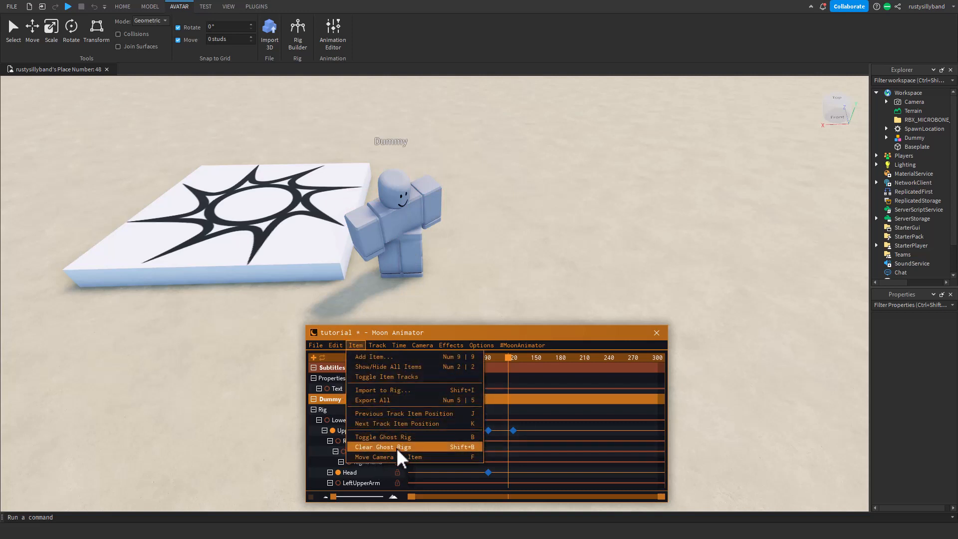
- Look through the Track and Item menus, finishing on the Edit menu's commands
{"action": "left_click", "coordinate": [377, 344]}
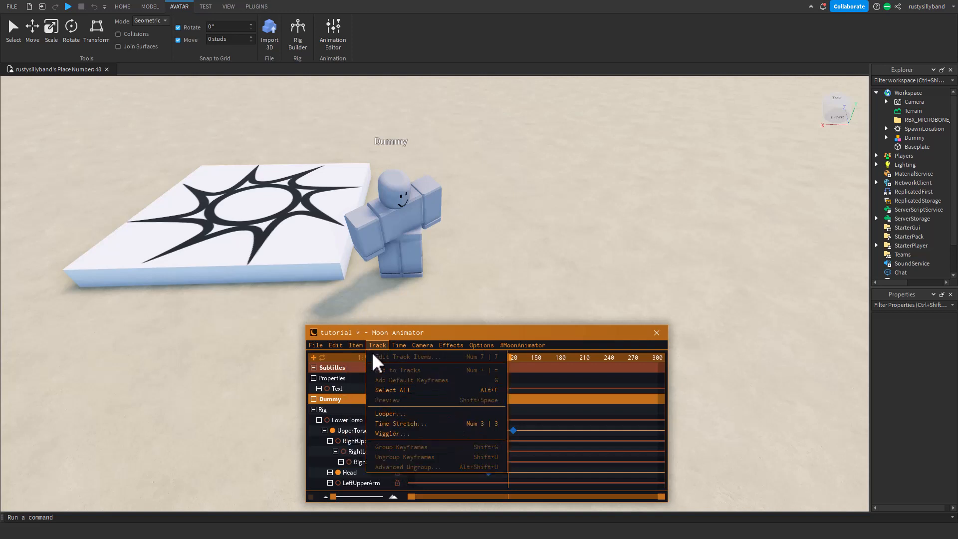
{"action": "left_click", "coordinate": [355, 345]}
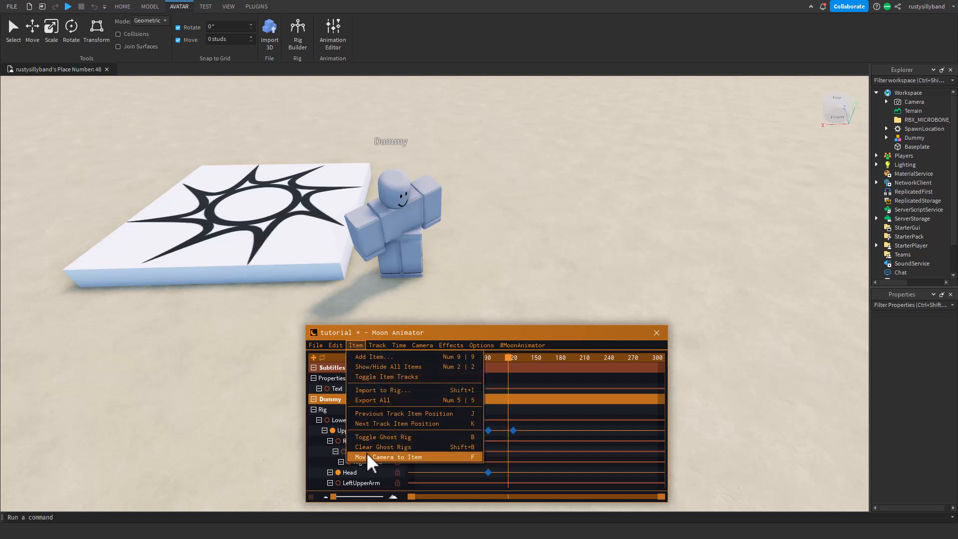
{"action": "mouse_move", "coordinate": [388, 437]}
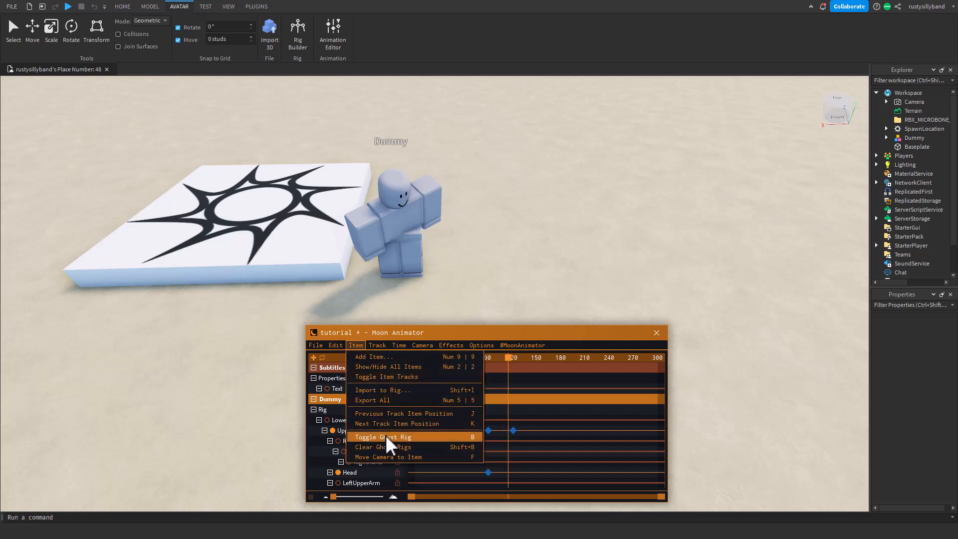
{"action": "mouse_move", "coordinate": [379, 376]}
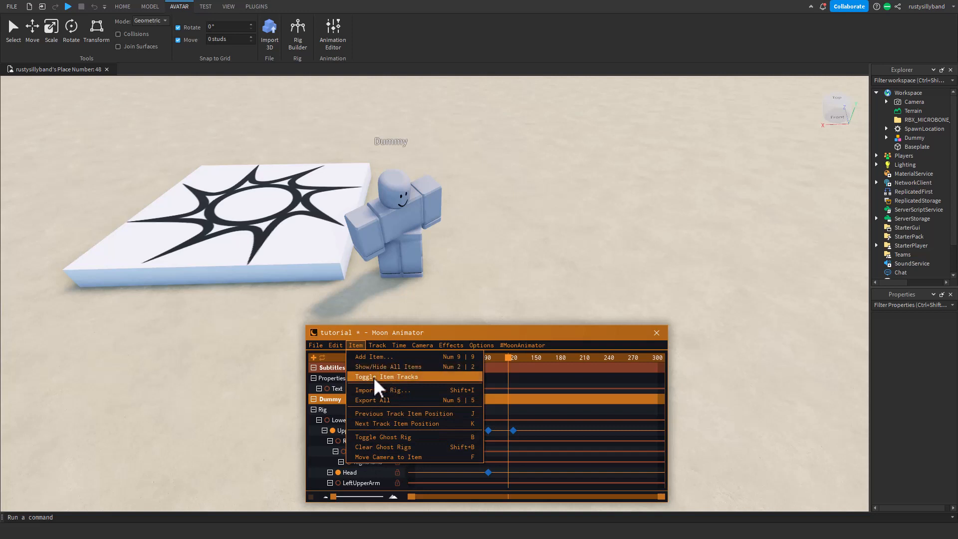
{"action": "left_click", "coordinate": [336, 344]}
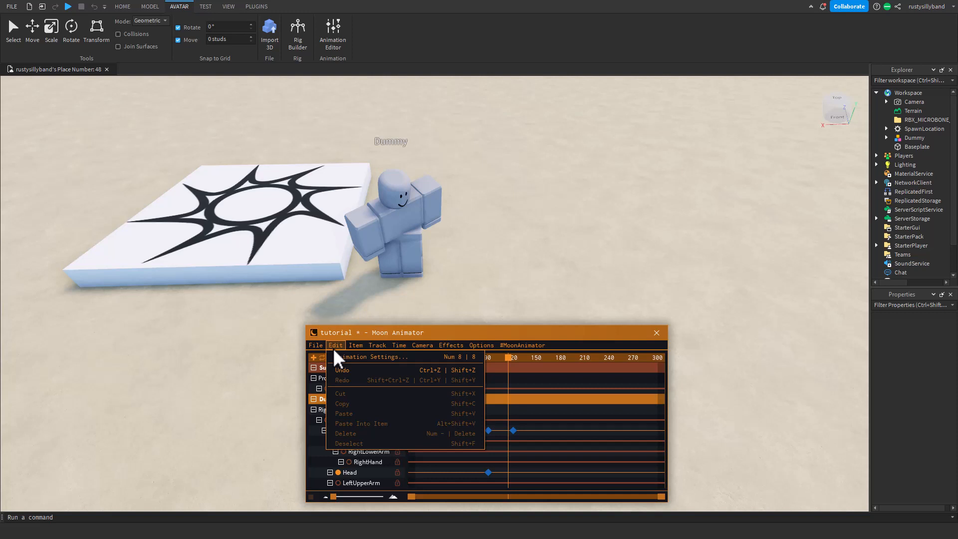
- In Animation Settings set FPS 120 with Stretch Animation on, keep Action priority, and confirm
{"action": "left_click", "coordinate": [369, 356]}
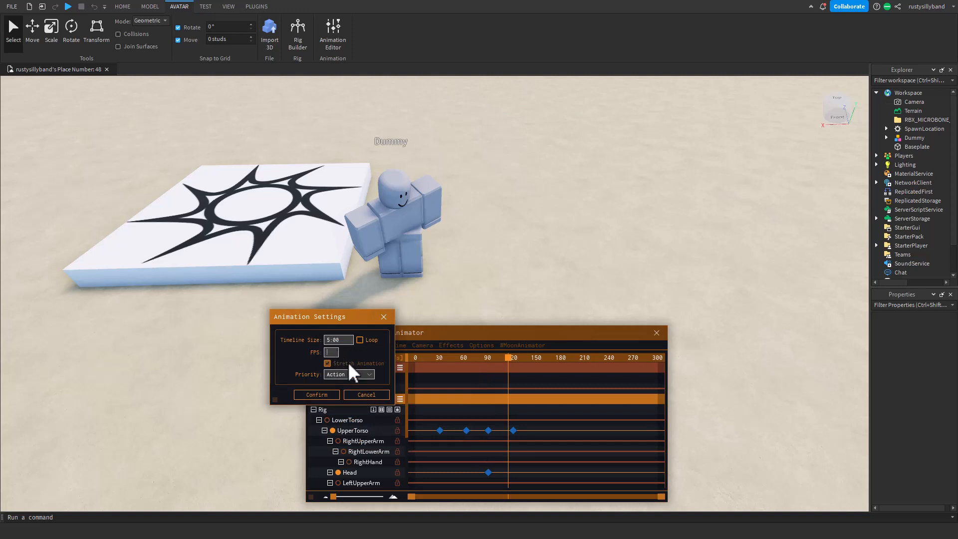
{"action": "mouse_move", "coordinate": [496, 384]}
{"action": "type", "text": "120"}
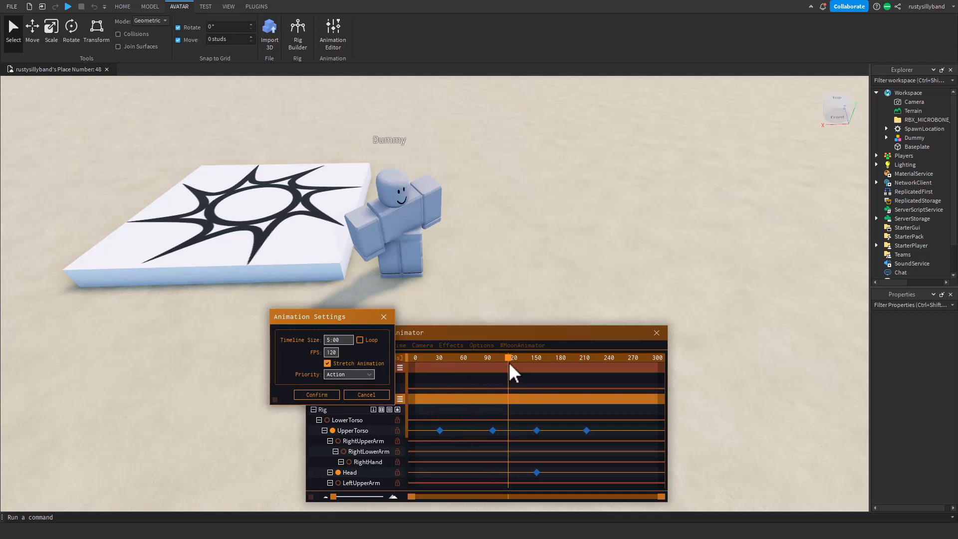
{"action": "mouse_move", "coordinate": [364, 380]}
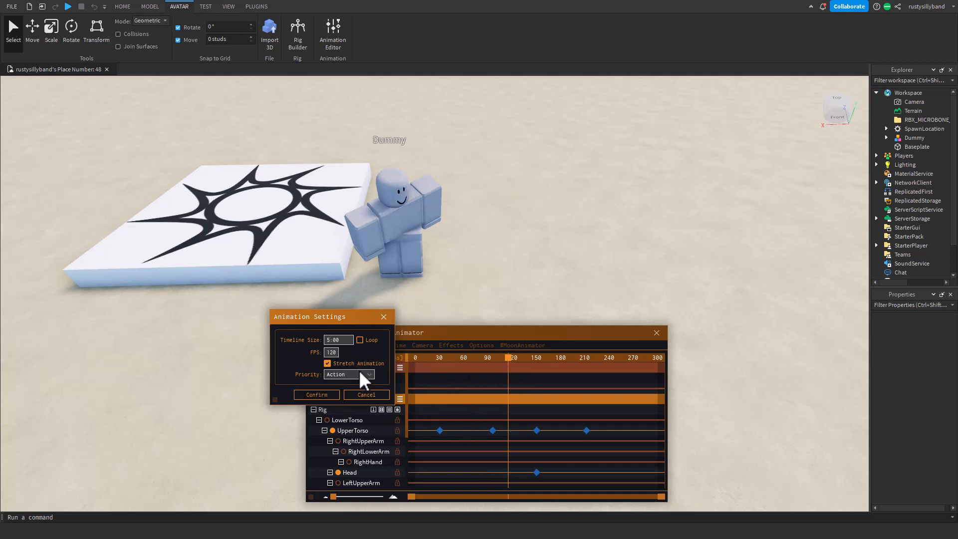
{"action": "left_click", "coordinate": [349, 374]}
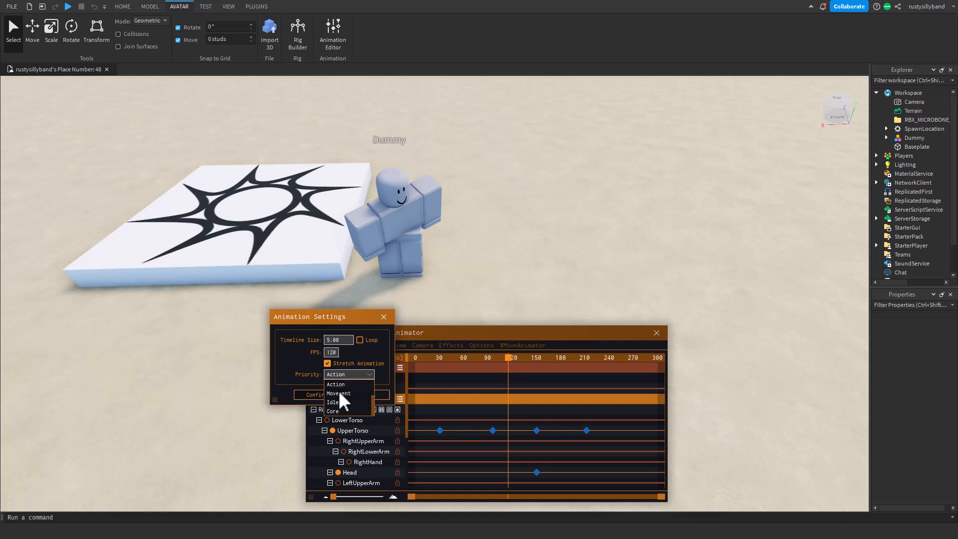
{"action": "mouse_move", "coordinate": [342, 412]}
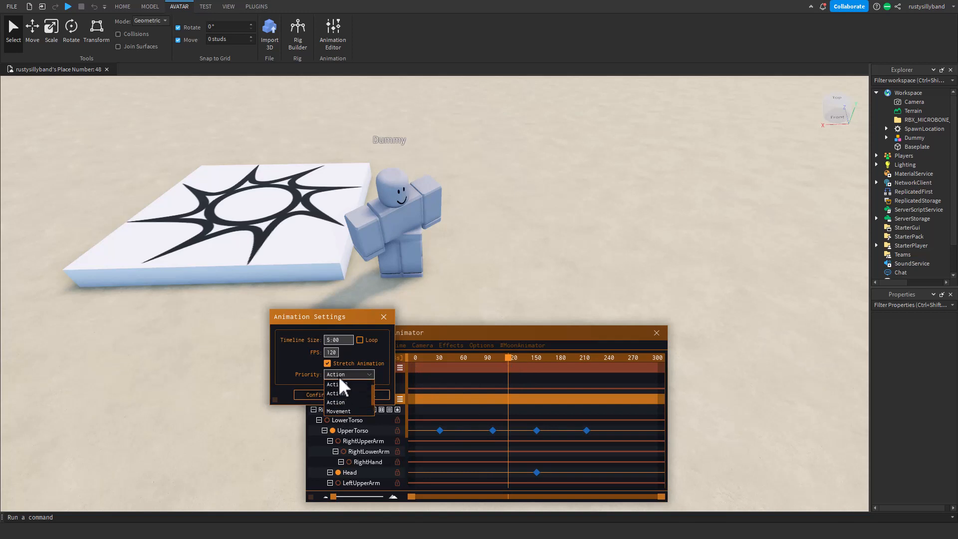
{"action": "left_click", "coordinate": [336, 402]}
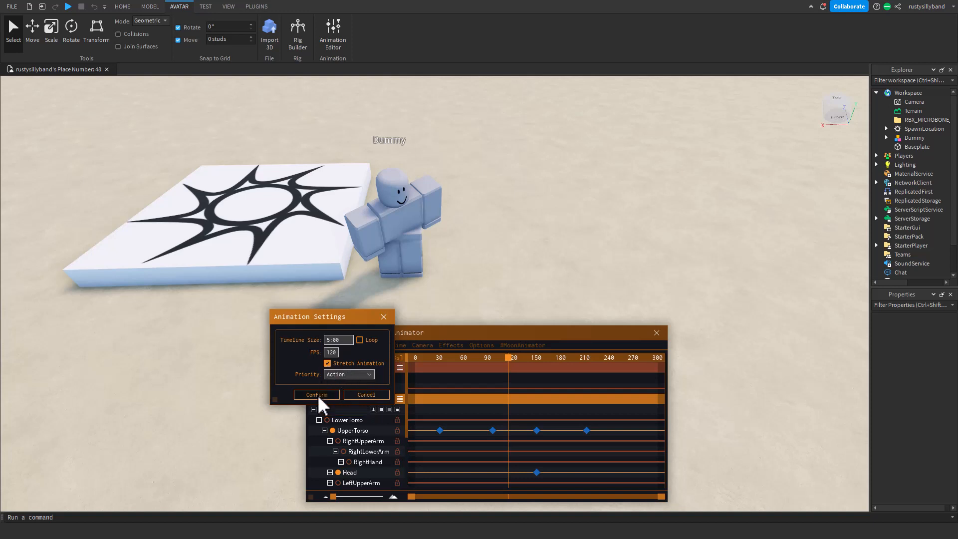
{"action": "left_click", "coordinate": [316, 394]}
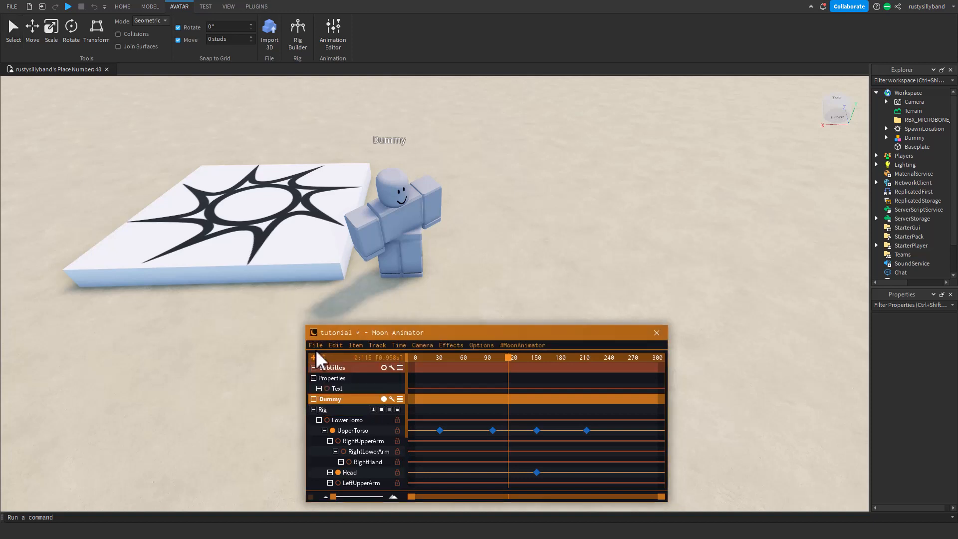
- Review Moon Animator's File menu commands, including Save and Close and playback
{"action": "left_click", "coordinate": [316, 344]}
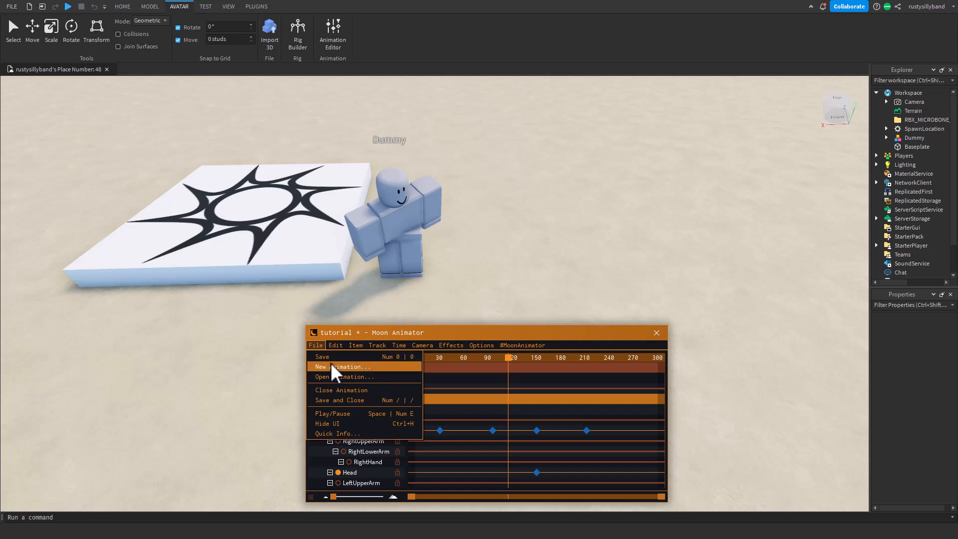
{"action": "mouse_move", "coordinate": [338, 376]}
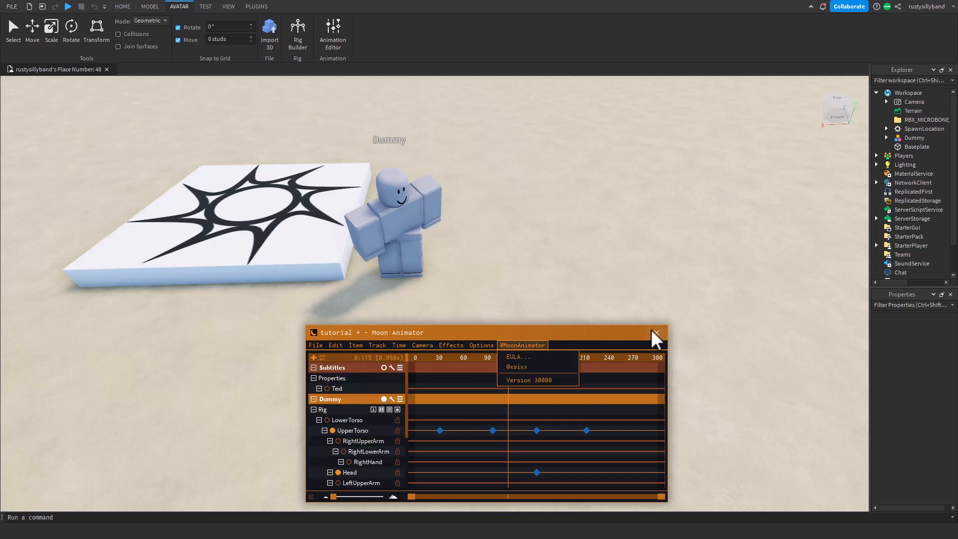
{"action": "left_click", "coordinate": [316, 344]}
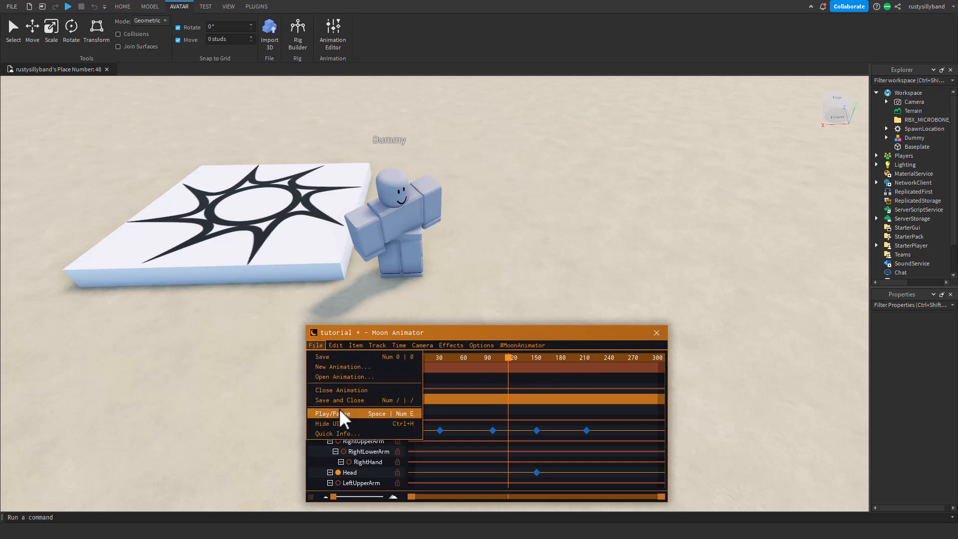
{"action": "mouse_move", "coordinate": [364, 403]}
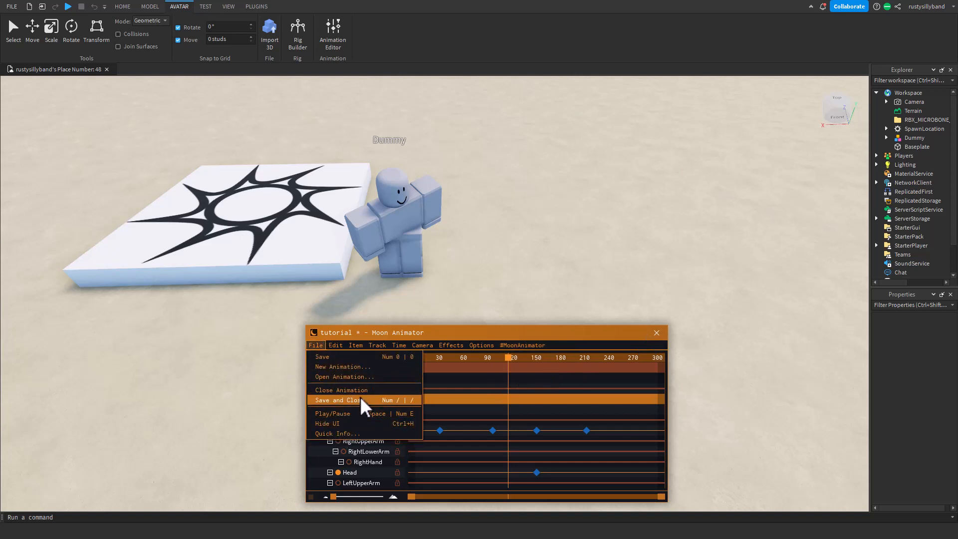
{"action": "mouse_move", "coordinate": [316, 350]}
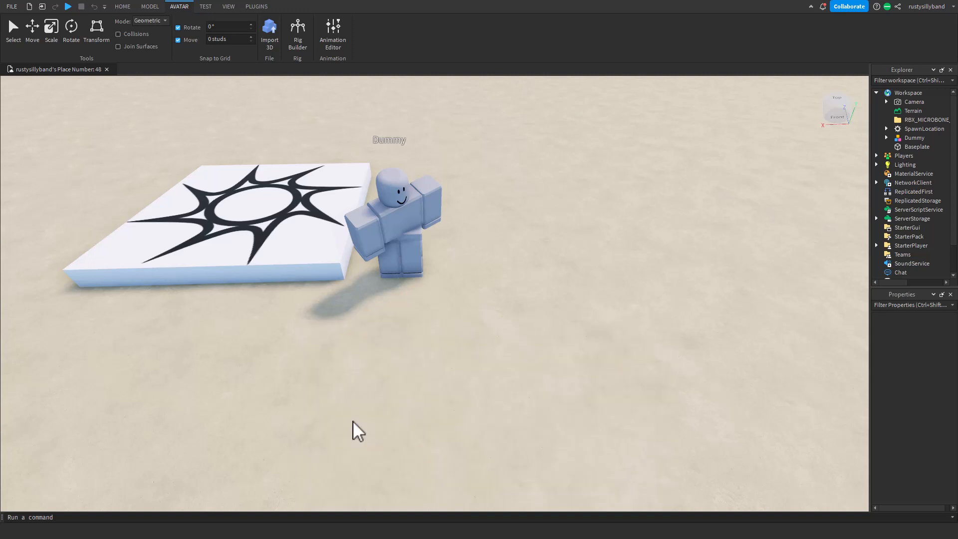
{"action": "mouse_move", "coordinate": [372, 299]}
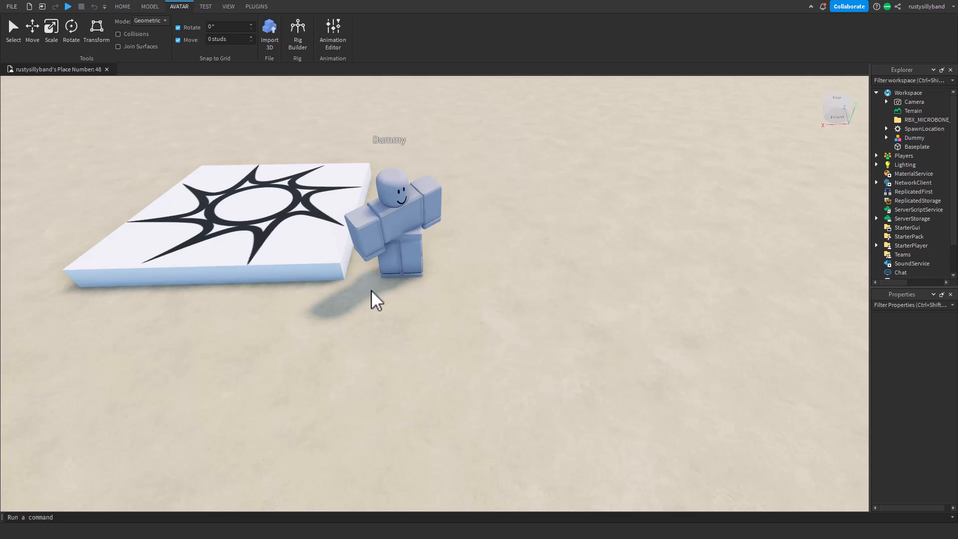
- Relaunch Moon Animator from the Plugins tab and look at its File menu
{"action": "left_click", "coordinate": [256, 6]}
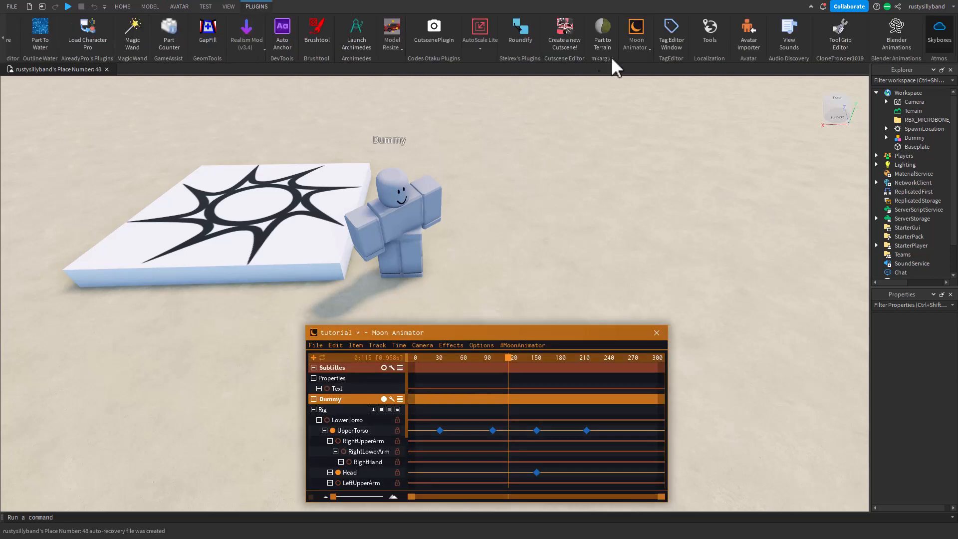
{"action": "left_click", "coordinate": [634, 34]}
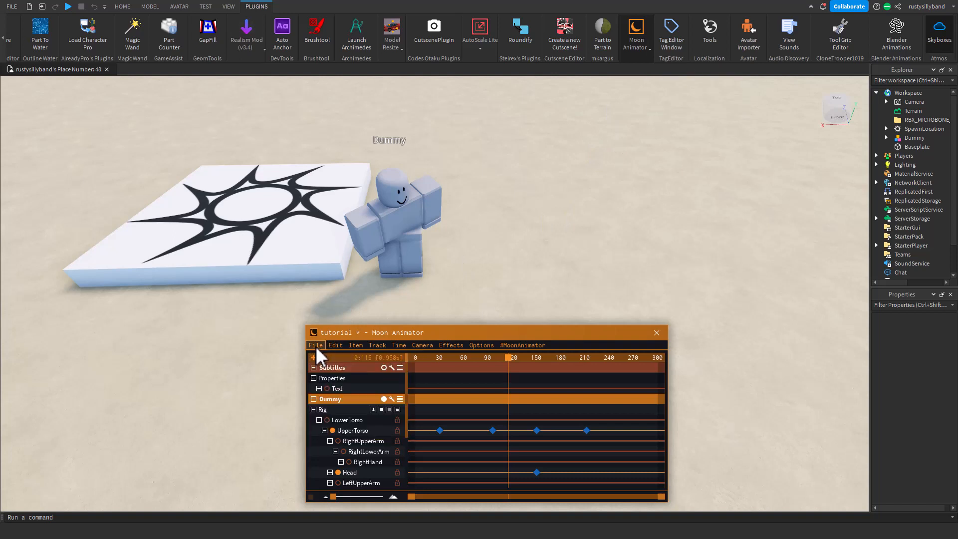
{"action": "left_click", "coordinate": [317, 345]}
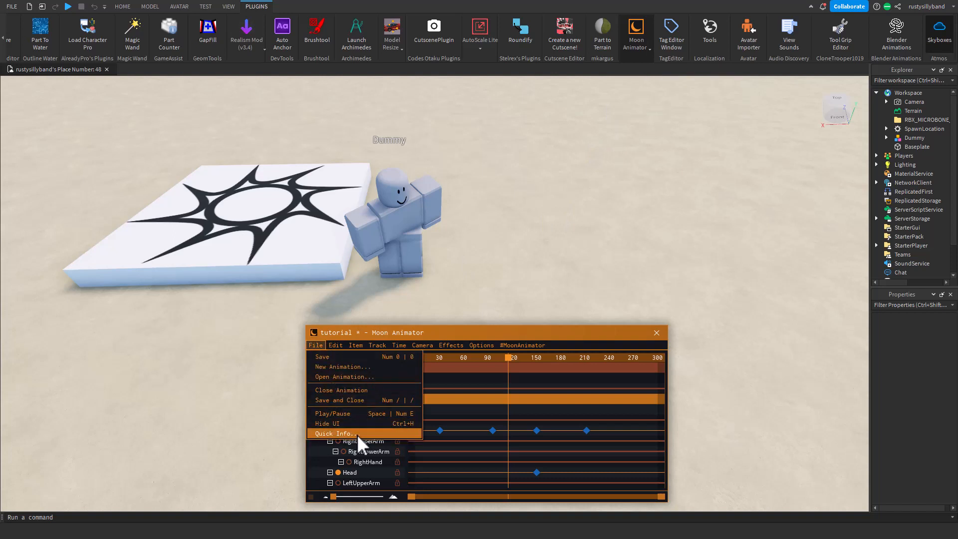
- View the Options menu and the #MoonAnimator version info, then dismiss the menu
{"action": "left_click", "coordinate": [481, 346]}
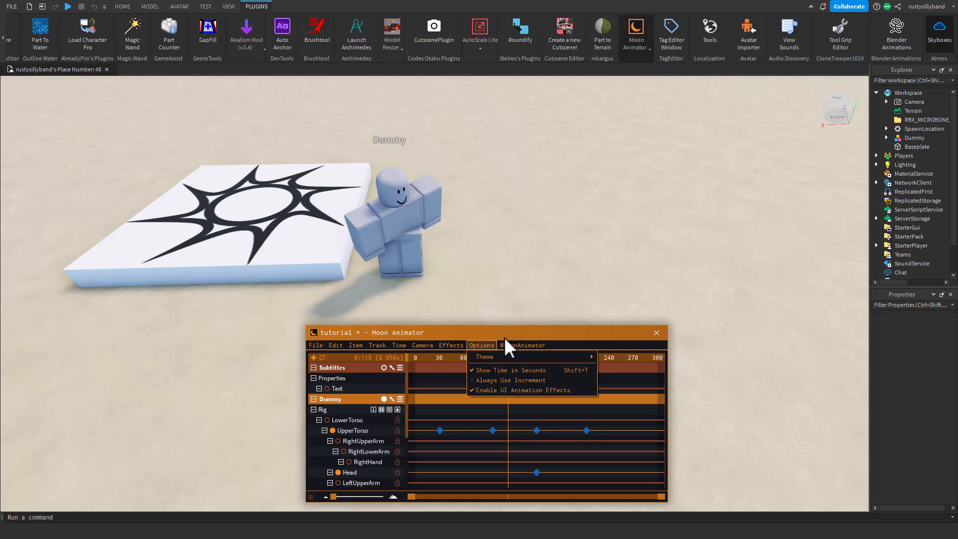
{"action": "left_click", "coordinate": [521, 344]}
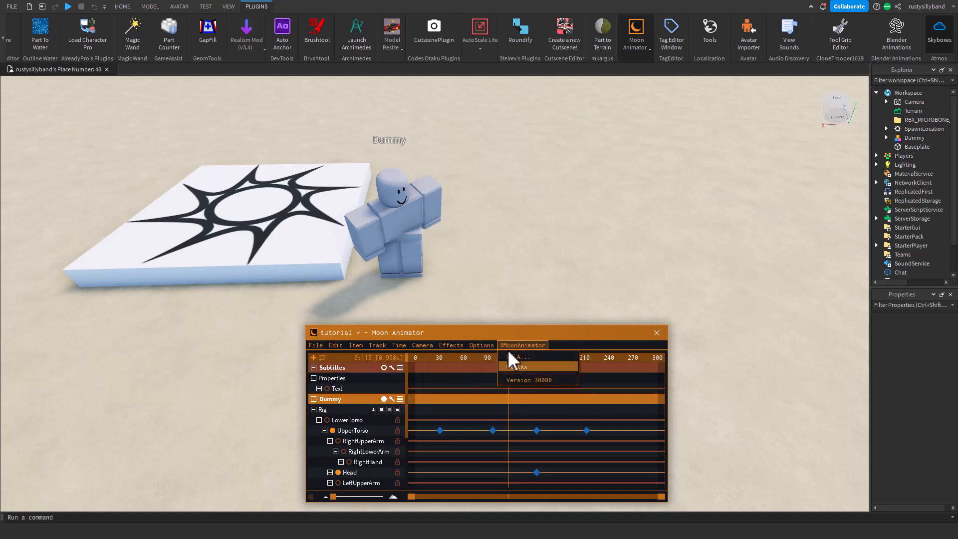
{"action": "mouse_move", "coordinate": [527, 383]}
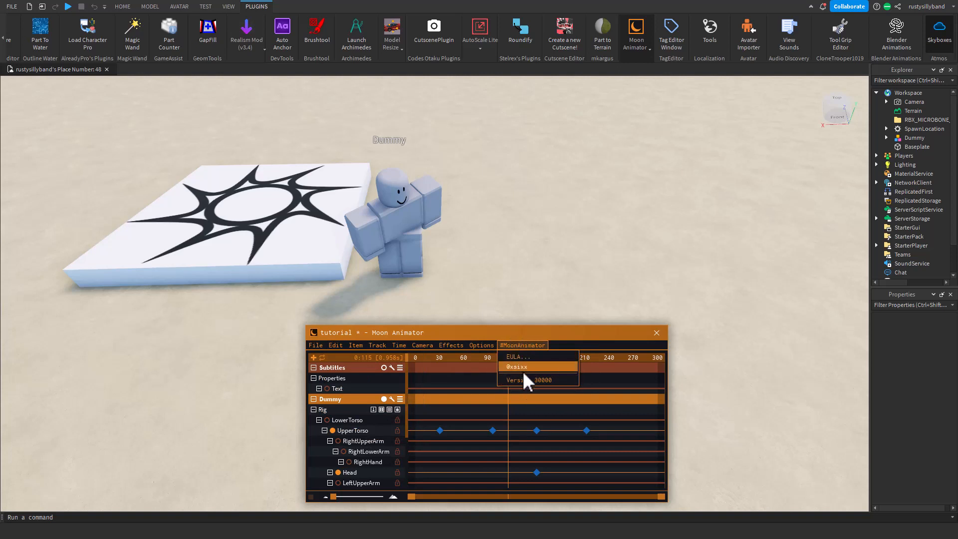
{"action": "left_click", "coordinate": [335, 346]}
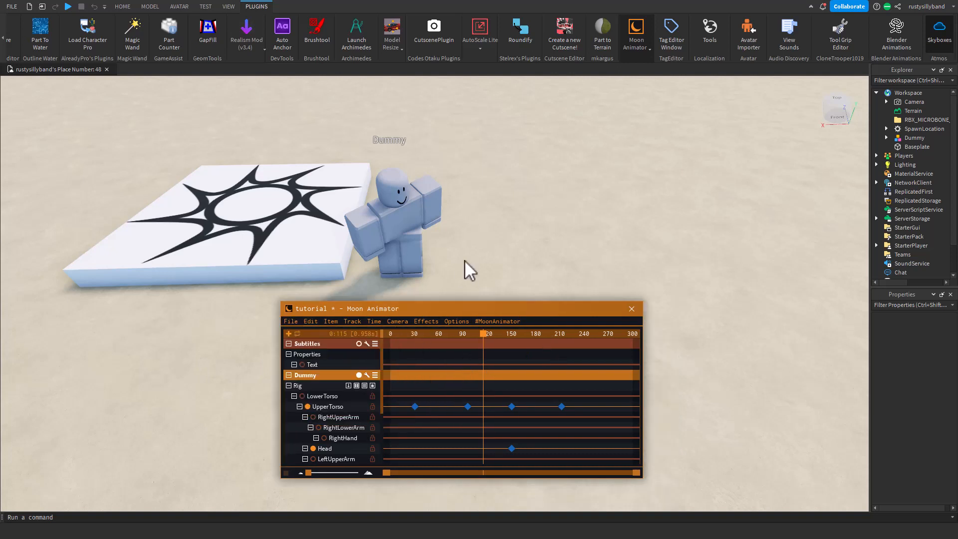
{"action": "mouse_move", "coordinate": [440, 320]}
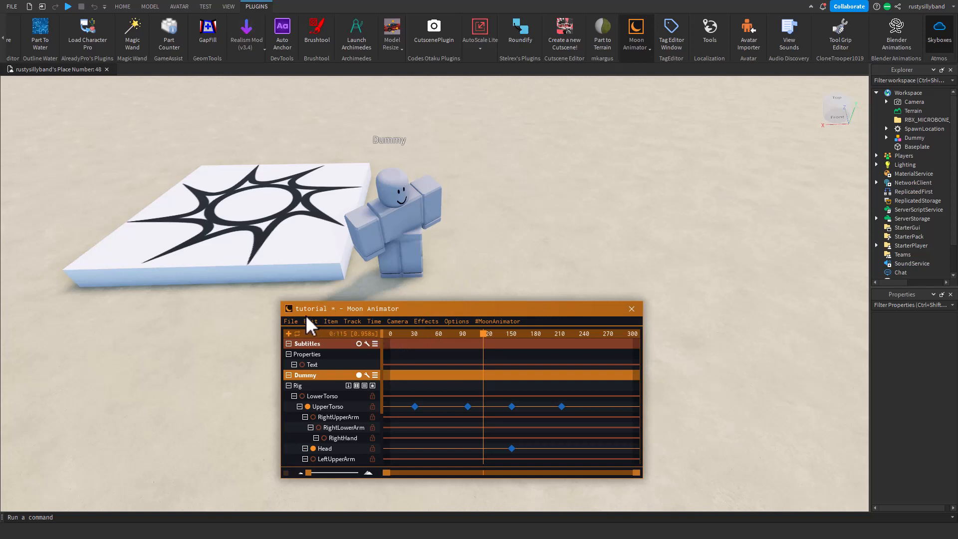
{"action": "mouse_move", "coordinate": [383, 374]}
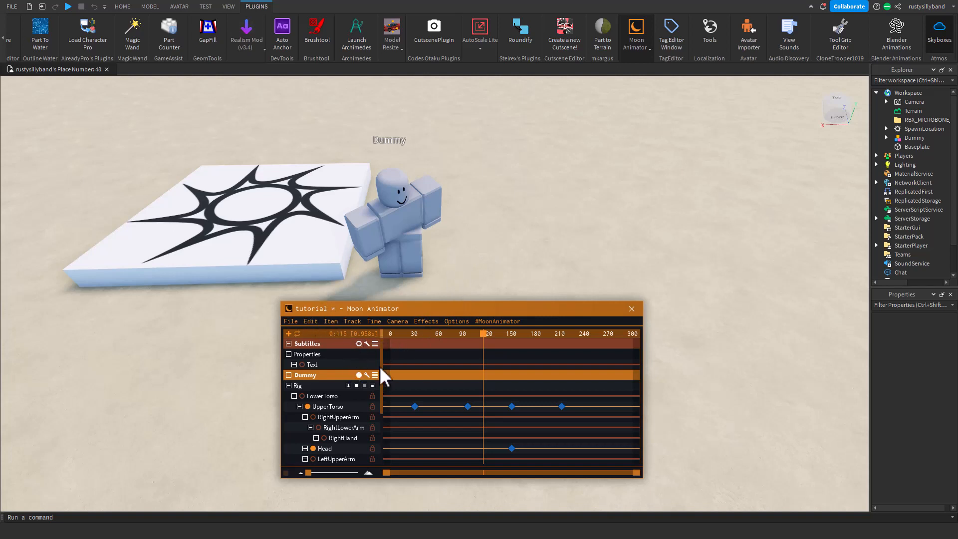
{"action": "mouse_move", "coordinate": [443, 357]}
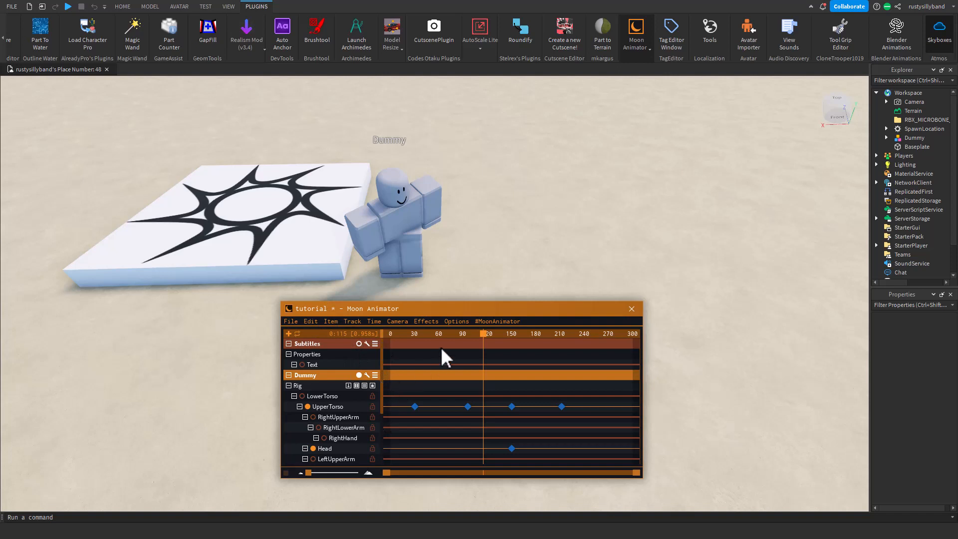
{"action": "mouse_move", "coordinate": [354, 350]}
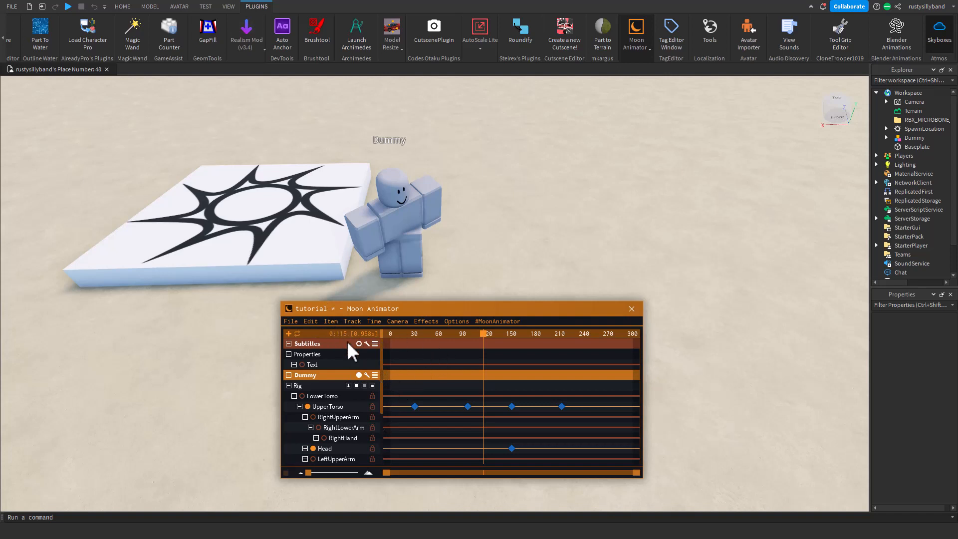
{"action": "mouse_move", "coordinate": [360, 356]}
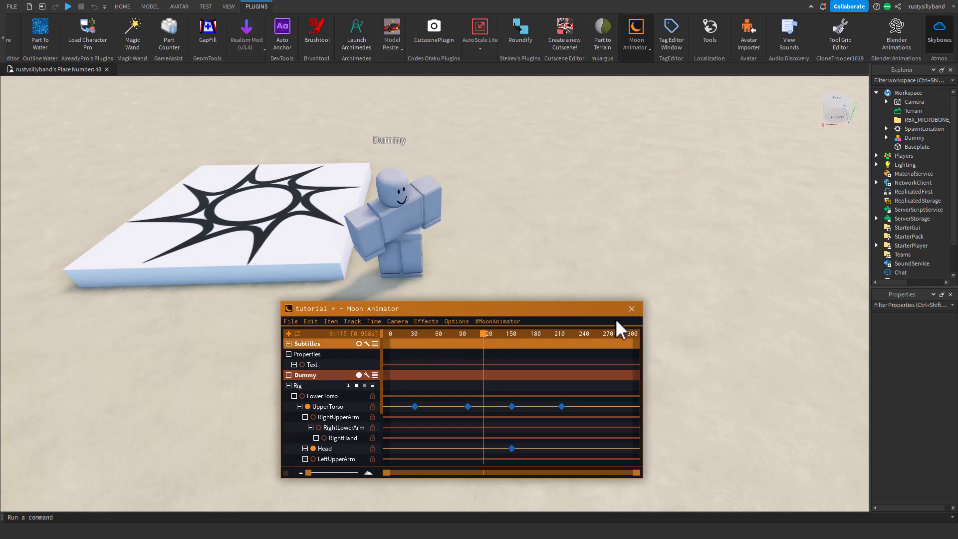
{"action": "mouse_move", "coordinate": [510, 337]}
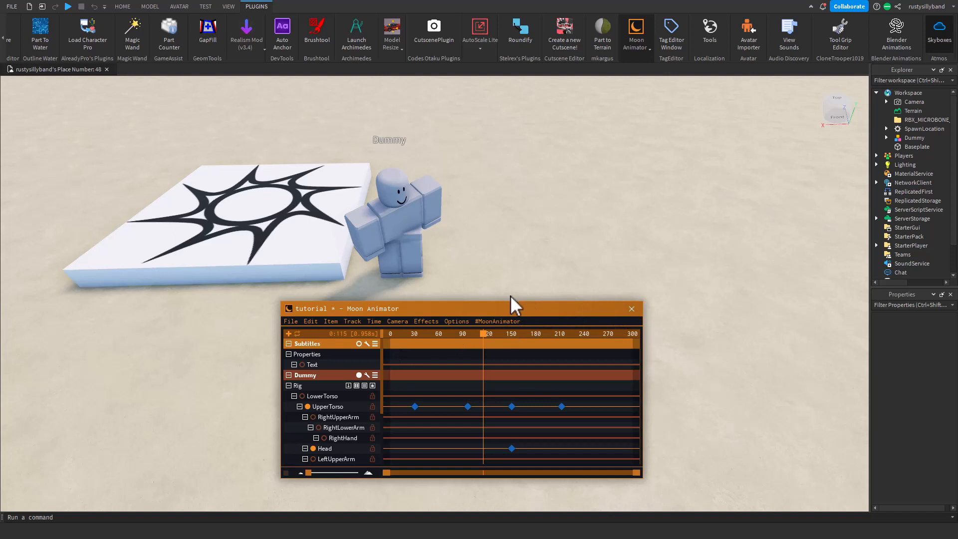
{"action": "mouse_move", "coordinate": [479, 333]}
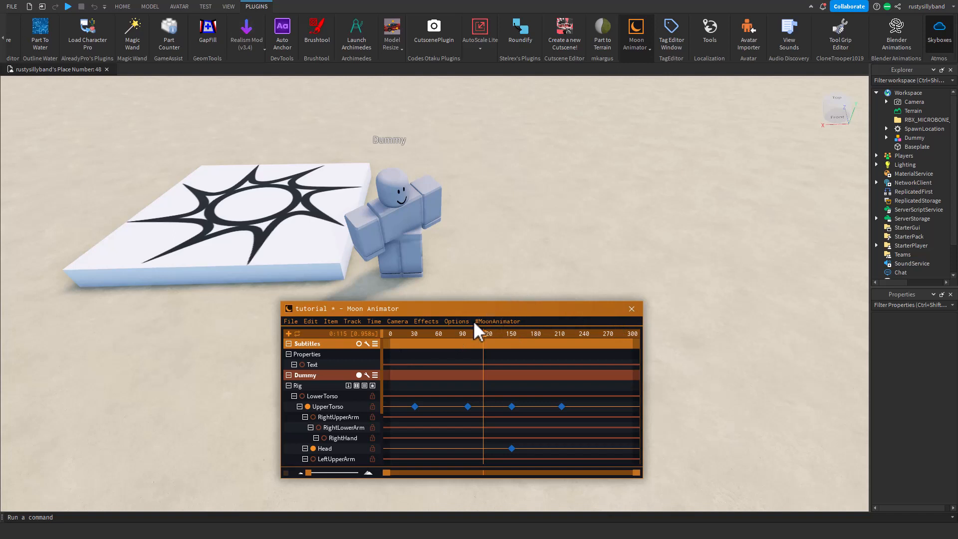
{"action": "mouse_move", "coordinate": [371, 377]}
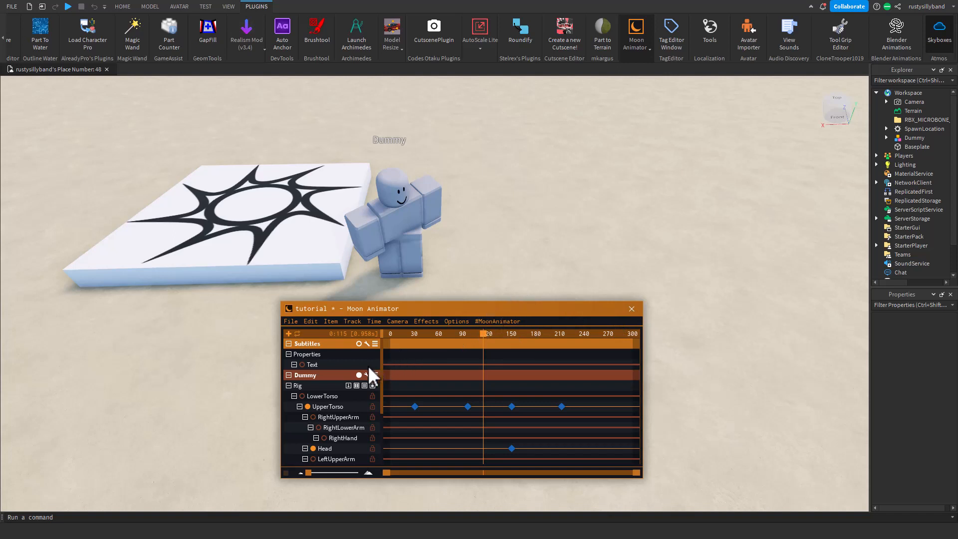
{"action": "mouse_move", "coordinate": [407, 358]}
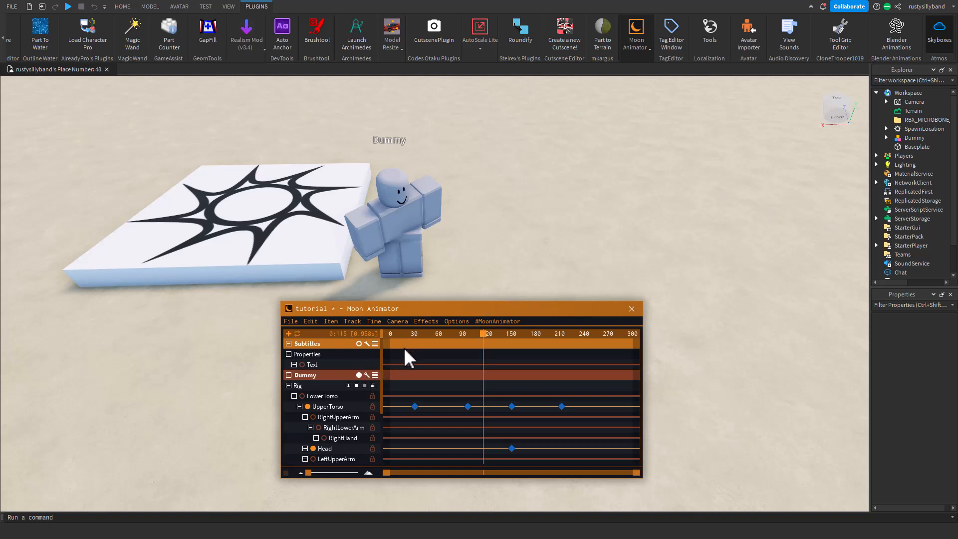
{"action": "mouse_move", "coordinate": [389, 371]}
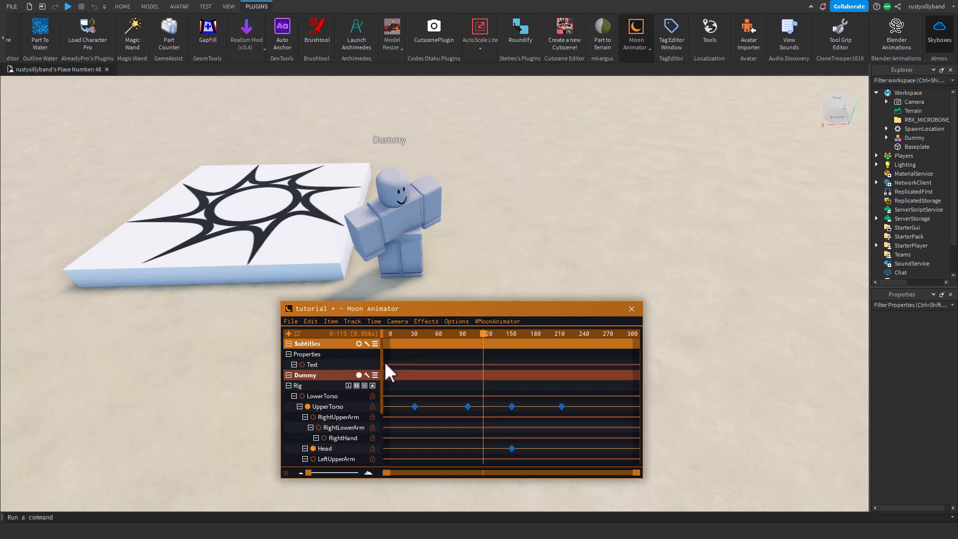
{"action": "left_click", "coordinate": [397, 320]}
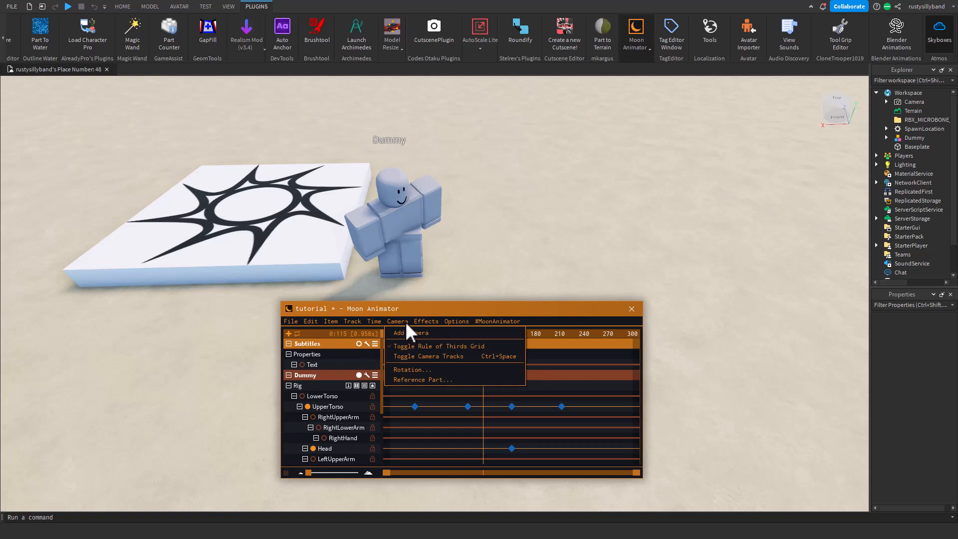
{"action": "left_click", "coordinate": [425, 321]}
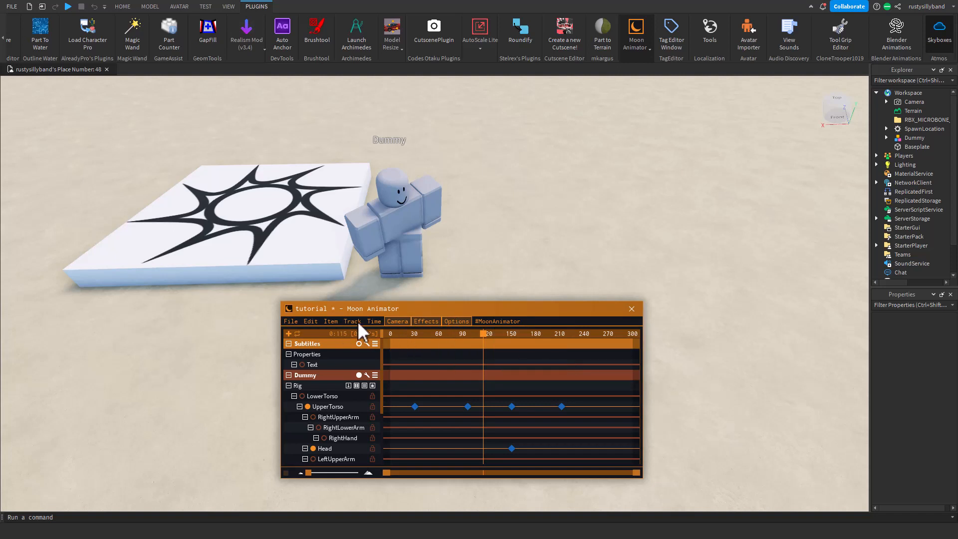
{"action": "left_click", "coordinate": [456, 320]}
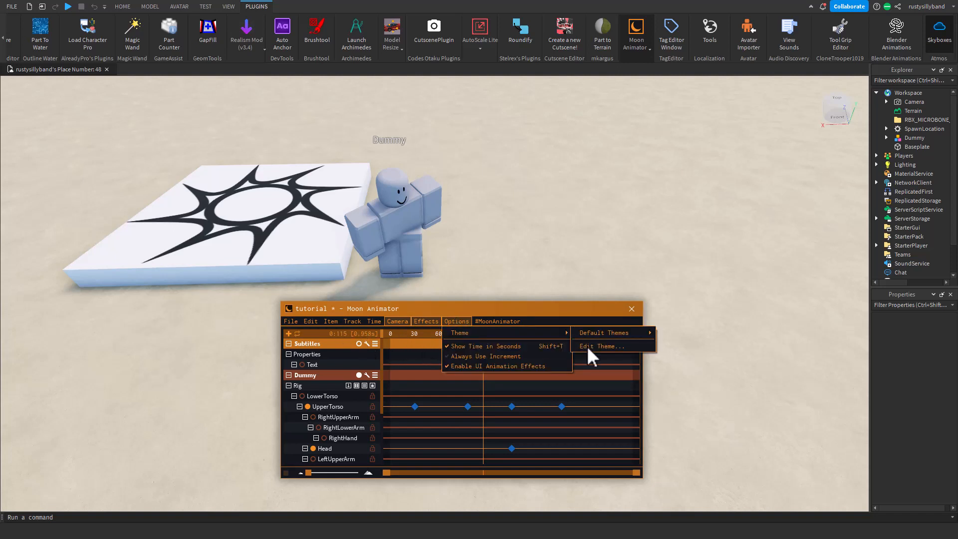
{"action": "left_click", "coordinate": [604, 347]}
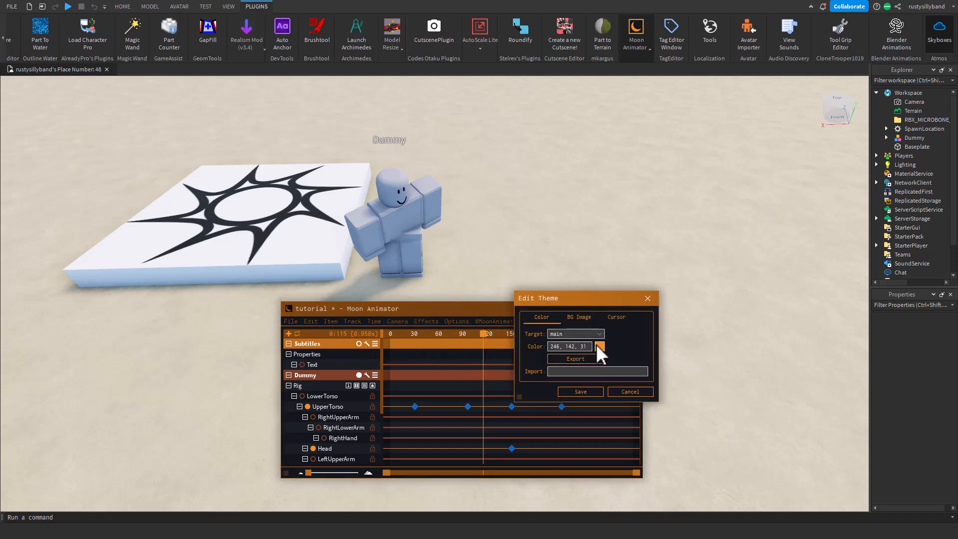
{"action": "left_click", "coordinate": [598, 346]}
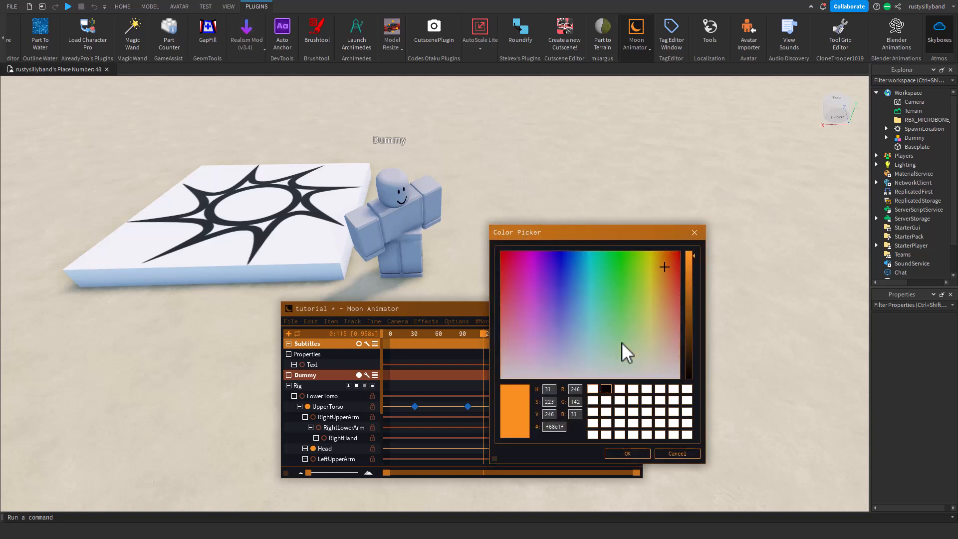
{"action": "left_click", "coordinate": [627, 453]}
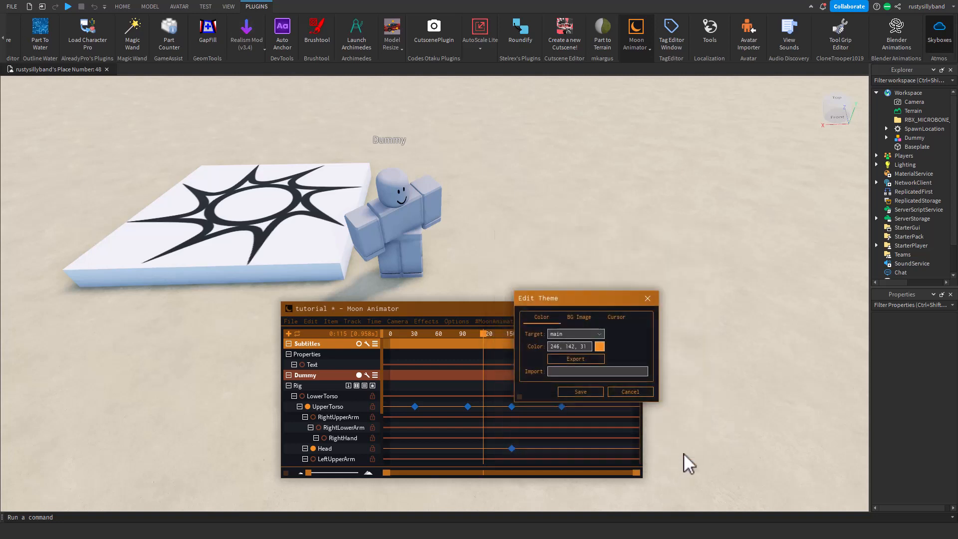
{"action": "left_click", "coordinate": [629, 391]}
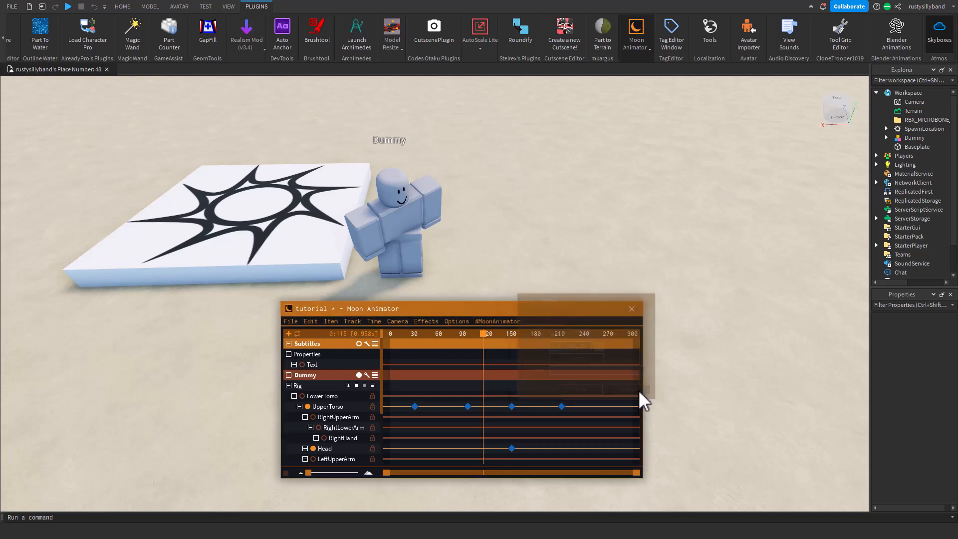
{"action": "mouse_move", "coordinate": [278, 388]}
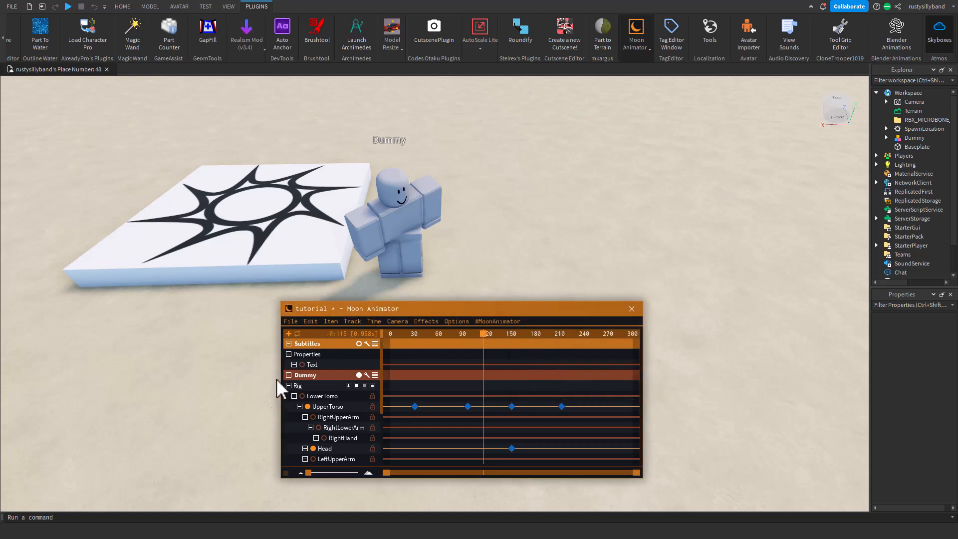
{"action": "mouse_move", "coordinate": [324, 336]}
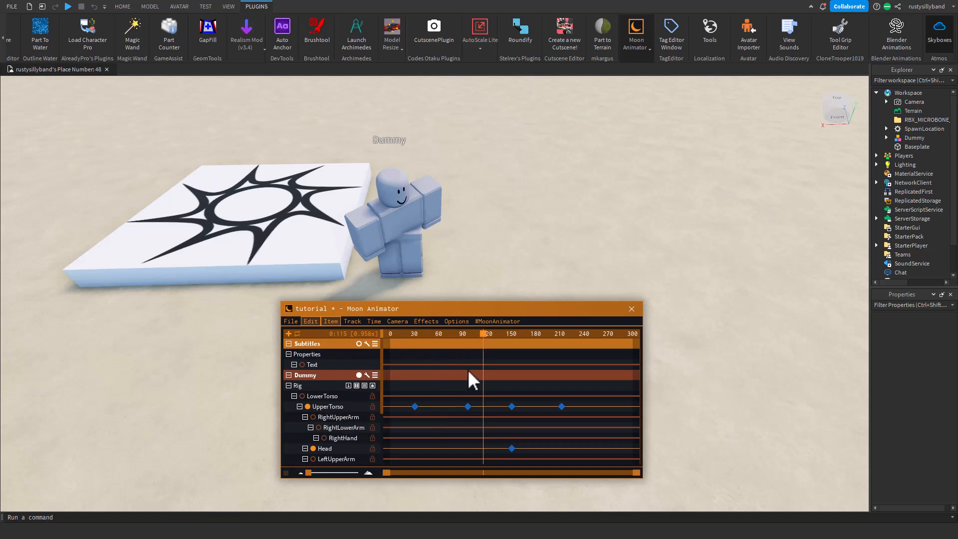
{"action": "mouse_move", "coordinate": [431, 340]}
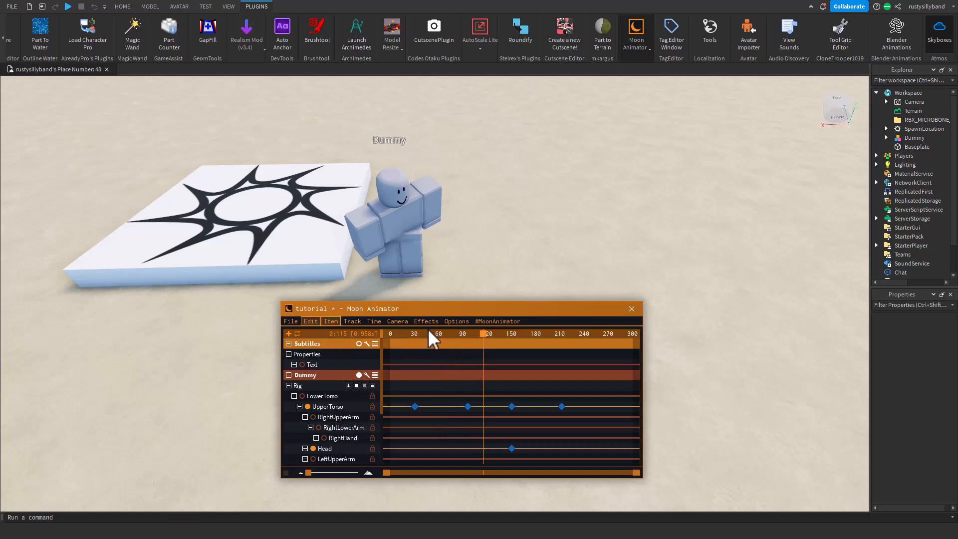
{"action": "mouse_move", "coordinate": [510, 341]}
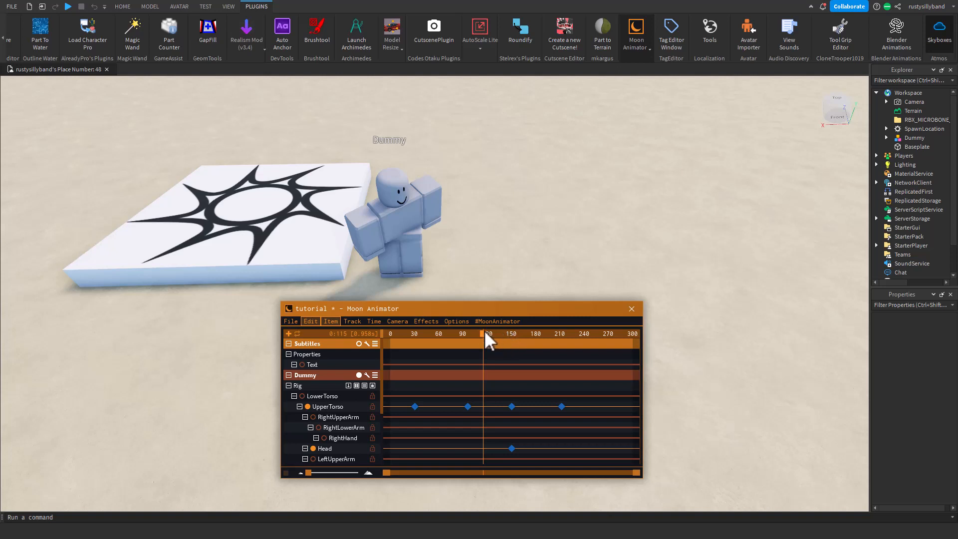
{"action": "mouse_move", "coordinate": [486, 349]}
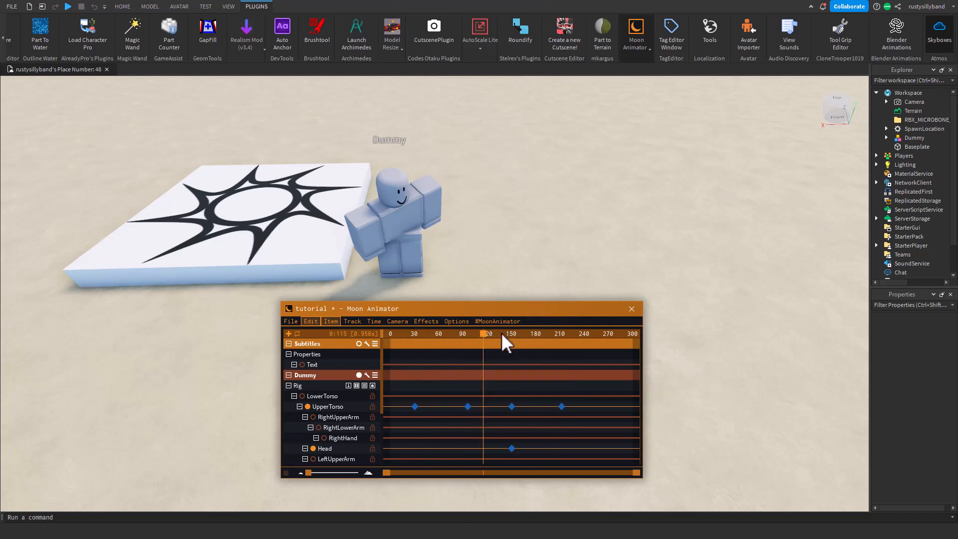
{"action": "mouse_move", "coordinate": [426, 367]}
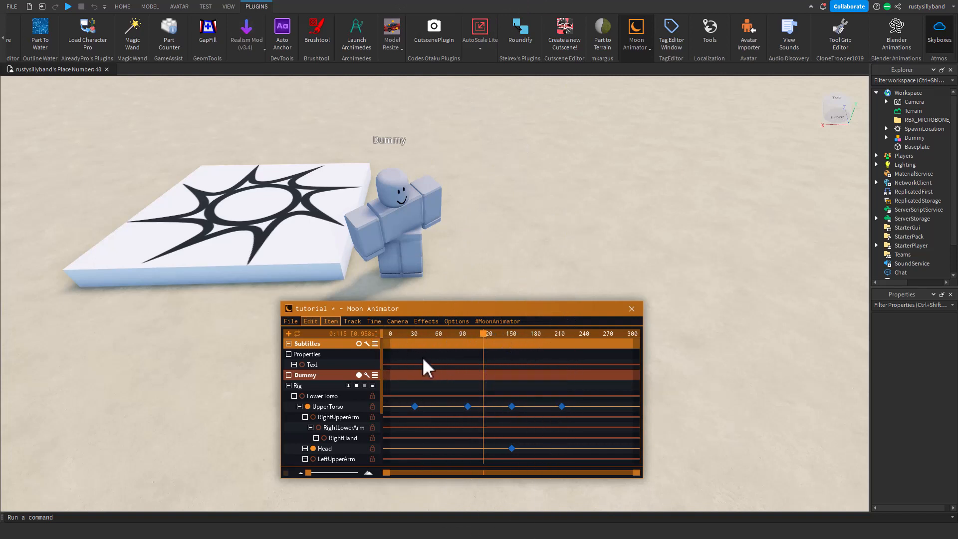
{"action": "mouse_move", "coordinate": [411, 373]}
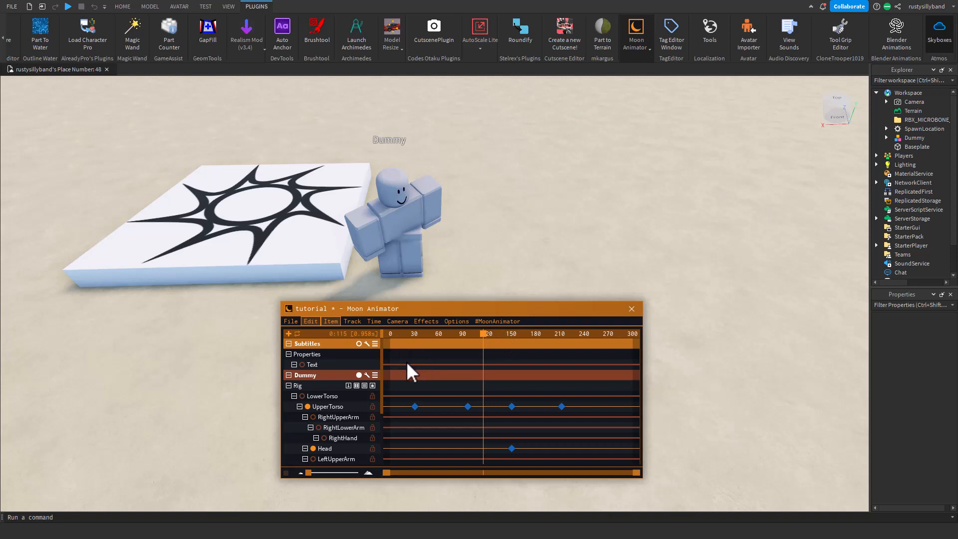
{"action": "mouse_move", "coordinate": [415, 380]}
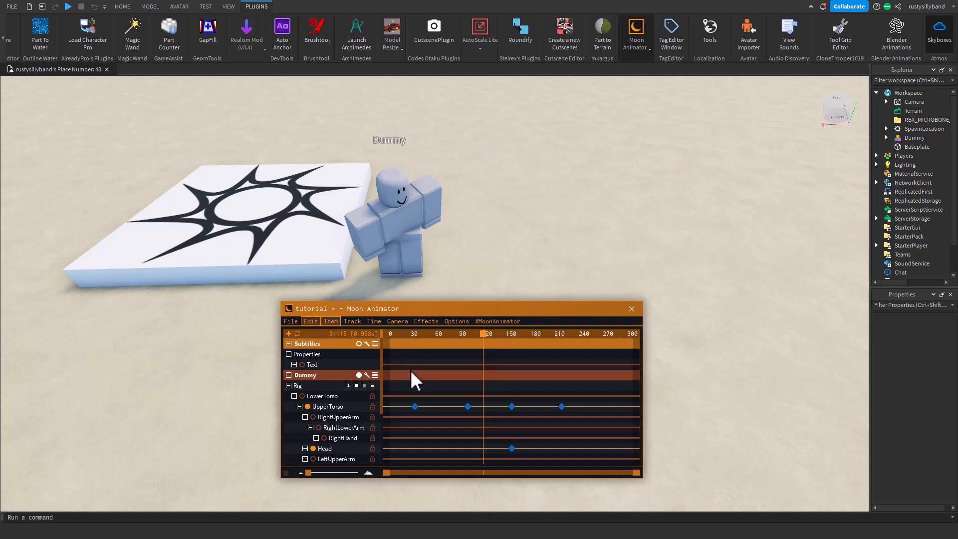
{"action": "mouse_move", "coordinate": [388, 394]}
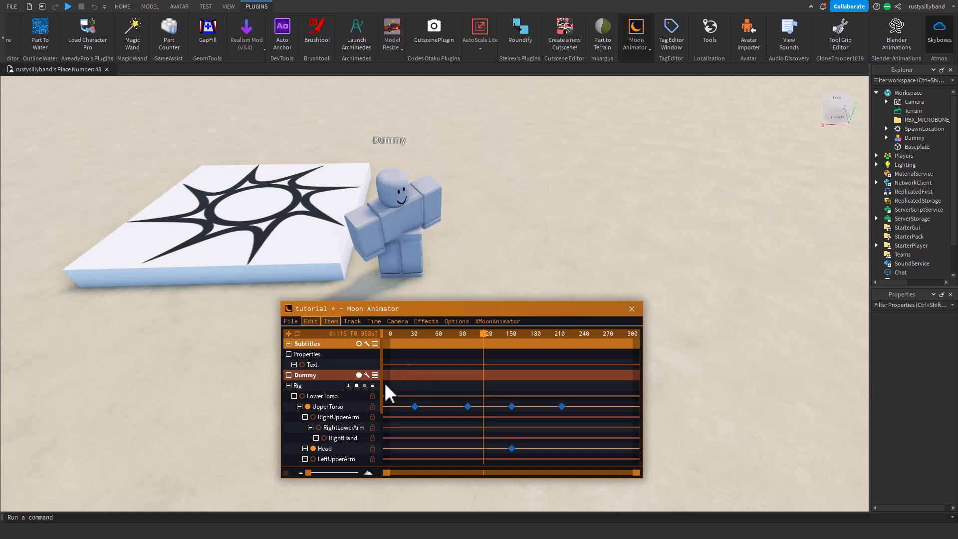
{"action": "mouse_move", "coordinate": [458, 398]}
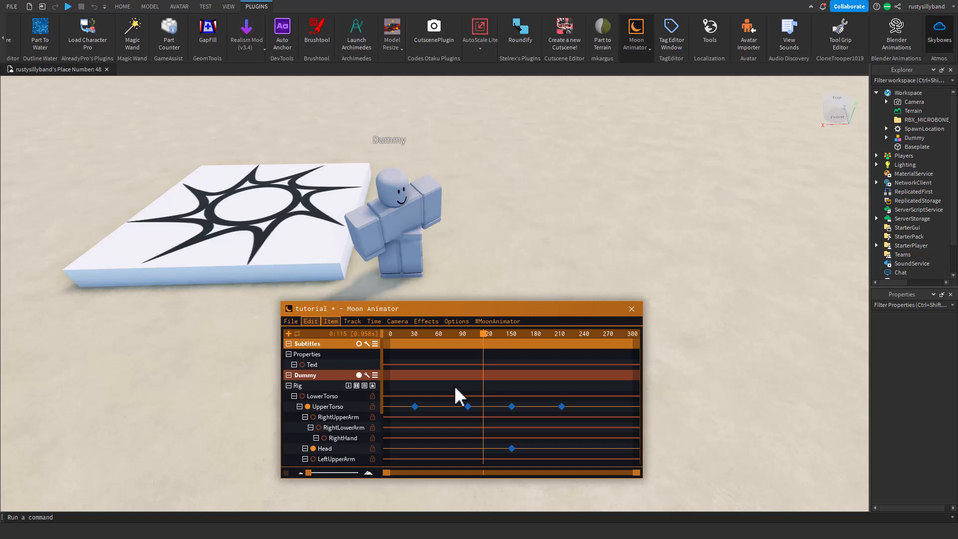
{"action": "mouse_move", "coordinate": [589, 193]}
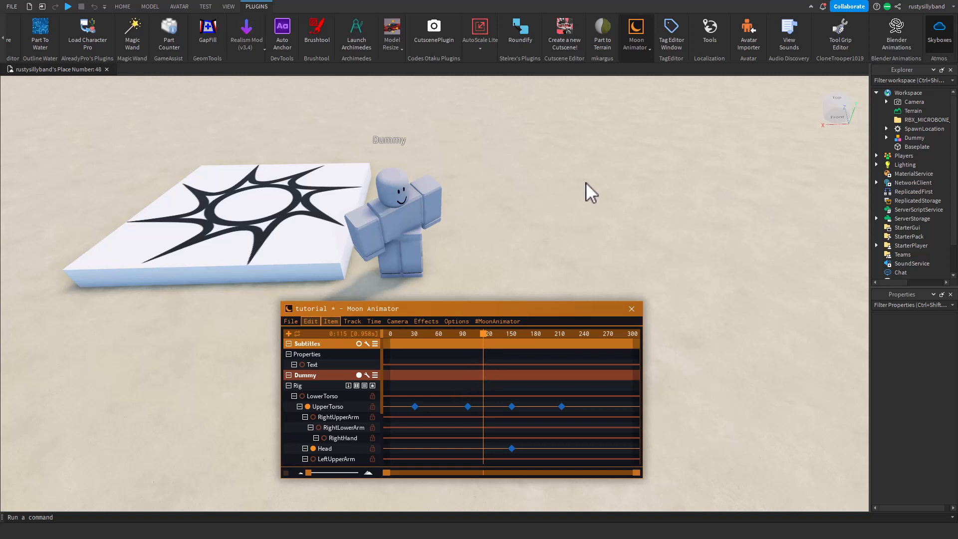
{"action": "mouse_move", "coordinate": [568, 202]}
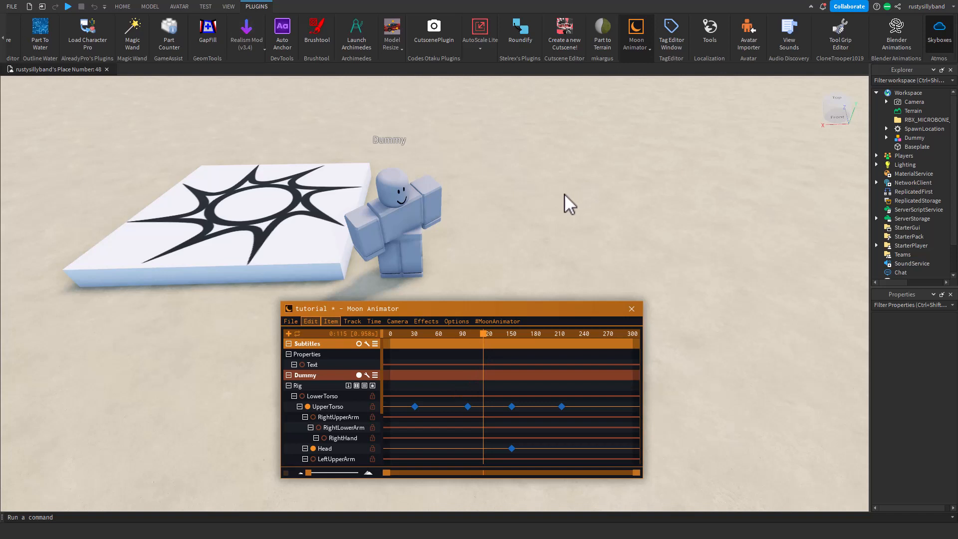